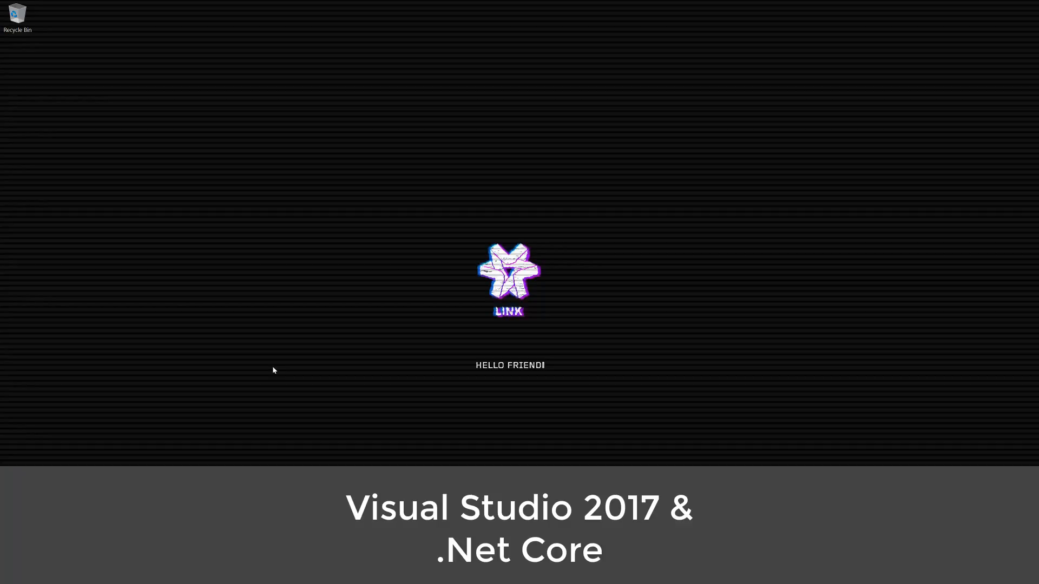
pyautogui.moveTo(239, 395)
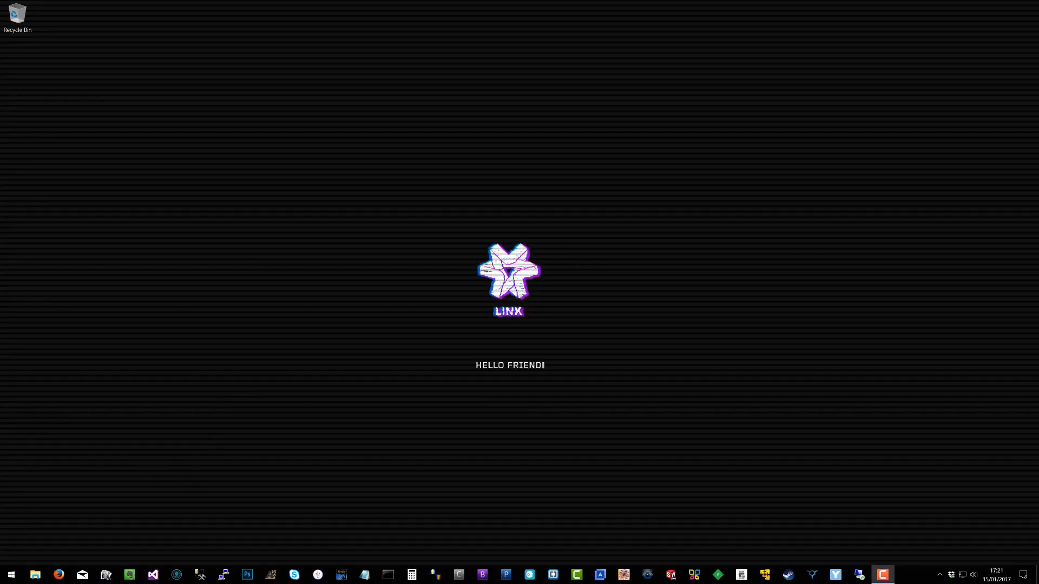
# Search Google for 'dotnet core' in Firefox and open the '.NET Core - Microsoft' result
pyautogui.click(58, 574)
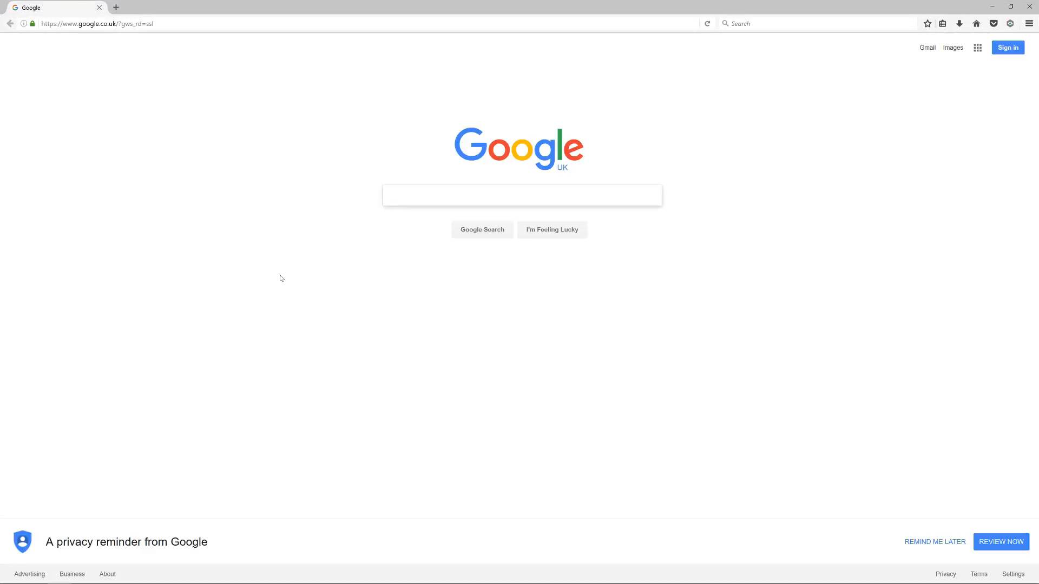
pyautogui.write('dotnet core')
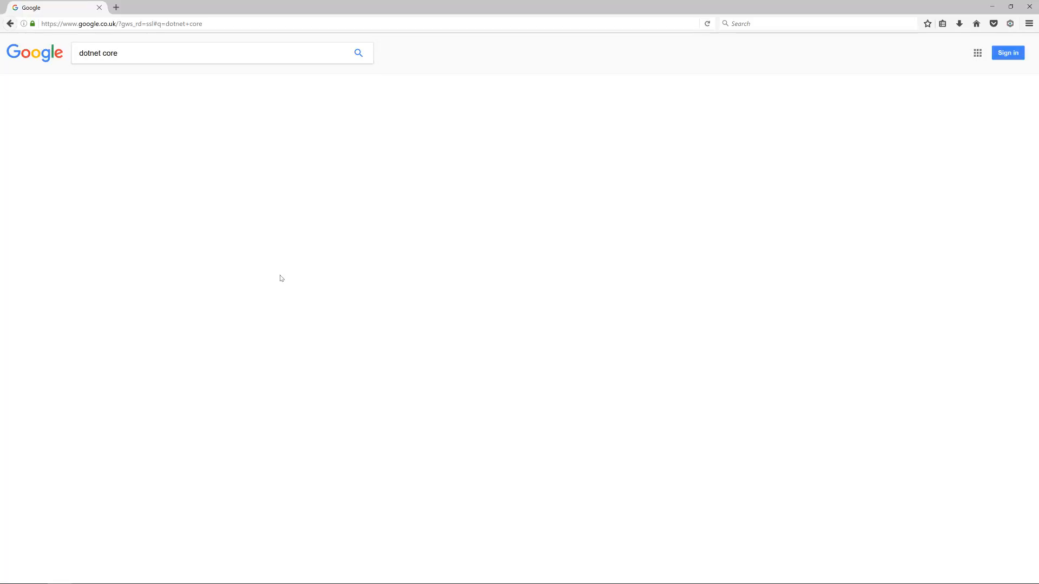
pyautogui.click(357, 53)
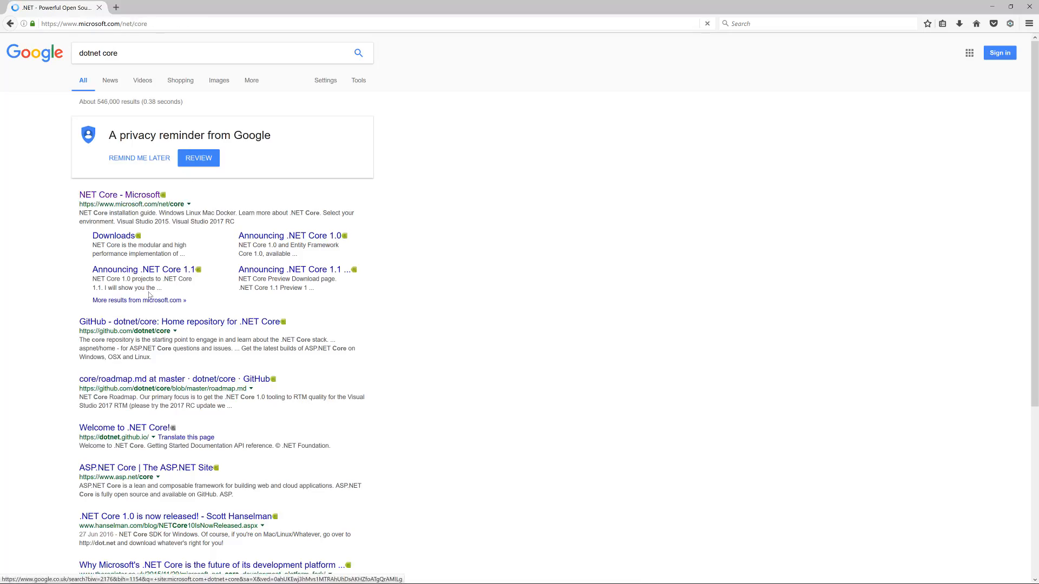
pyautogui.click(120, 195)
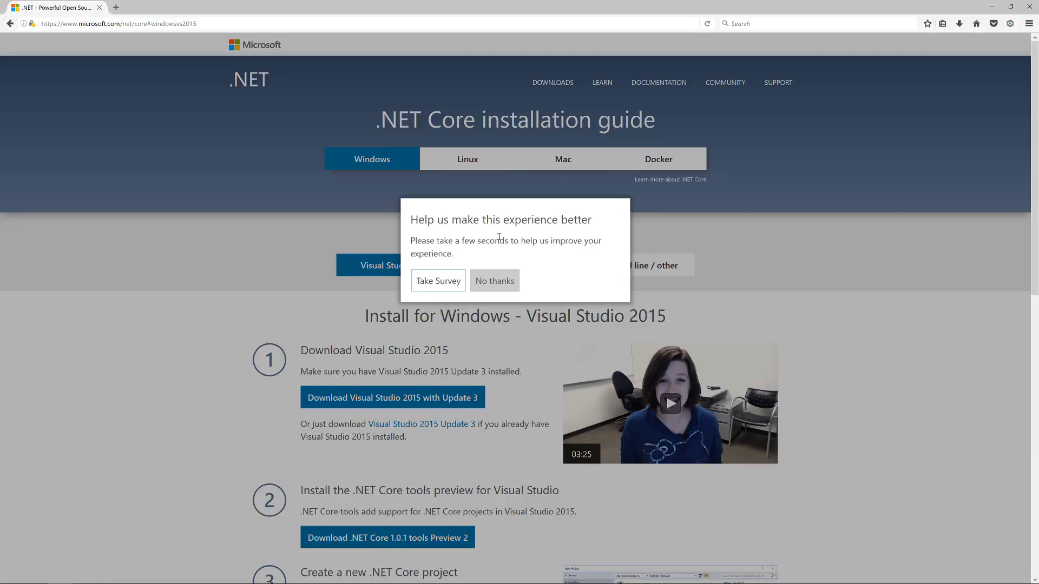
# Dismiss the survey with 'No thanks', skim the guide and follow the link to .NET Downloads
pyautogui.click(494, 280)
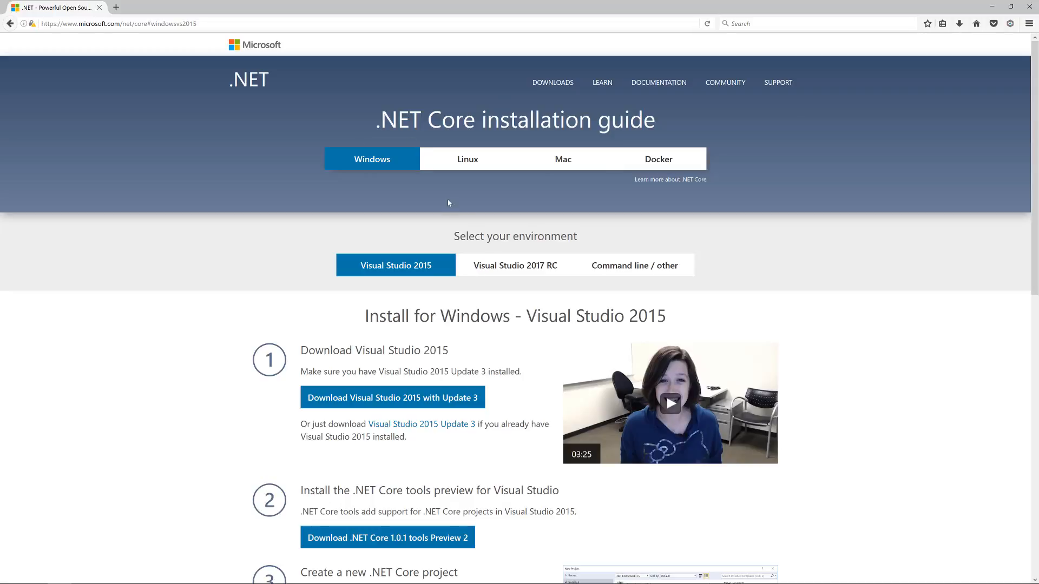
pyautogui.moveTo(410, 301)
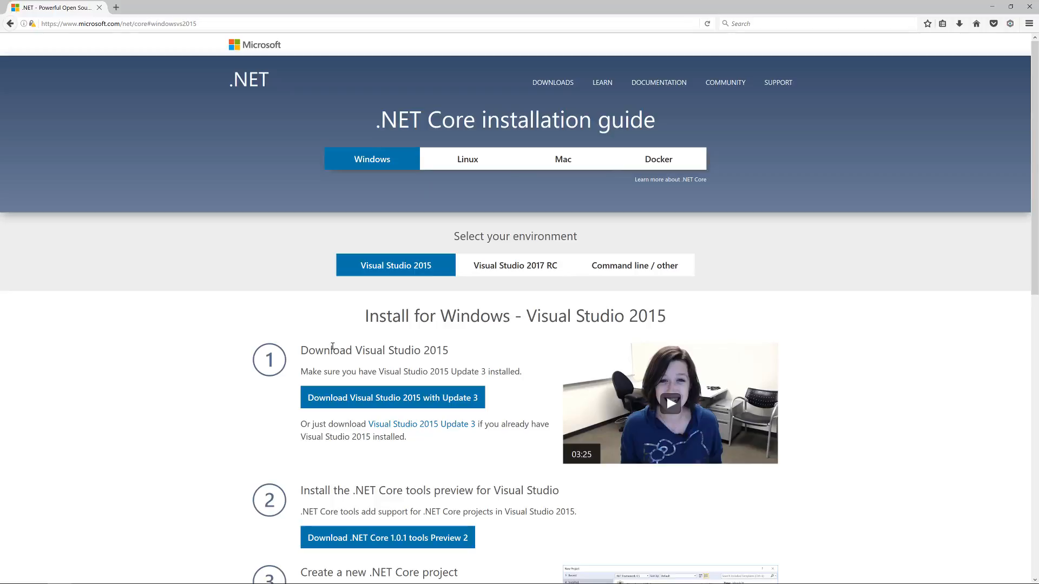
pyautogui.scroll(-3)
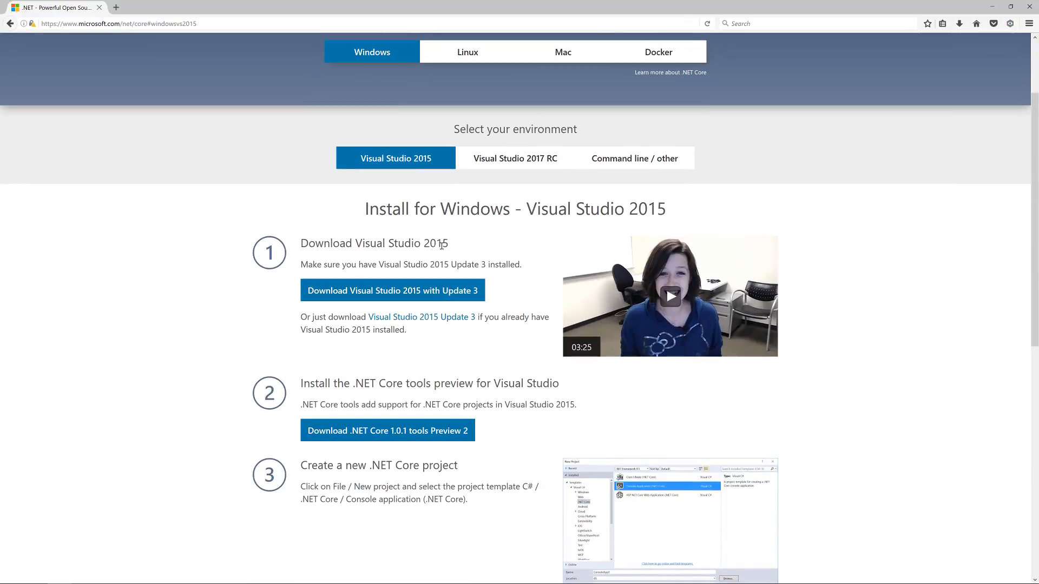
pyautogui.moveTo(469, 262)
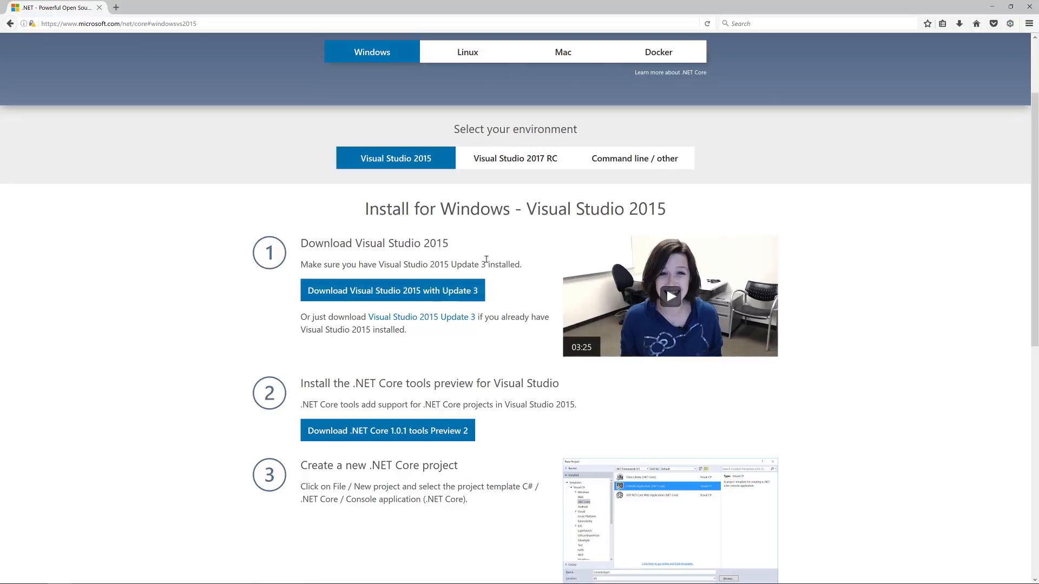
pyautogui.moveTo(453, 302)
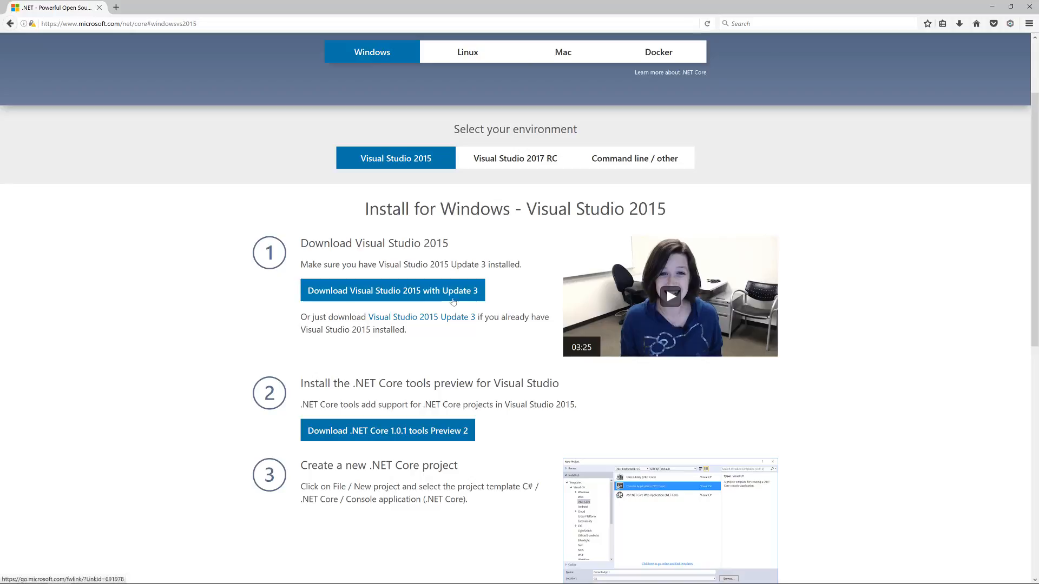
pyautogui.moveTo(456, 333)
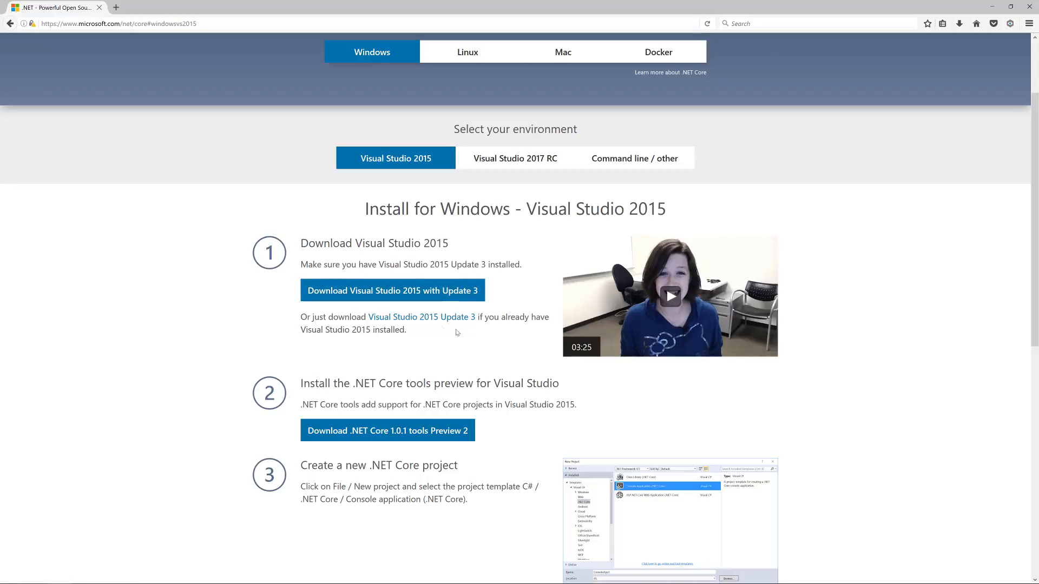
pyautogui.moveTo(422, 317)
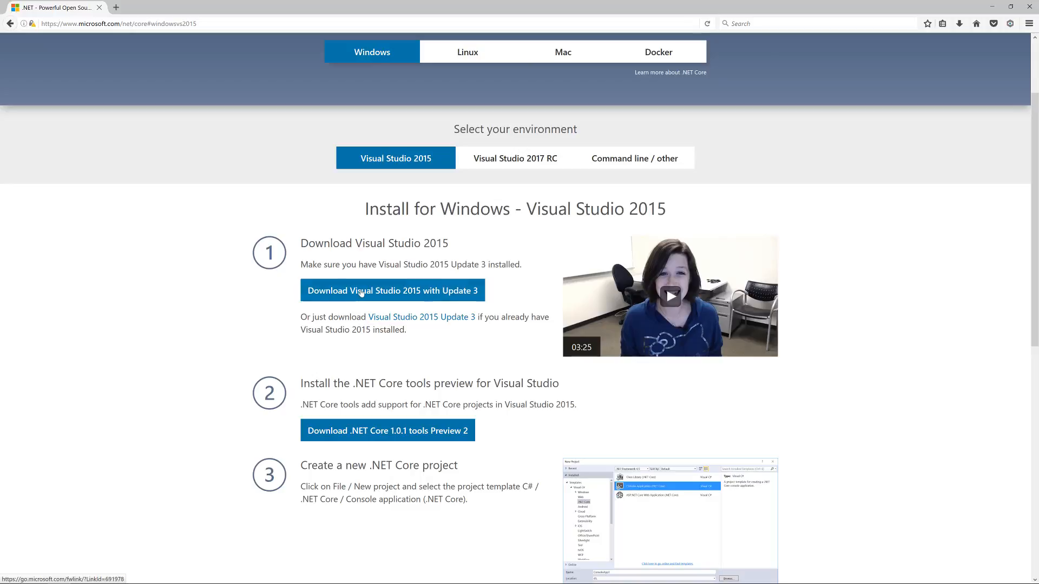
pyautogui.moveTo(364, 344)
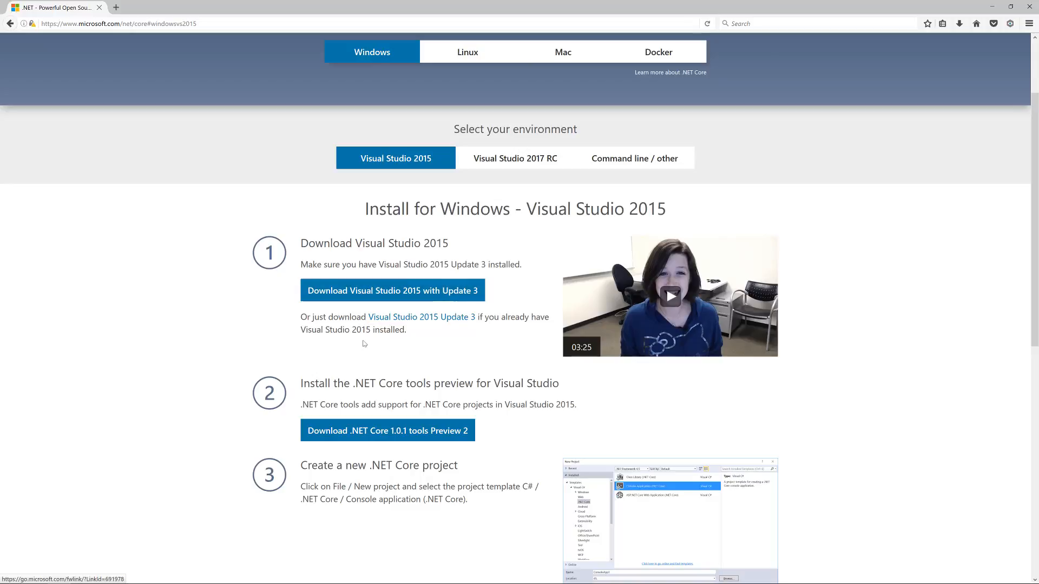
pyautogui.scroll(-3)
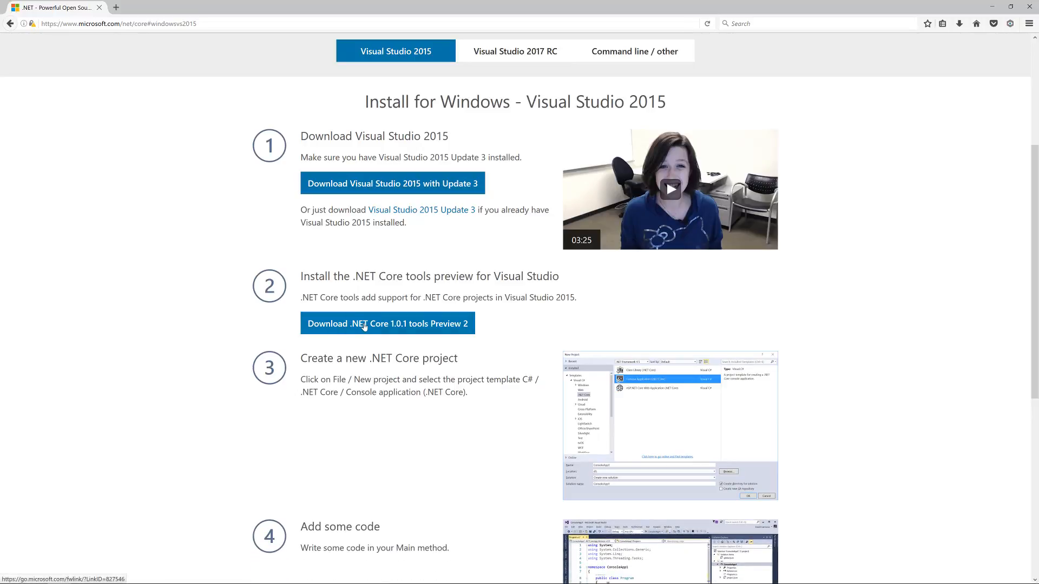
pyautogui.click(387, 324)
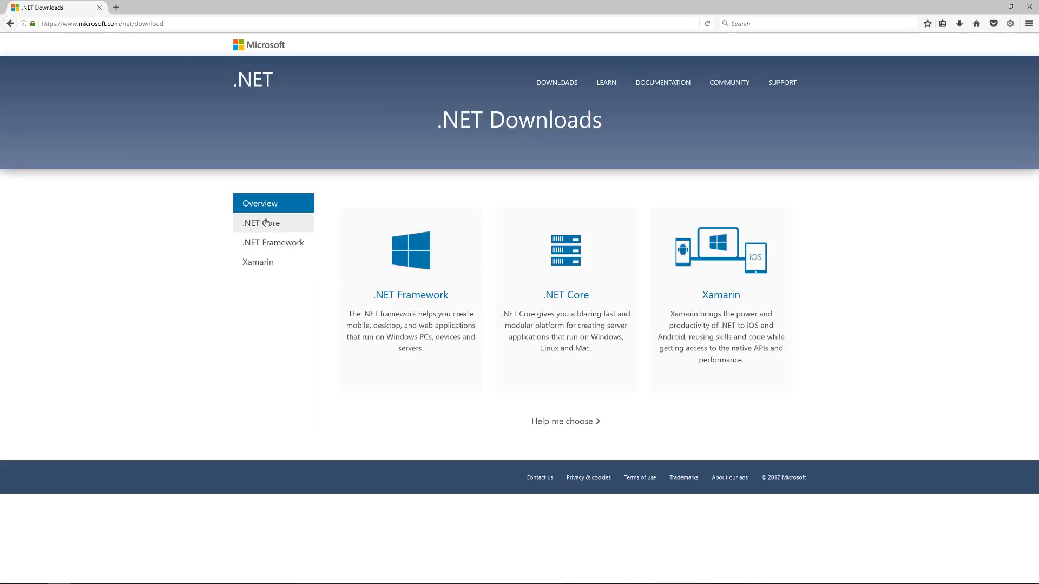
# Start saving the Windows x64 .NET Core 1.0.3 SDK installer from the .NET Core sidebar page
pyautogui.click(260, 223)
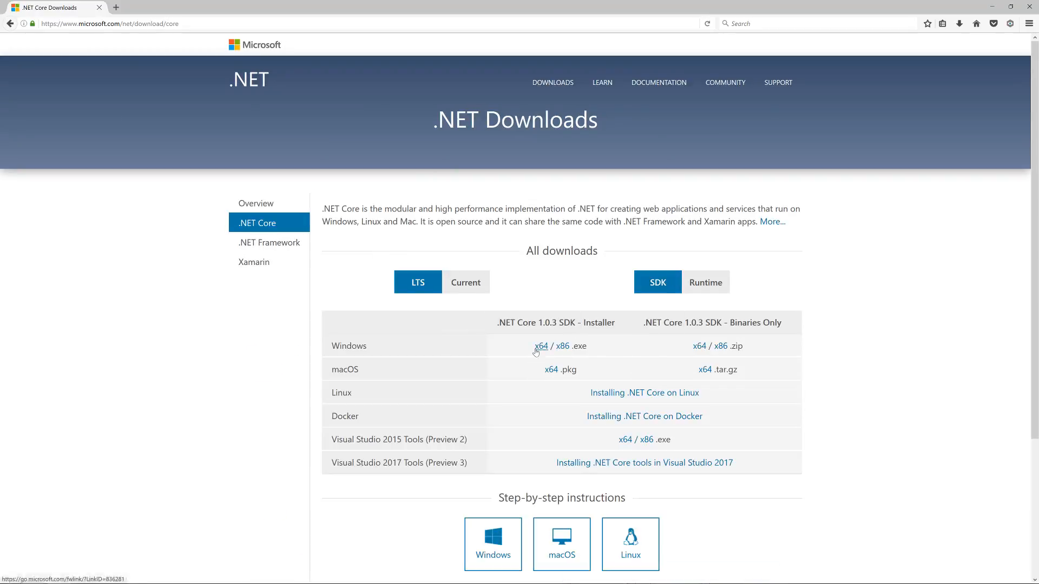
pyautogui.moveTo(448, 346)
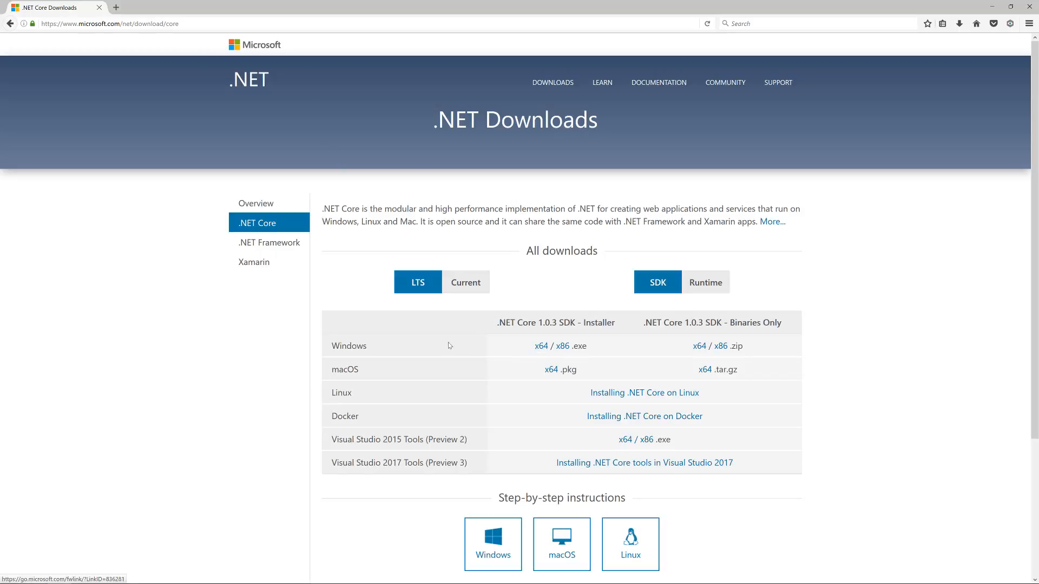
pyautogui.moveTo(541, 345)
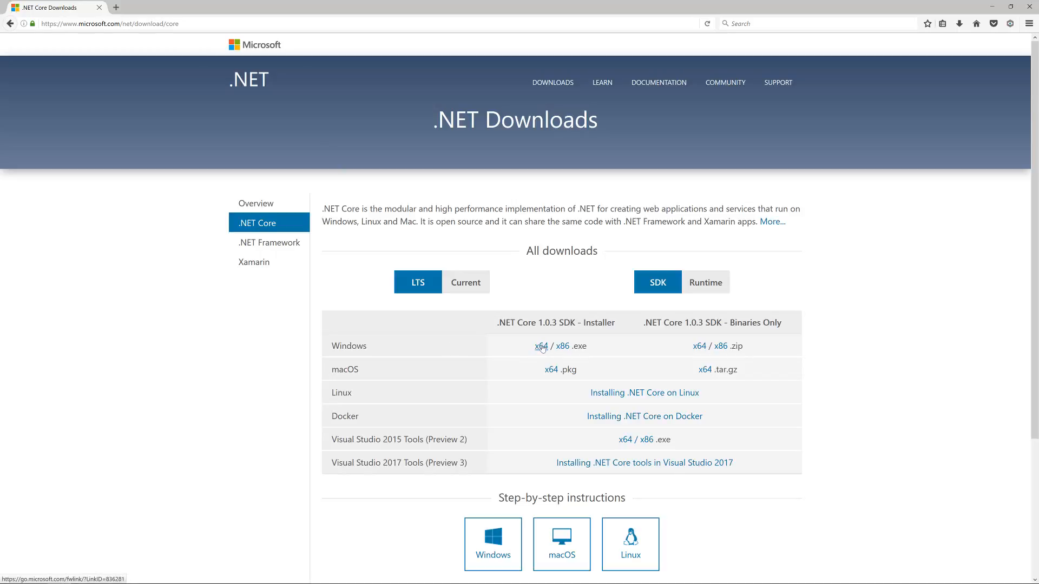
pyautogui.click(540, 346)
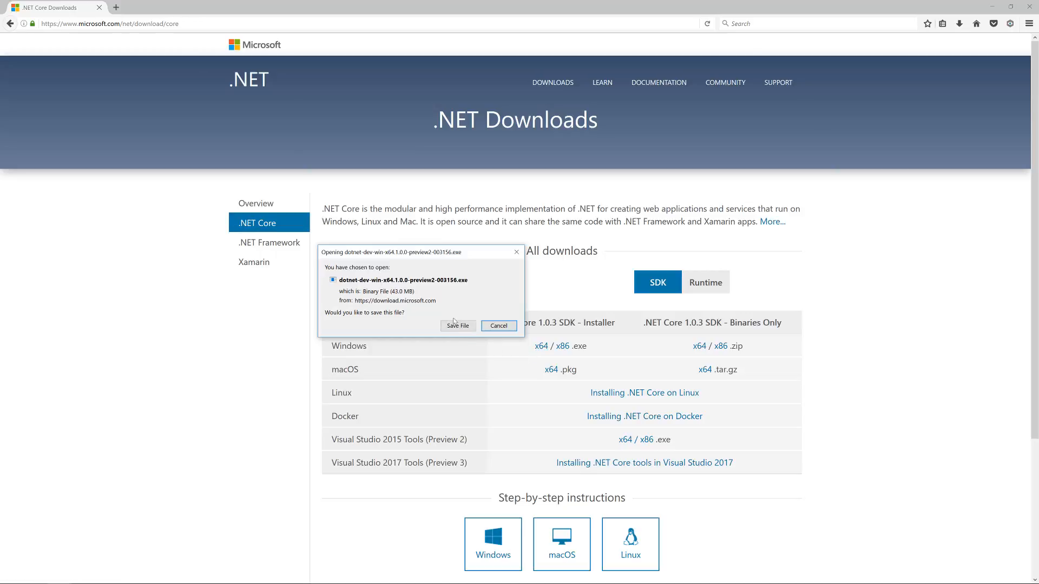
pyautogui.moveTo(424, 305)
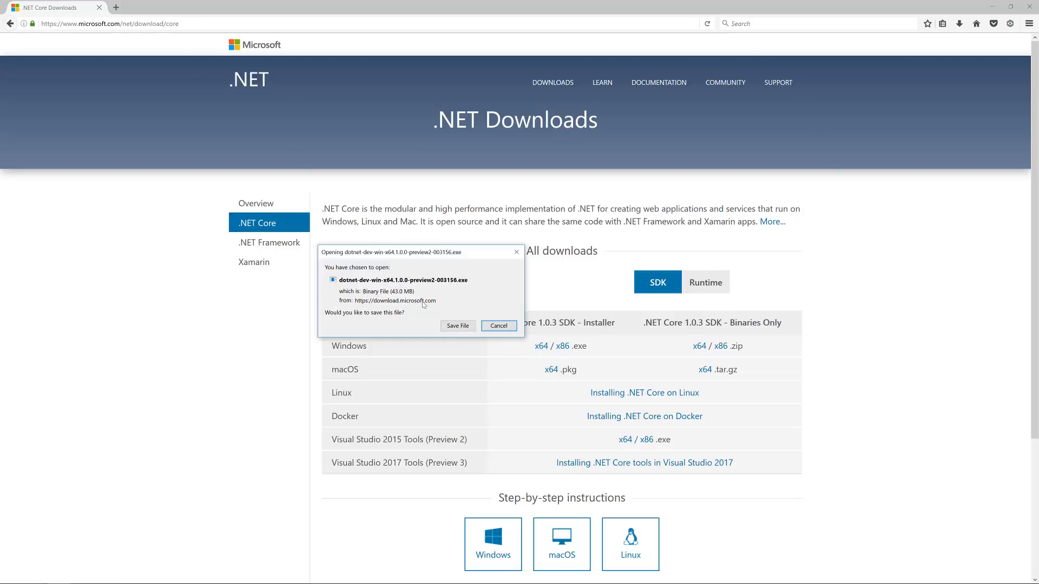
pyautogui.click(498, 326)
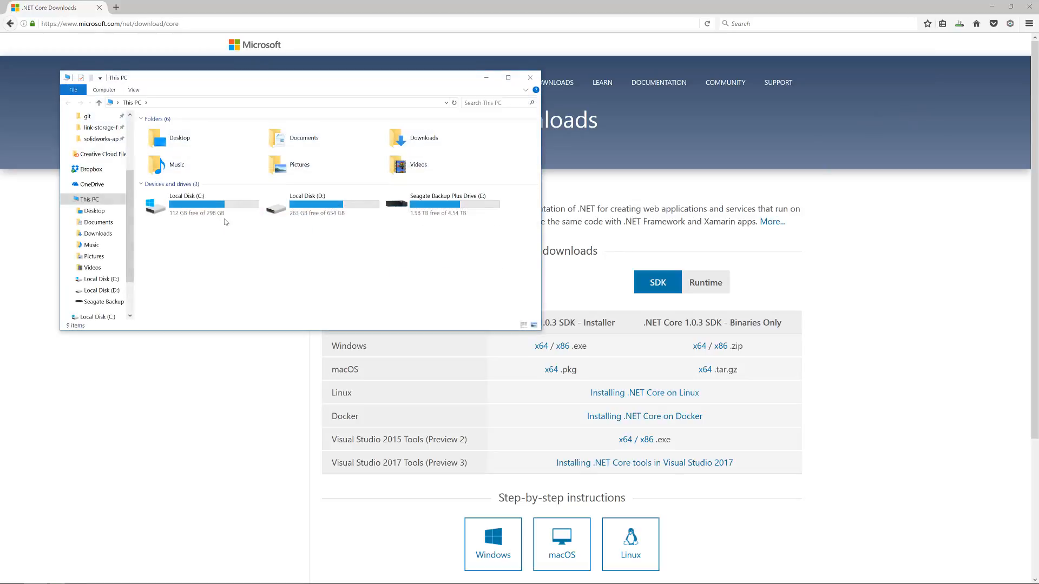
# Browse into the dotnet sdk folder and launch the downloaded SDK installer
pyautogui.doubleClick(187, 204)
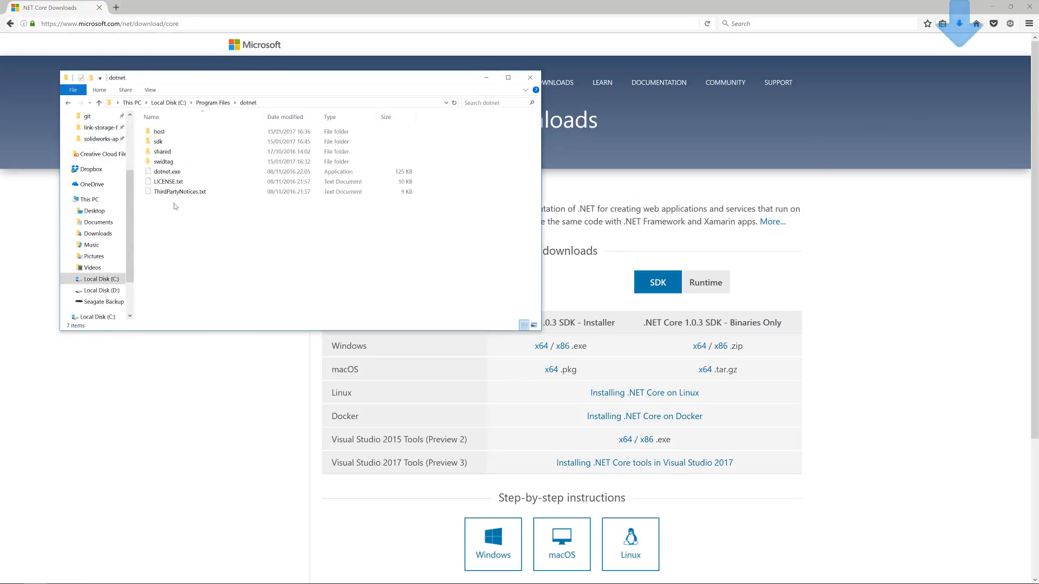
pyautogui.doubleClick(159, 142)
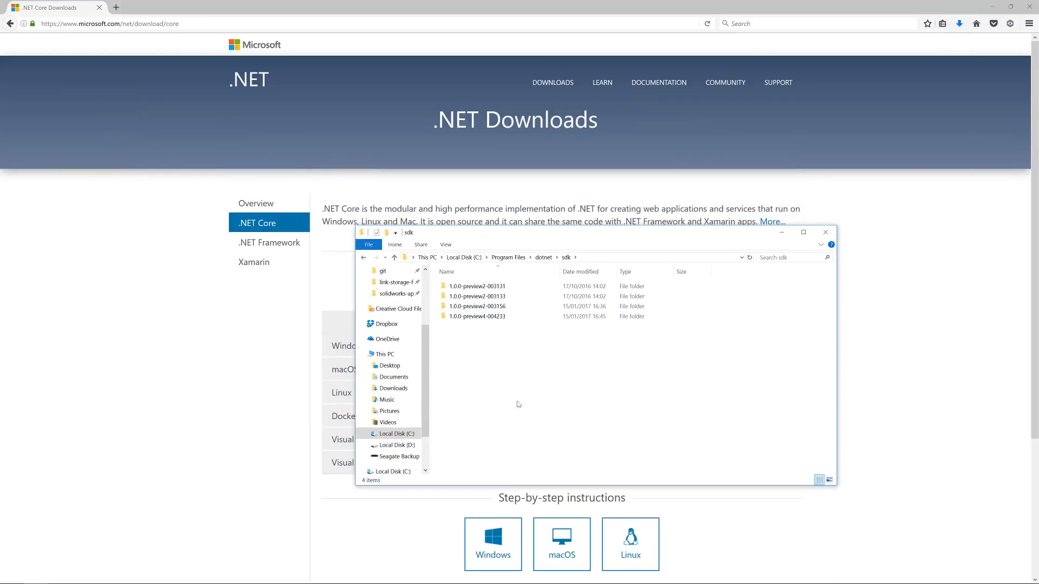
pyautogui.click(959, 24)
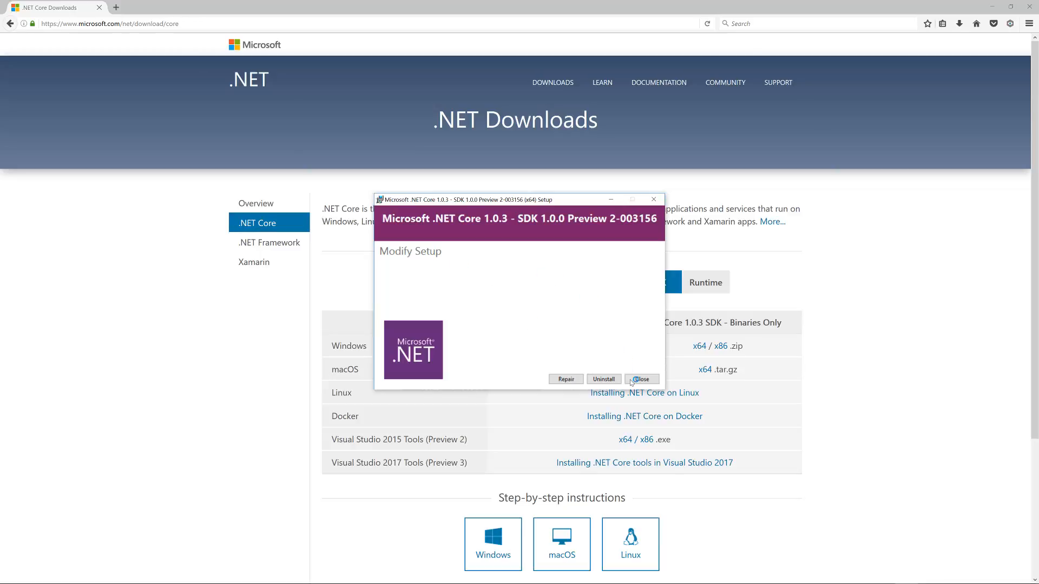
# Close the setup unchanged since 1.0.0-preview2-003156 is present, and return to .NET Core downloads
pyautogui.click(640, 379)
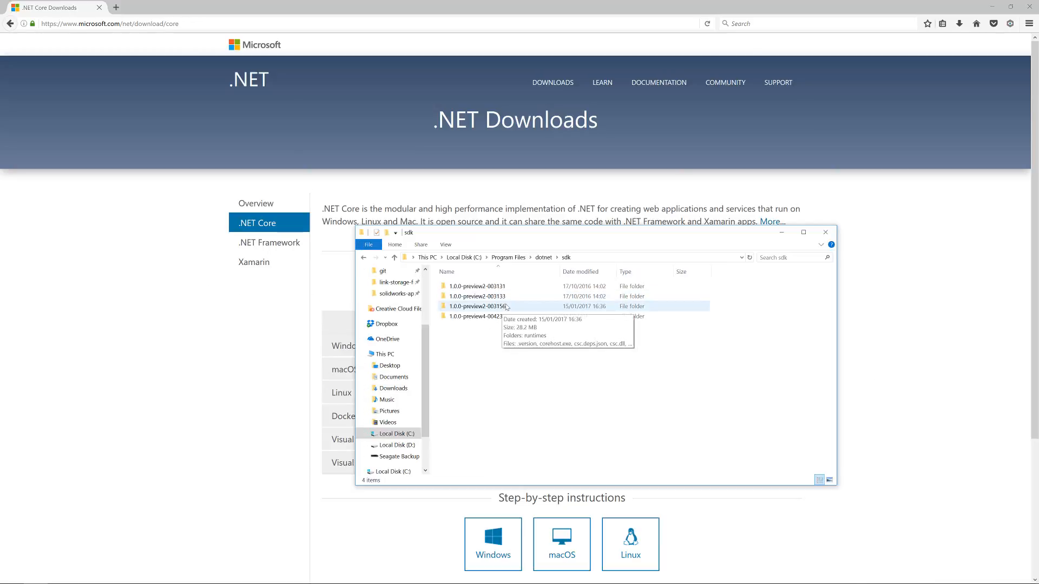
pyautogui.click(476, 306)
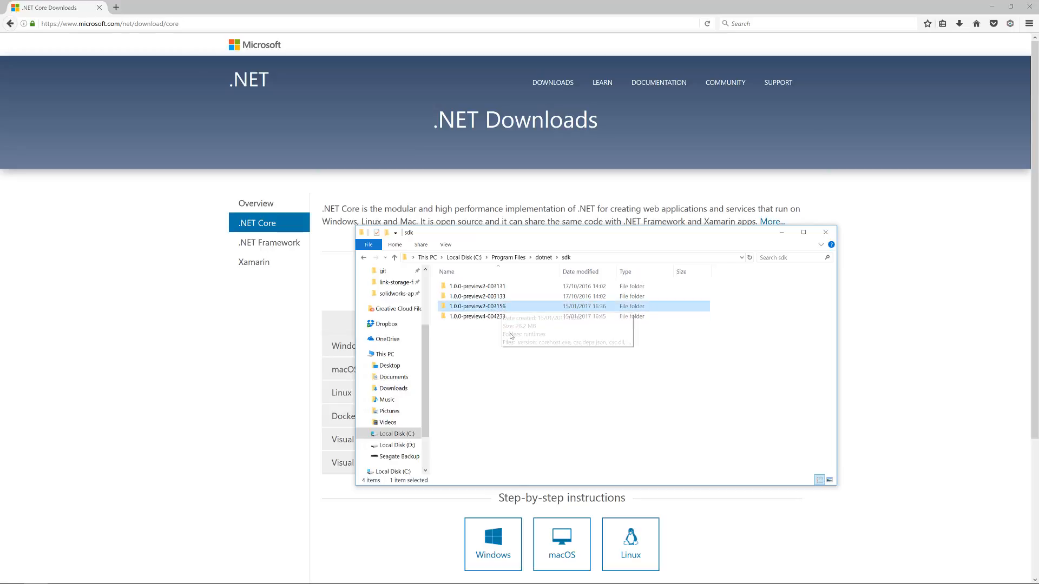
pyautogui.moveTo(487, 289)
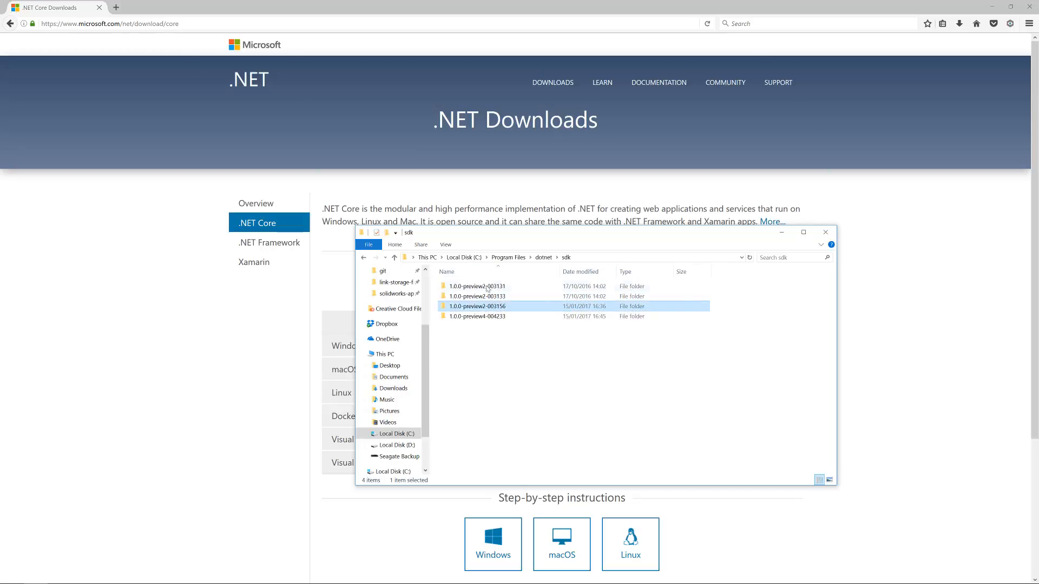
pyautogui.click(514, 357)
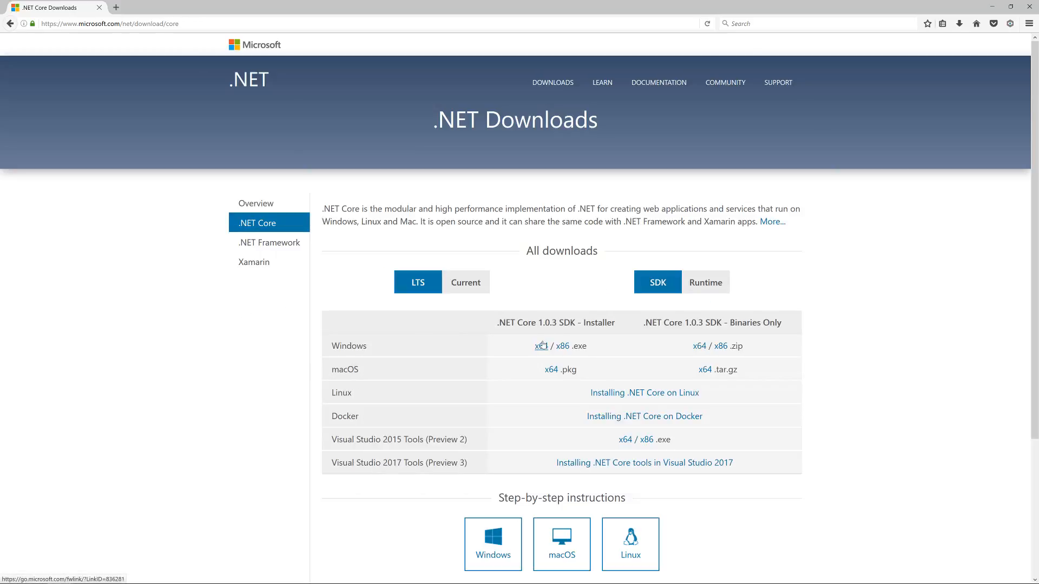
pyautogui.moveTo(507, 325)
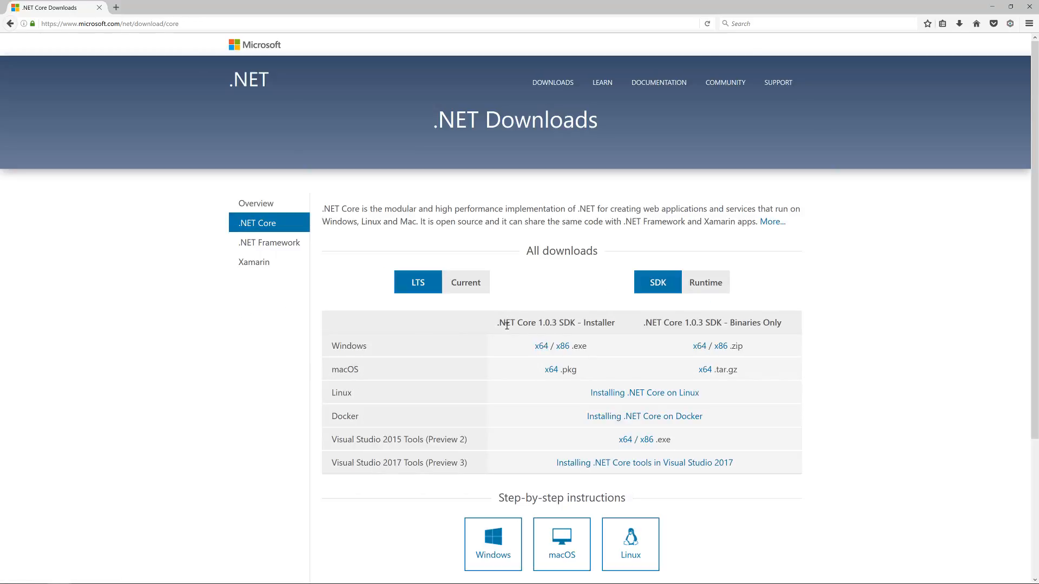
pyautogui.moveTo(418, 281)
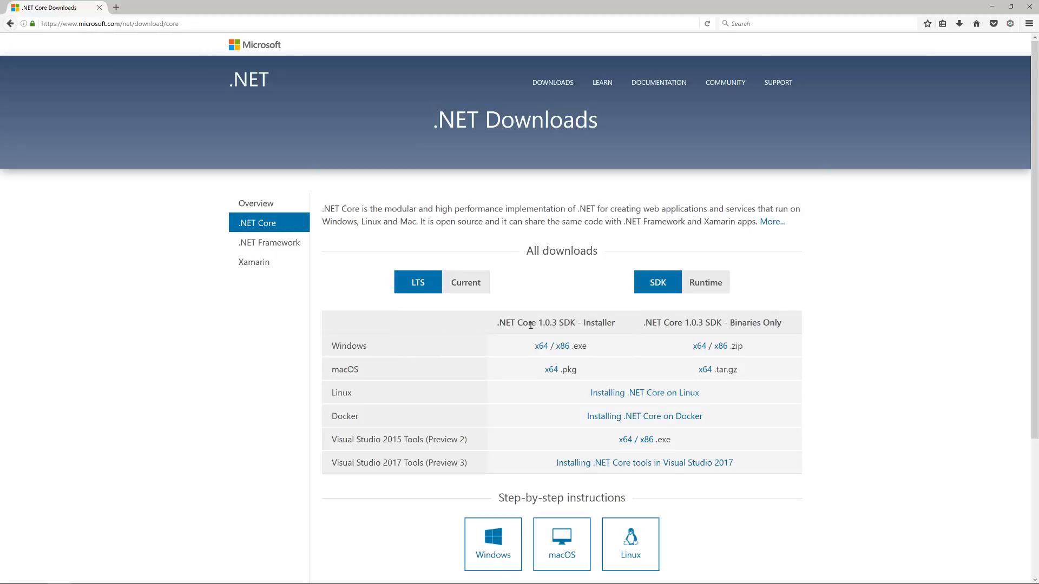
pyautogui.moveTo(417, 283)
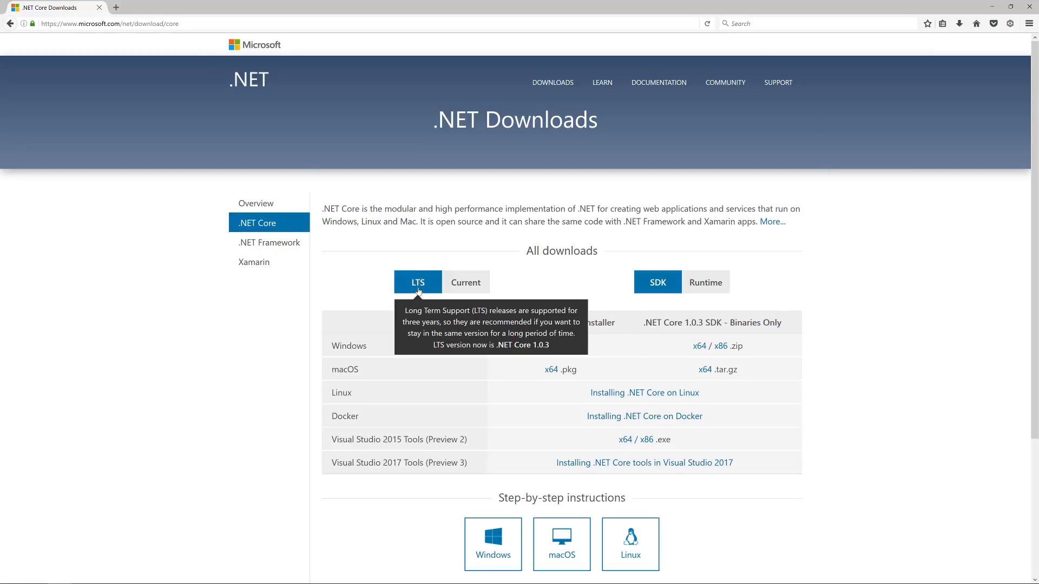
# Show the Current .NET Core 1.1 release and download its Windows x64 SDK installer
pyautogui.click(465, 283)
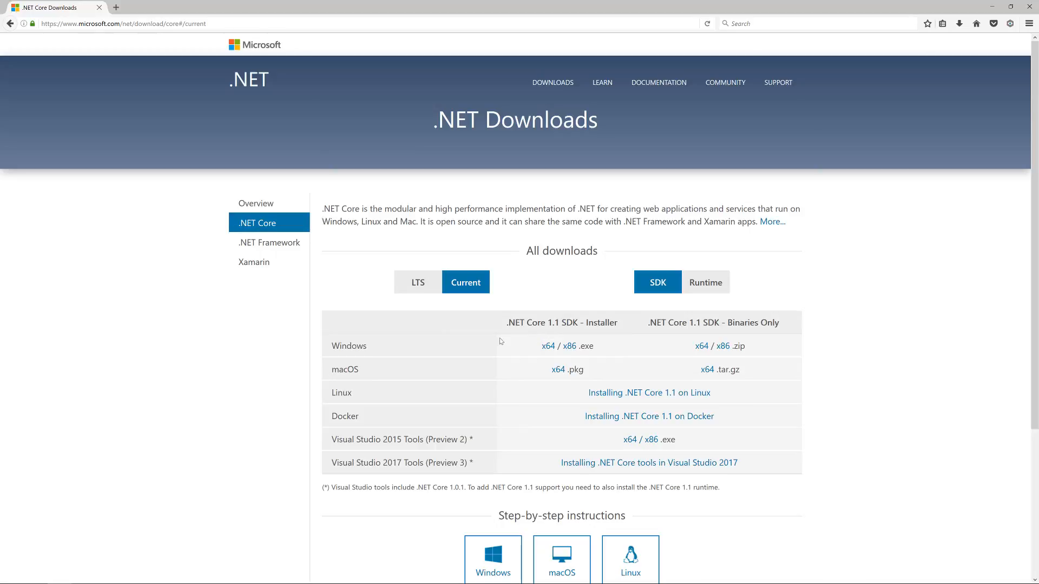
pyautogui.moveTo(460, 356)
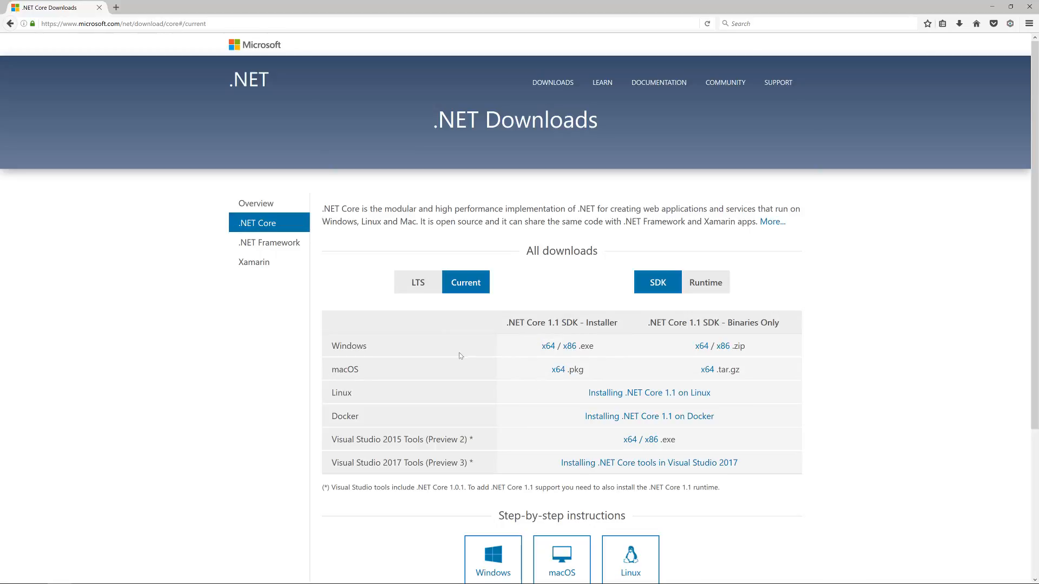
pyautogui.moveTo(496, 374)
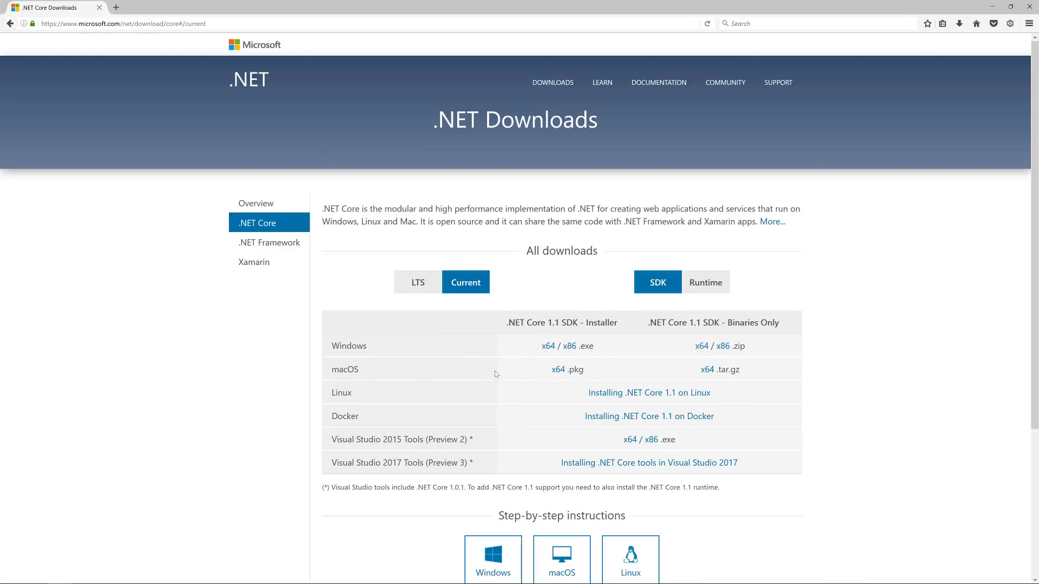
pyautogui.moveTo(487, 380)
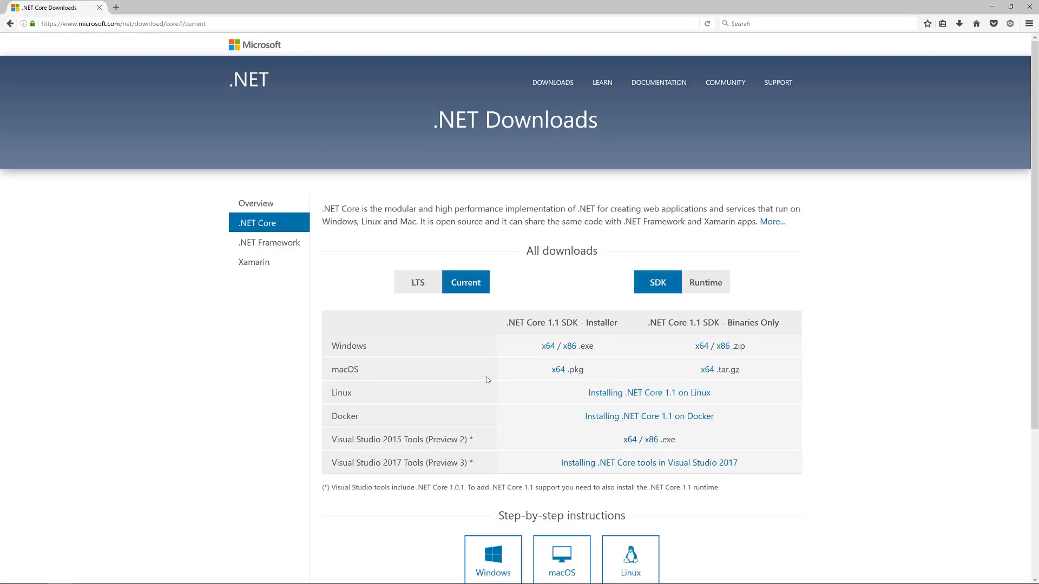
pyautogui.moveTo(465, 282)
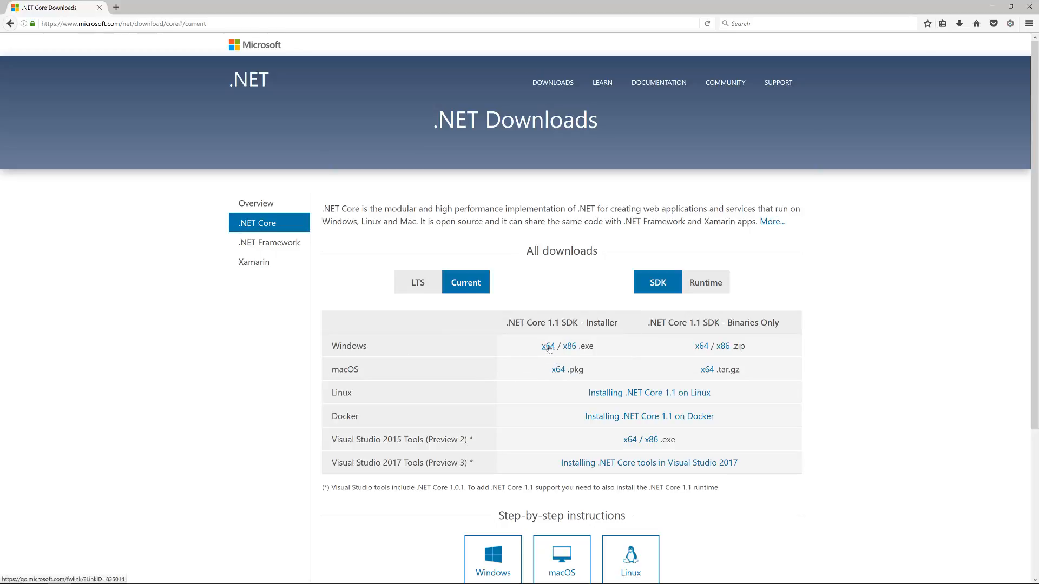
pyautogui.click(547, 346)
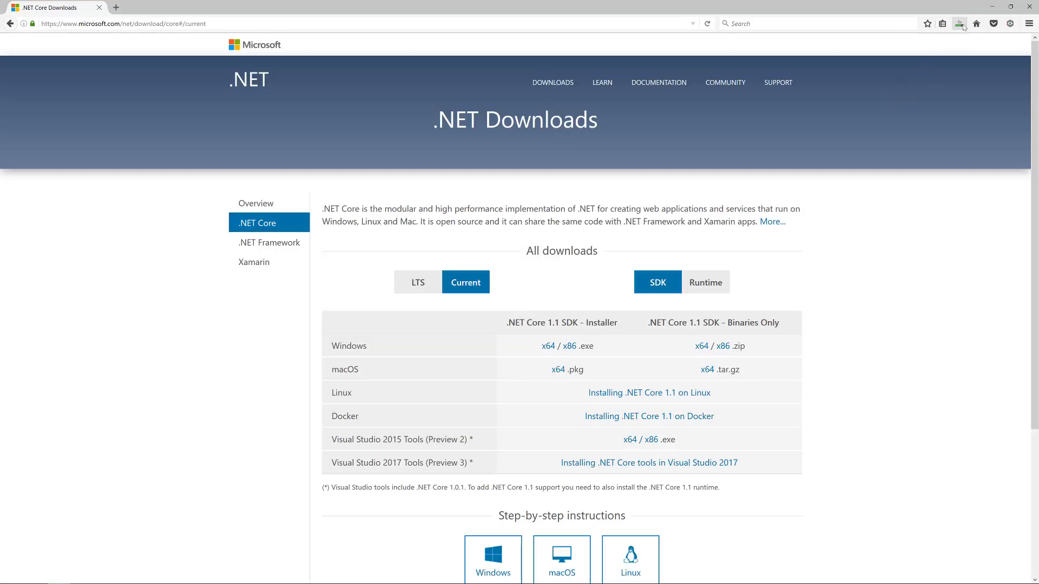
pyautogui.moveTo(960, 23)
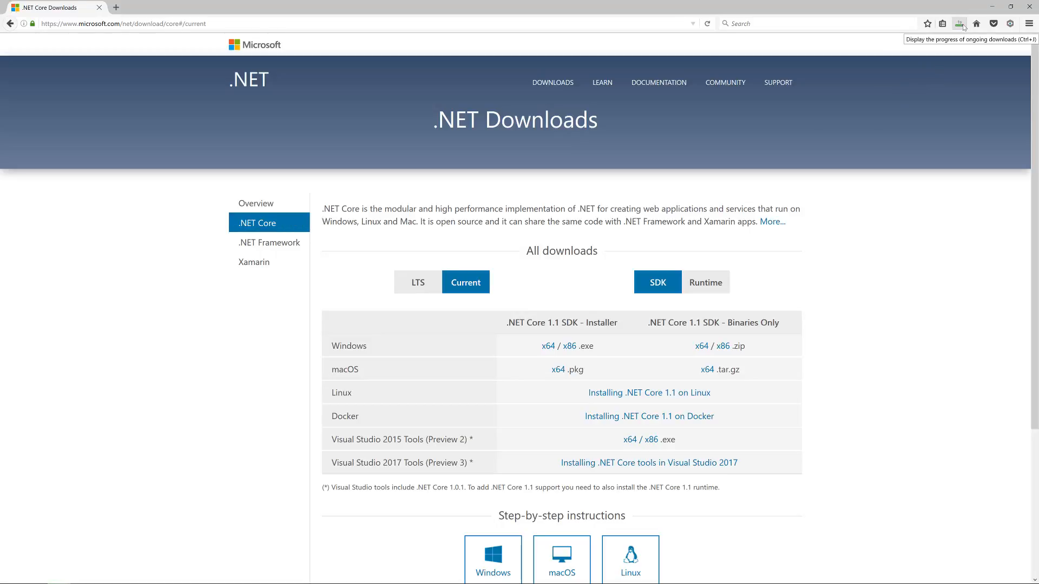
# Run the downloaded .NET Core 1.1.0 SDK installer, accept the license, install and close it
pyautogui.click(959, 23)
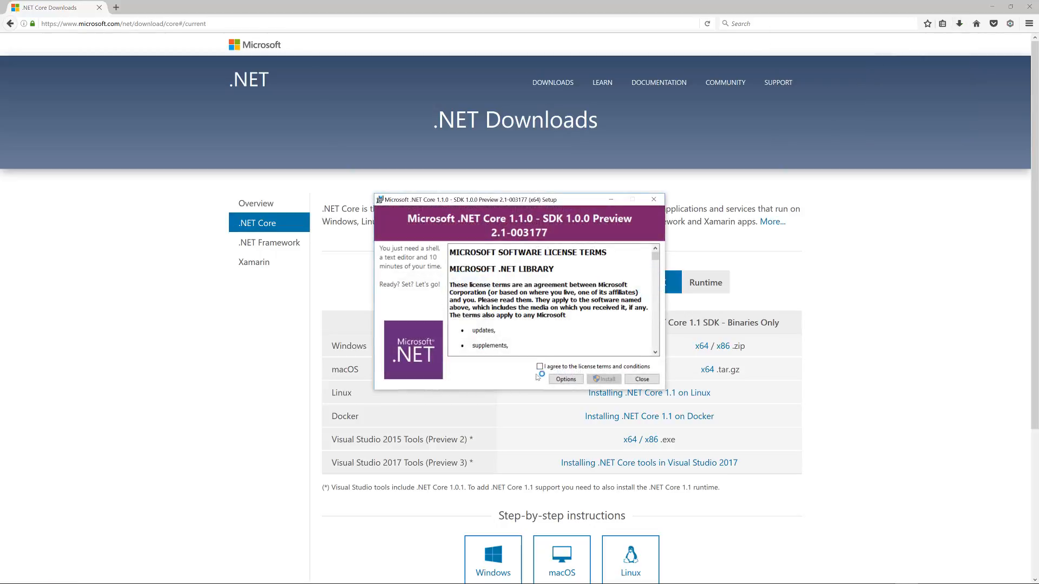
pyautogui.click(604, 378)
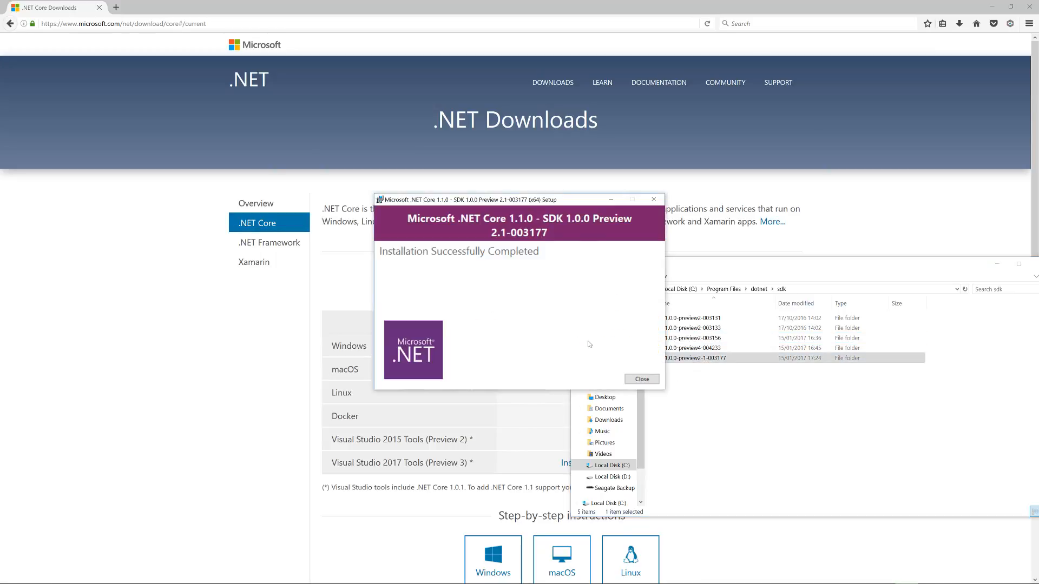
pyautogui.click(641, 379)
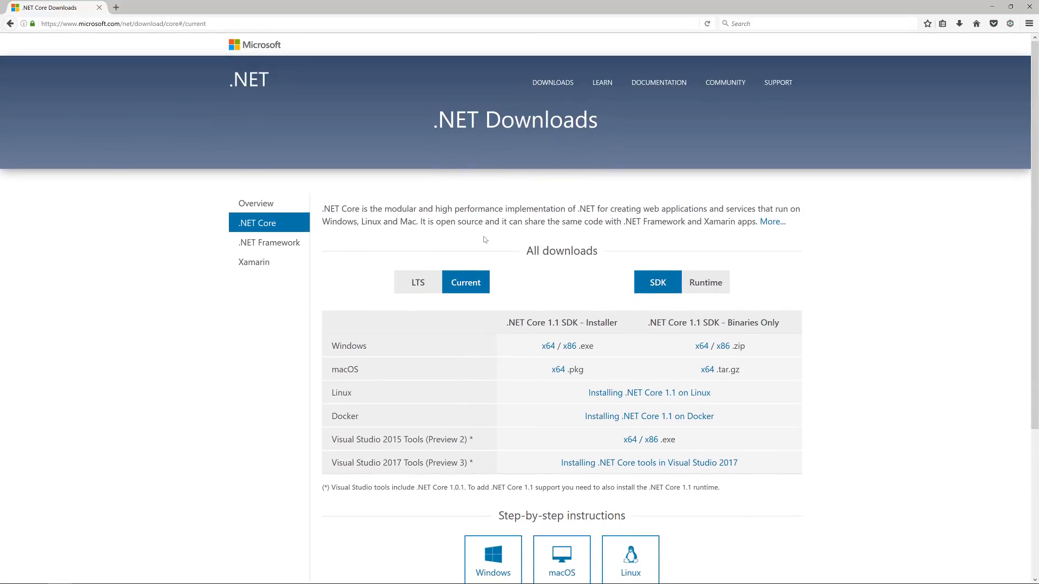
pyautogui.moveTo(115, 7)
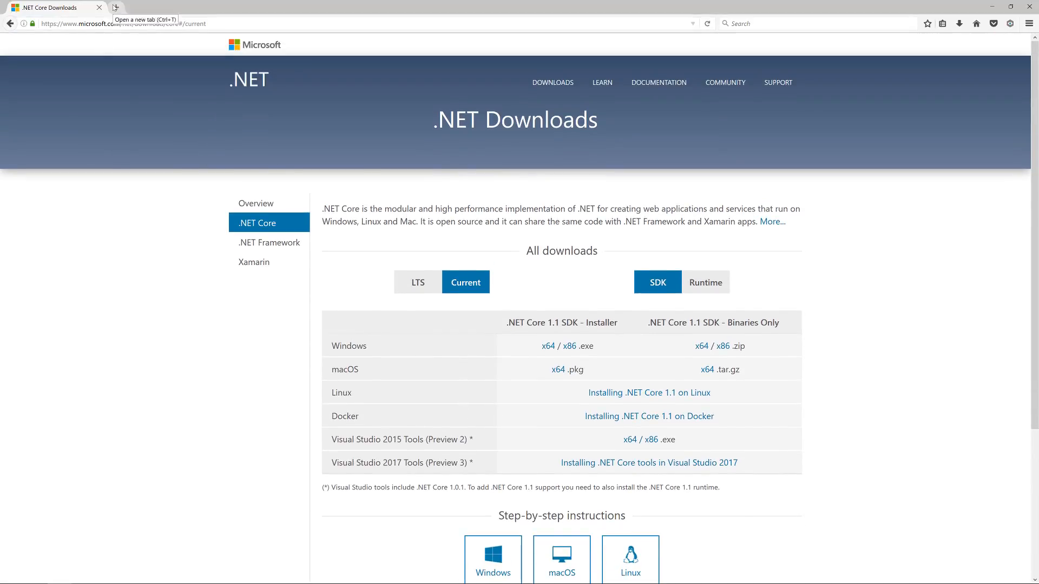
pyautogui.moveTo(220, 231)
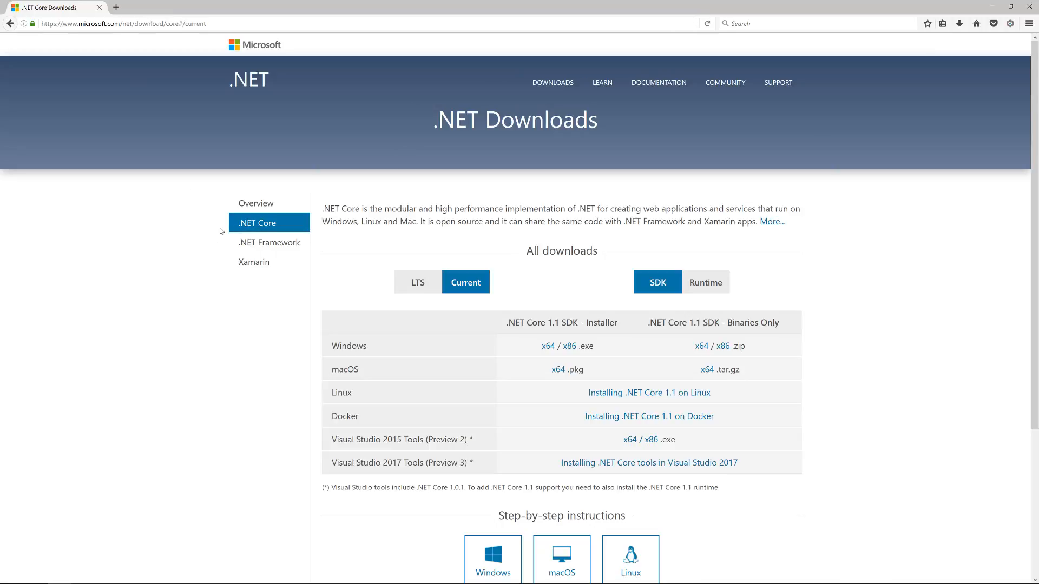
pyautogui.write('visual stud')
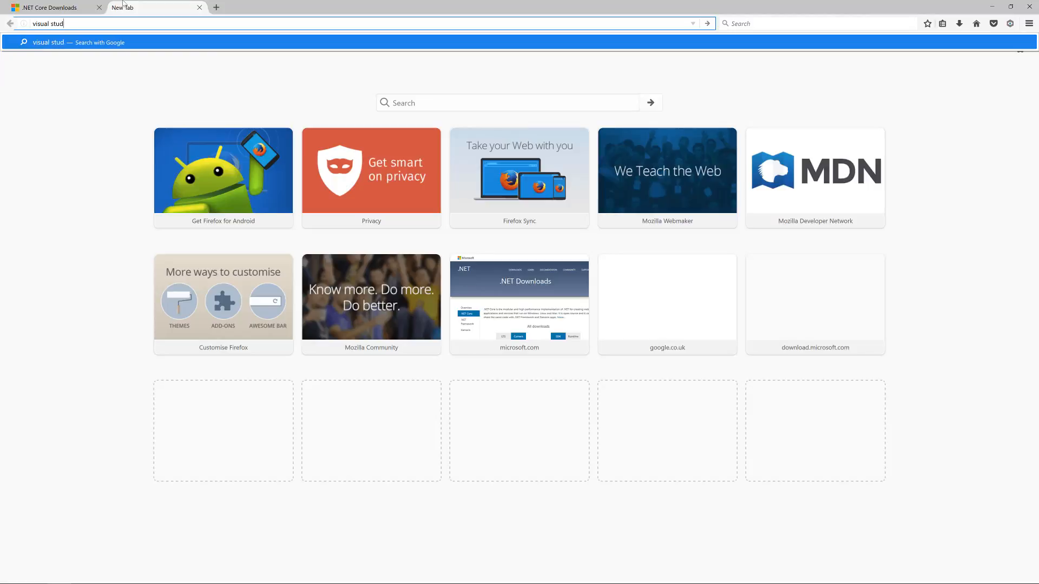
# Find the Visual Studio 2017 RC page via Google and start the Enterprise 'Free download'
pyautogui.write('io')
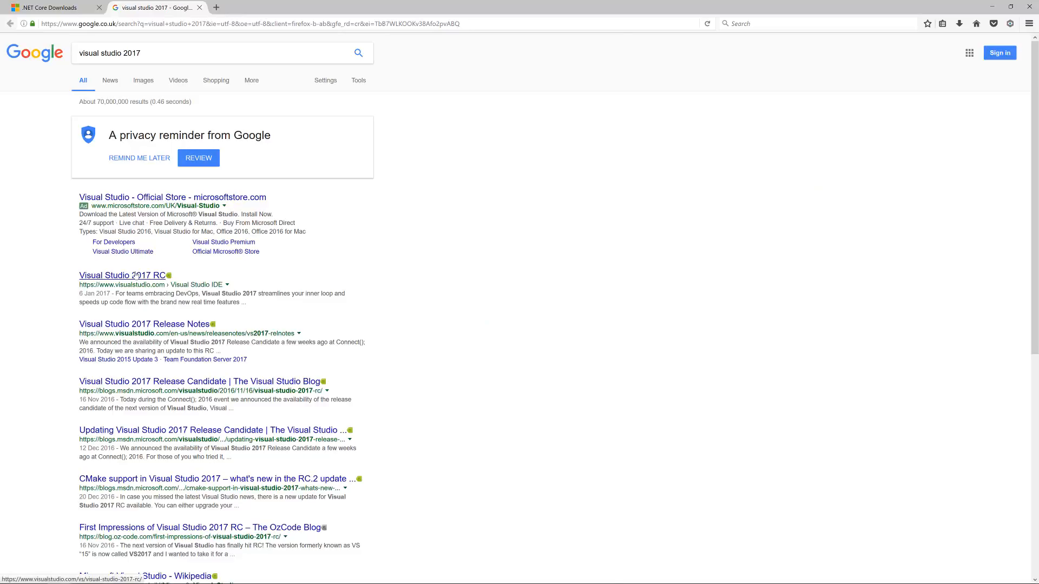
pyautogui.click(122, 275)
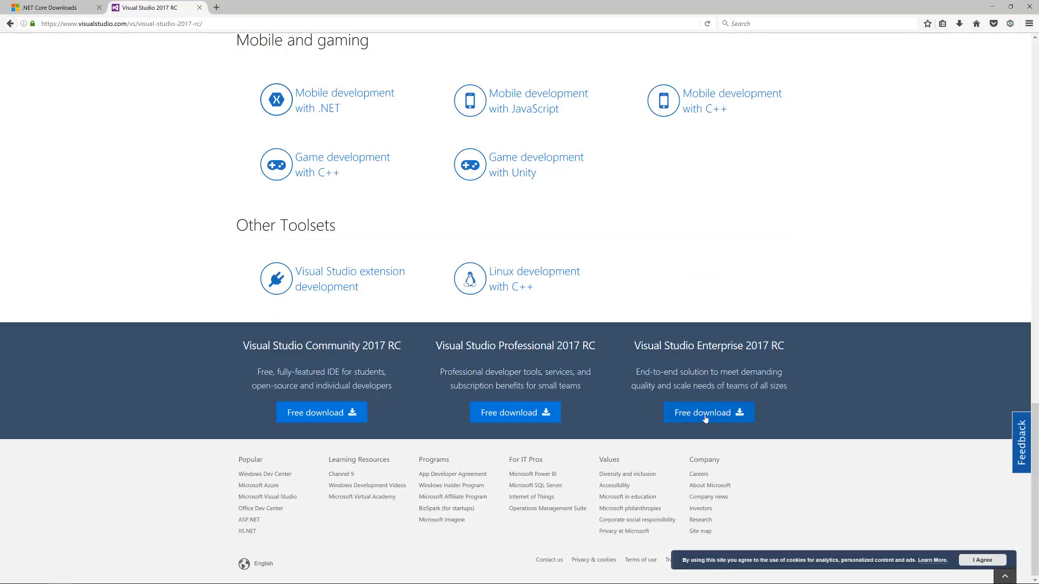
pyautogui.click(708, 412)
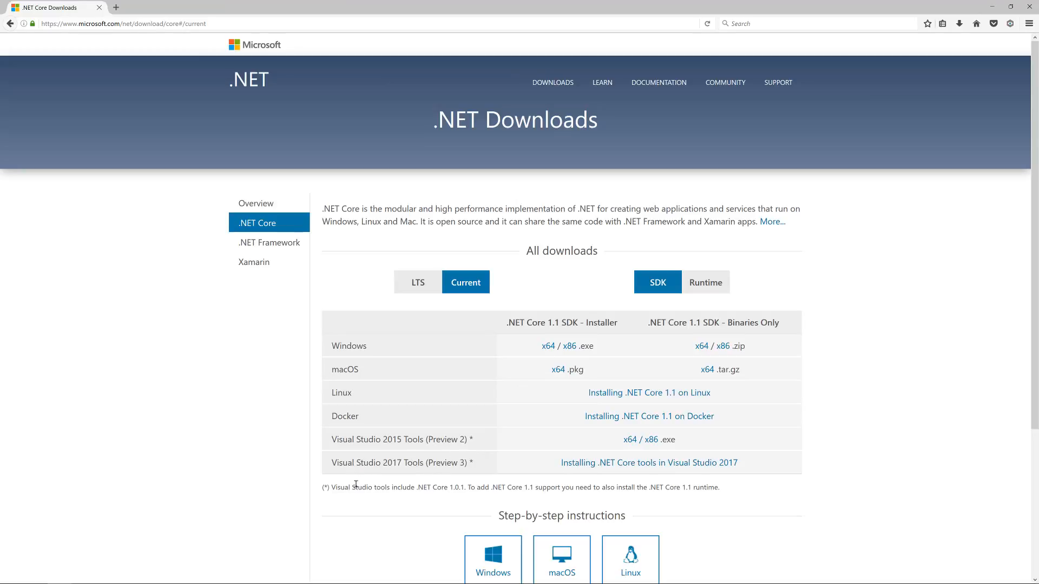
pyautogui.moveTo(331, 463); pyautogui.dragTo(453, 462)
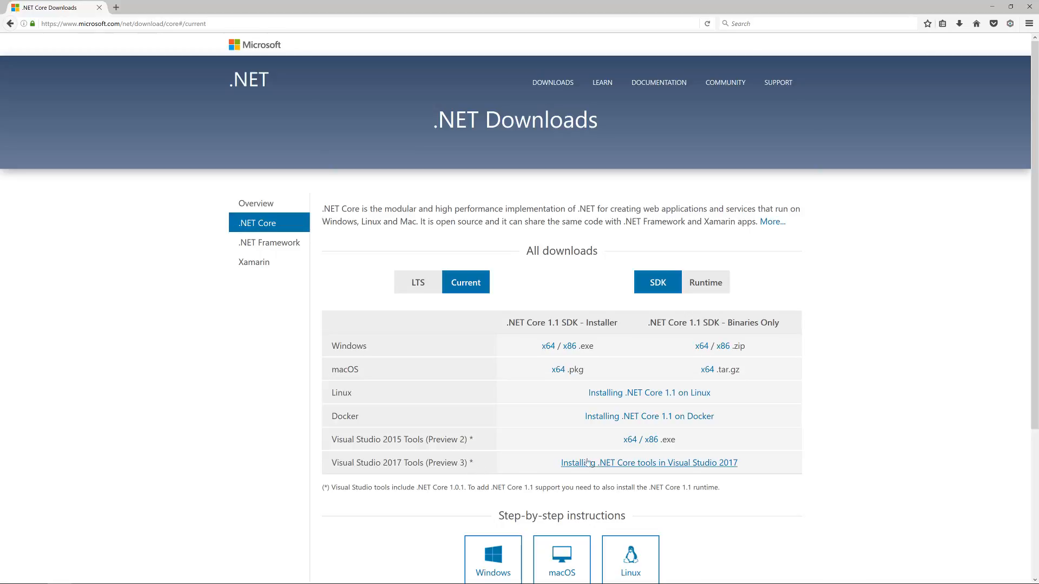
pyautogui.moveTo(552, 490)
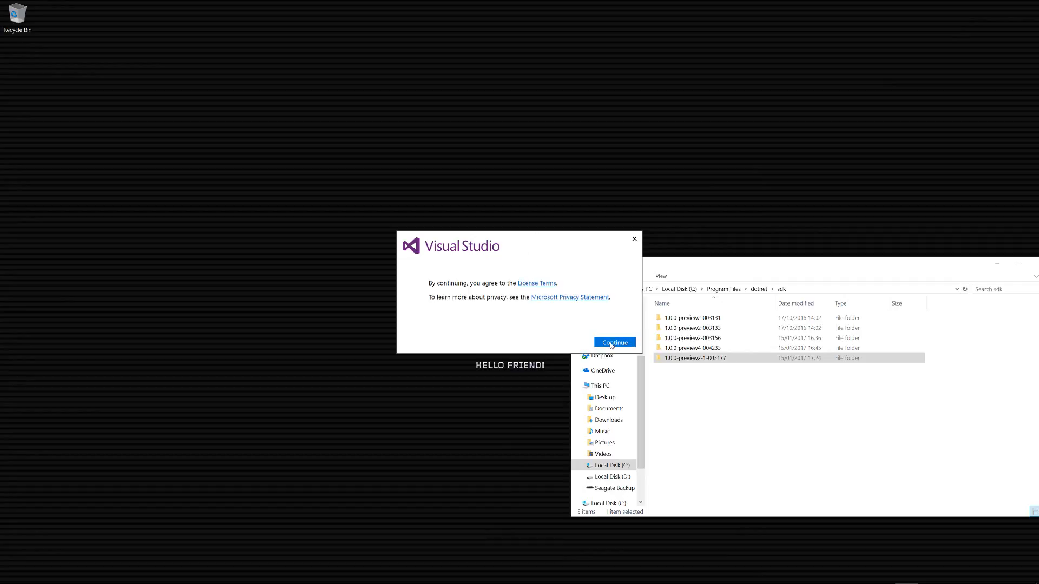
# Accept the Visual Studio Enterprise 2017 RC license terms with Continue
pyautogui.click(614, 343)
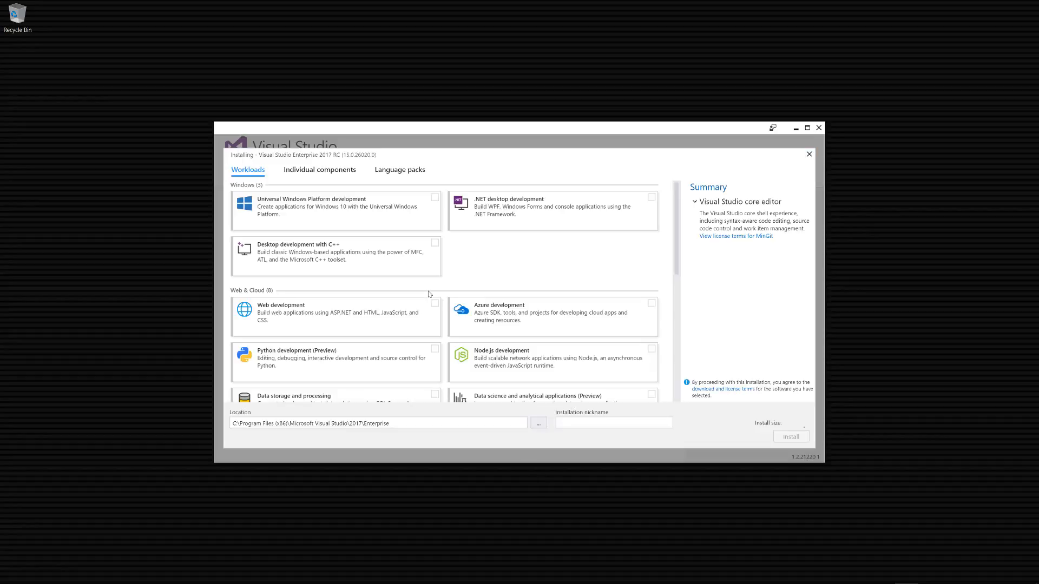
# Tick the Universal Windows Platform development and .NET desktop development workloads (8.63 GB)
pyautogui.click(434, 243)
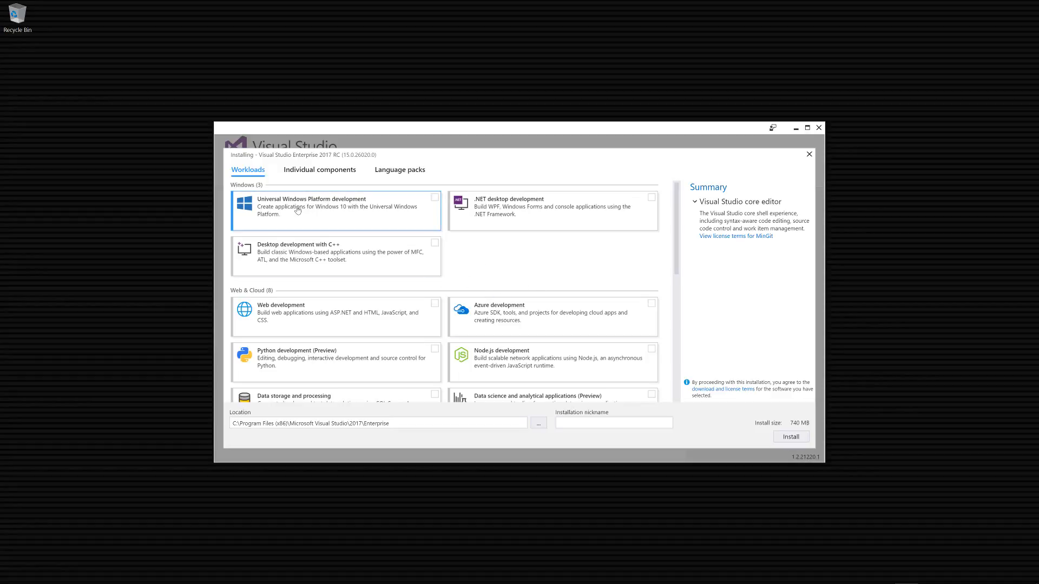
pyautogui.moveTo(301, 213)
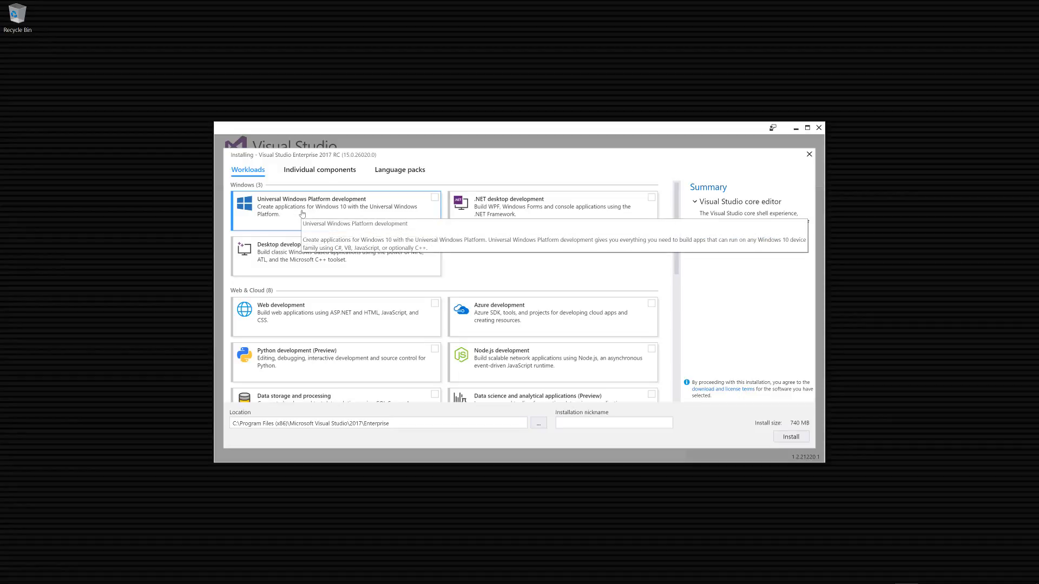
pyautogui.click(435, 197)
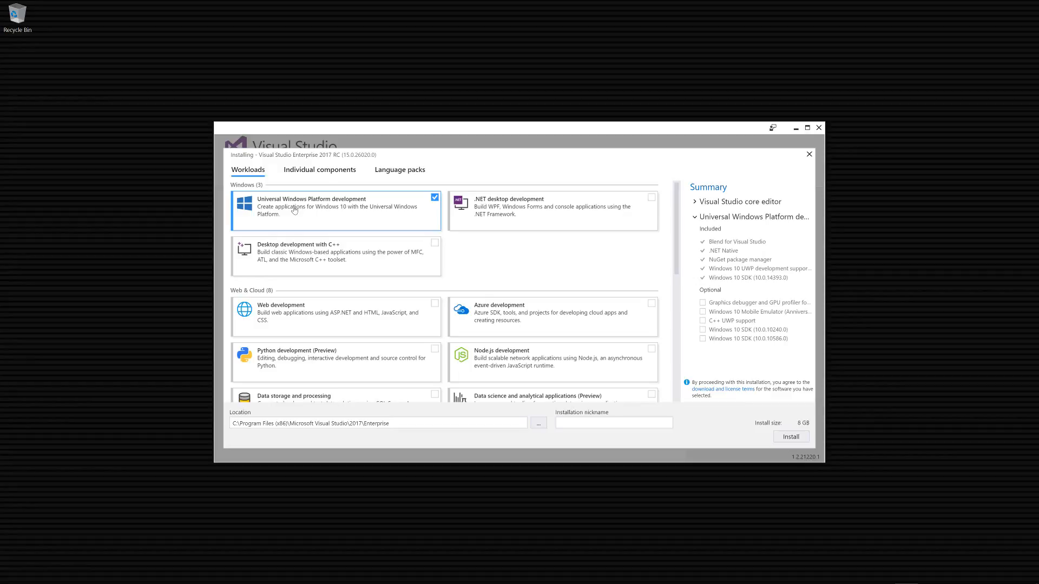
pyautogui.moveTo(366, 199)
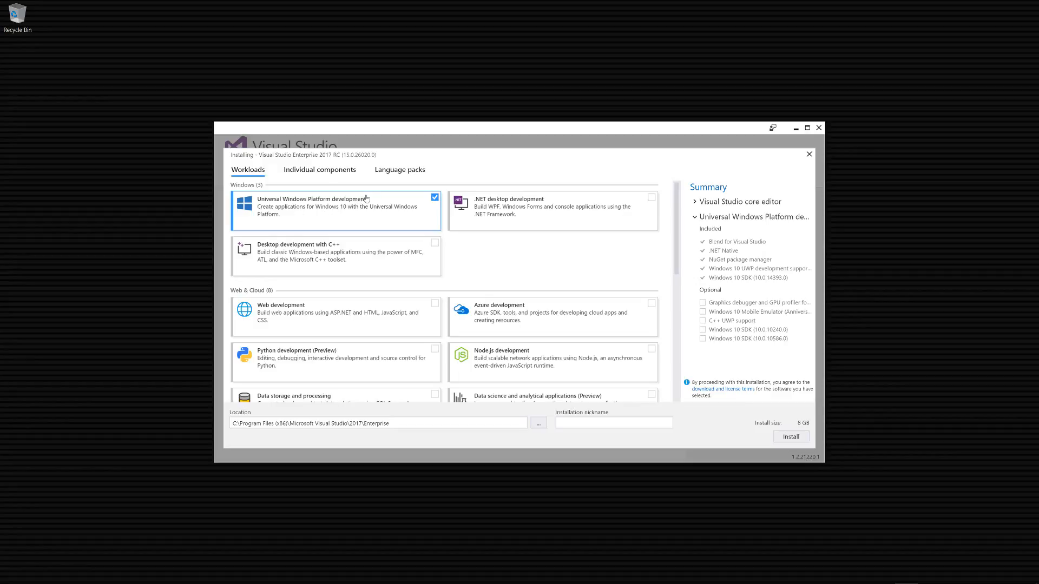
pyautogui.moveTo(393, 220)
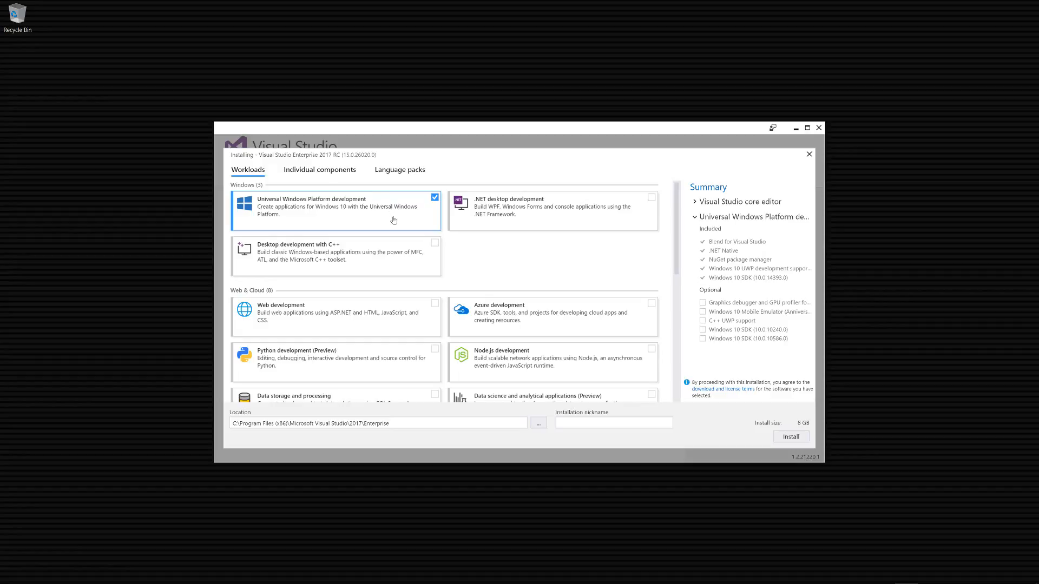
pyautogui.moveTo(399, 230)
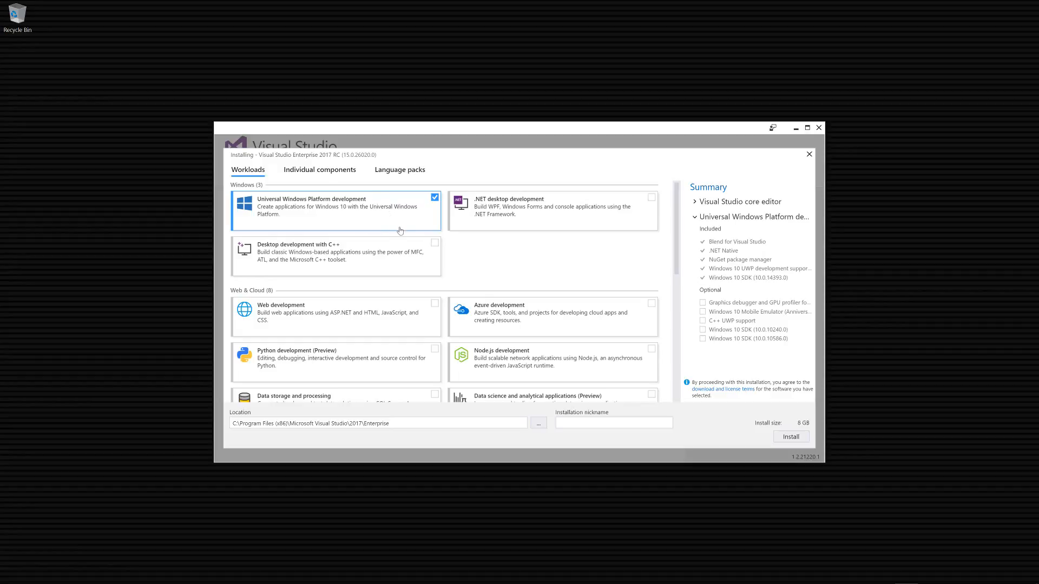
pyautogui.moveTo(401, 233)
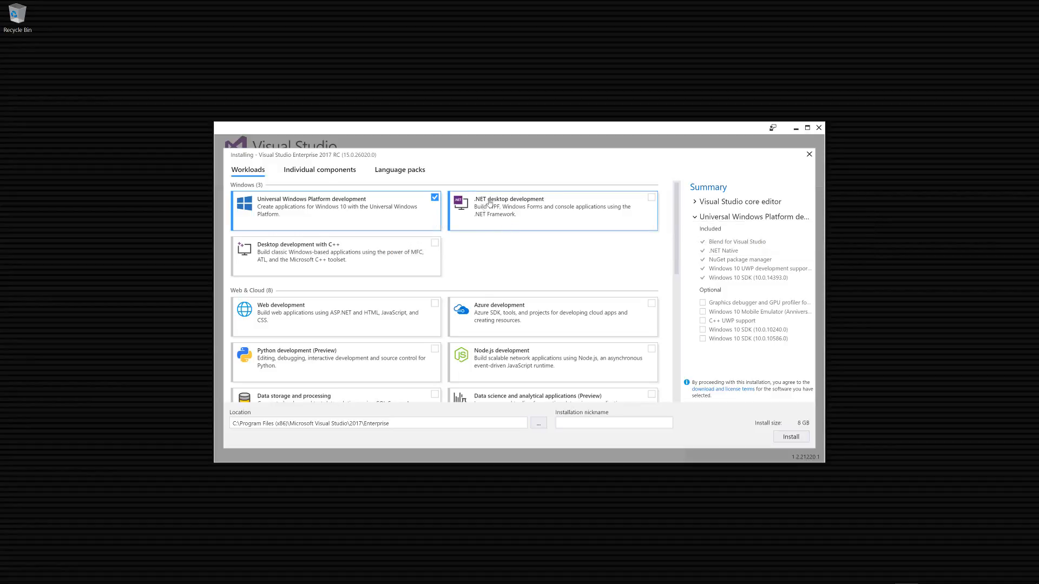
pyautogui.click(652, 198)
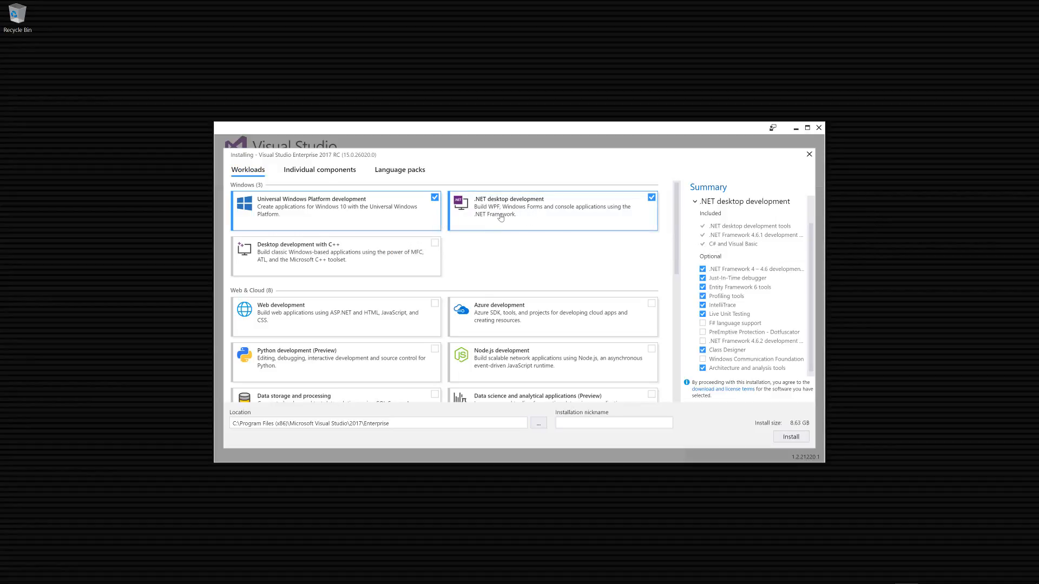
pyautogui.moveTo(357, 328)
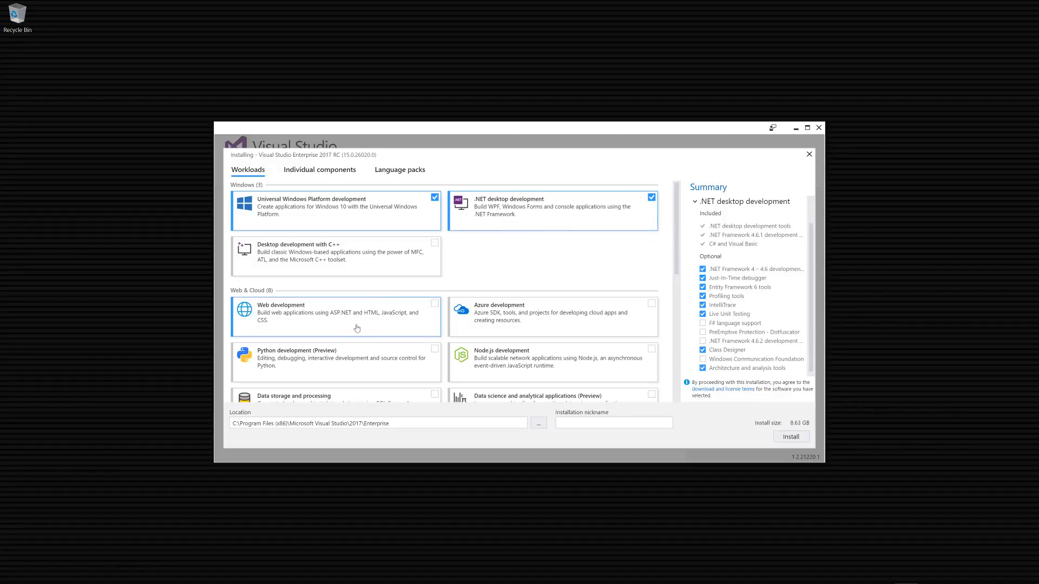
# Tick the Web development and .NET Core and Docker (Preview) workloads (9.56 GB)
pyautogui.scroll(-3)
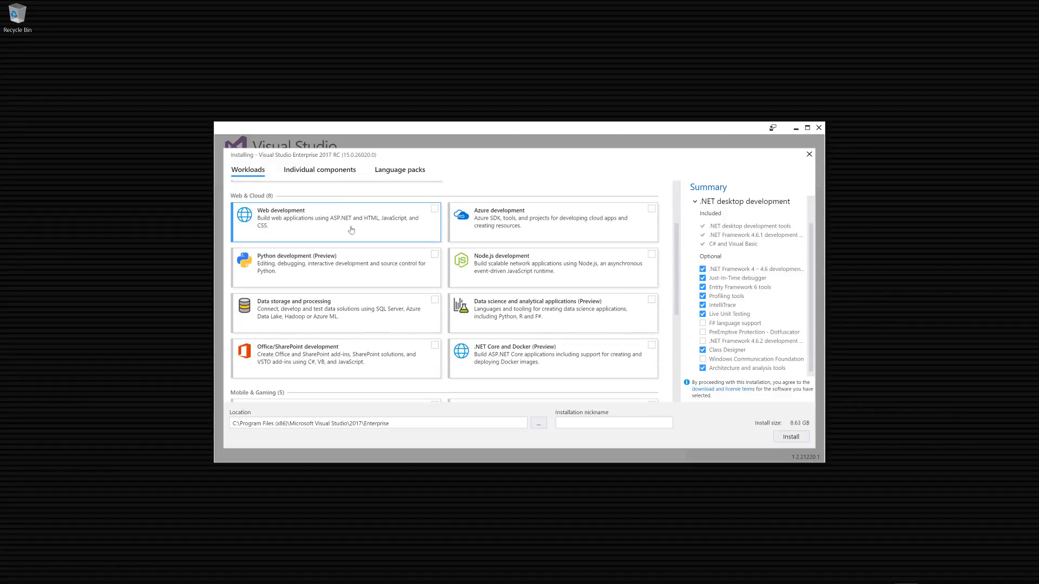
pyautogui.moveTo(263, 232)
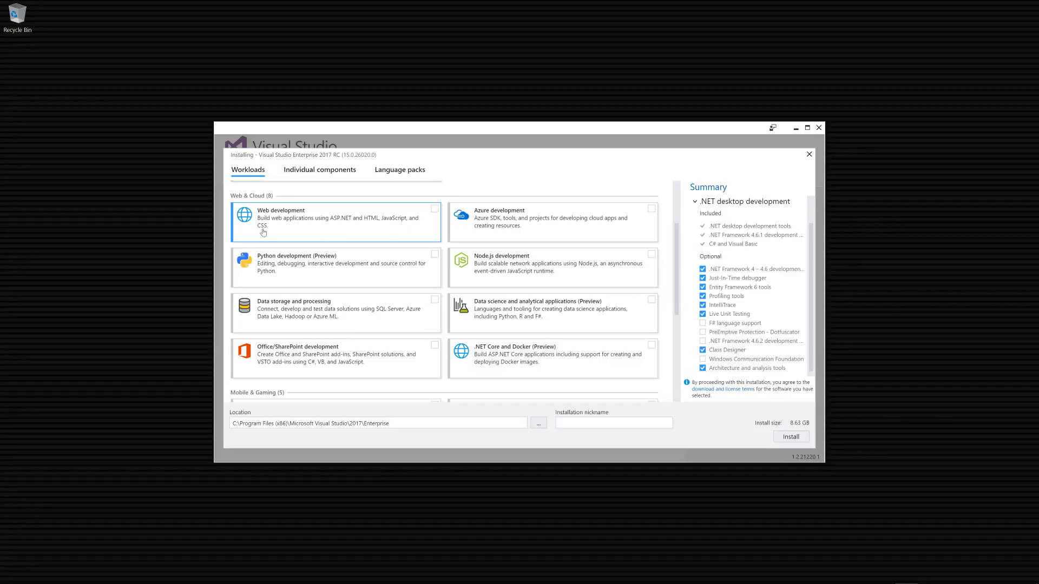
pyautogui.click(434, 209)
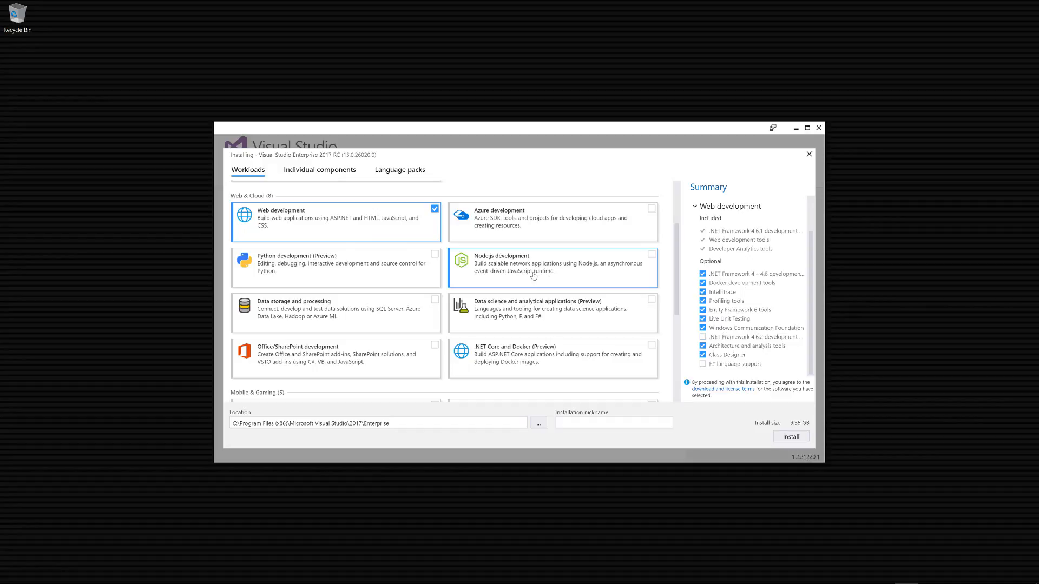
pyautogui.moveTo(335, 213)
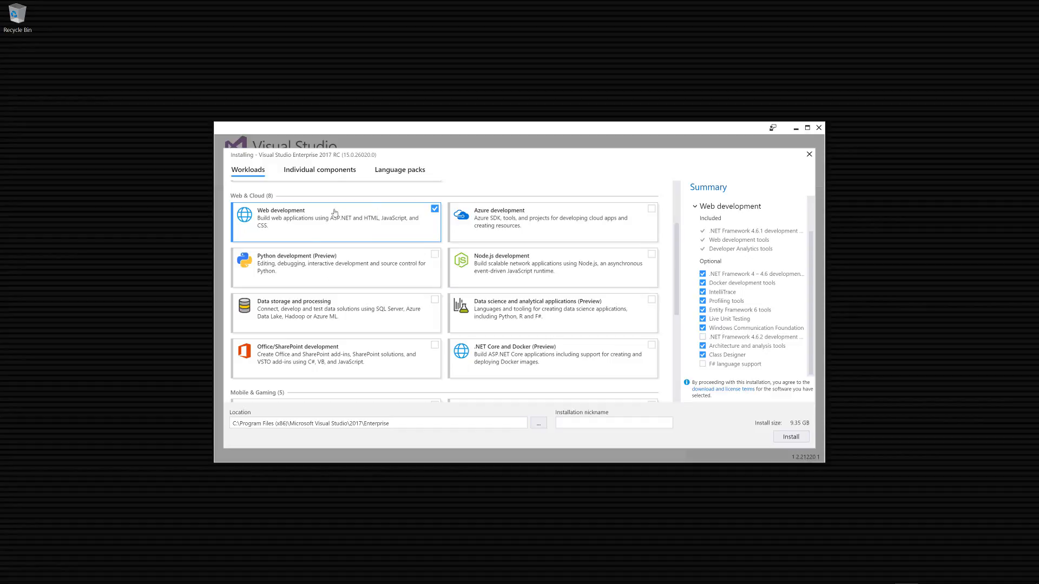
pyautogui.moveTo(313, 229)
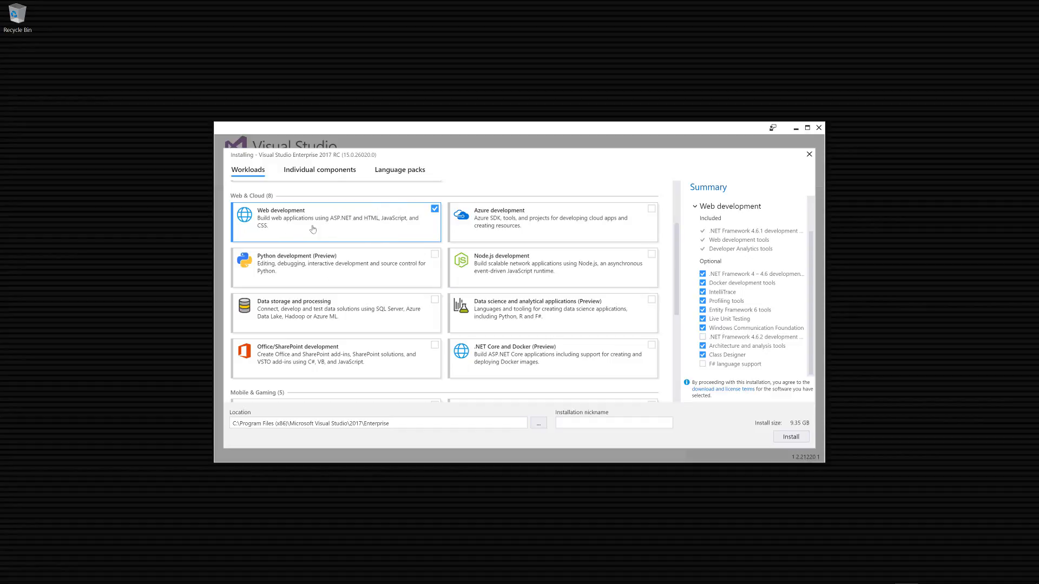
pyautogui.moveTo(304, 248)
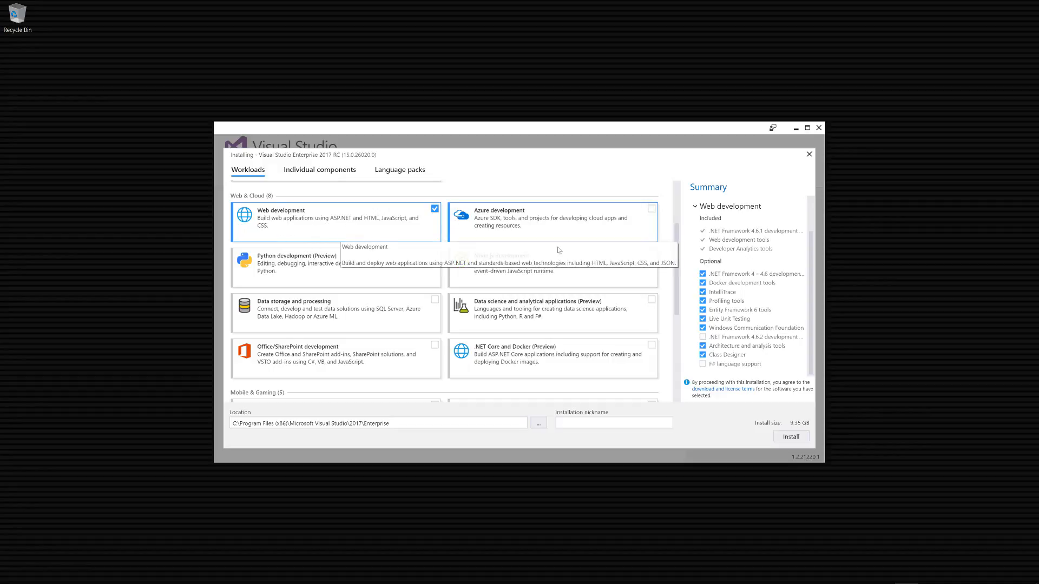
pyautogui.scroll(-3)
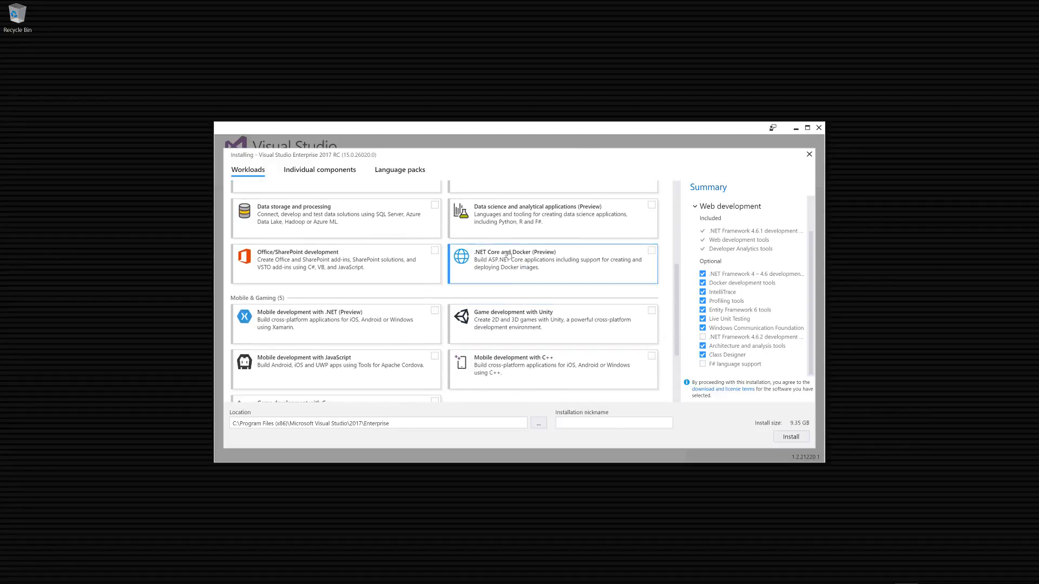
pyautogui.click(650, 249)
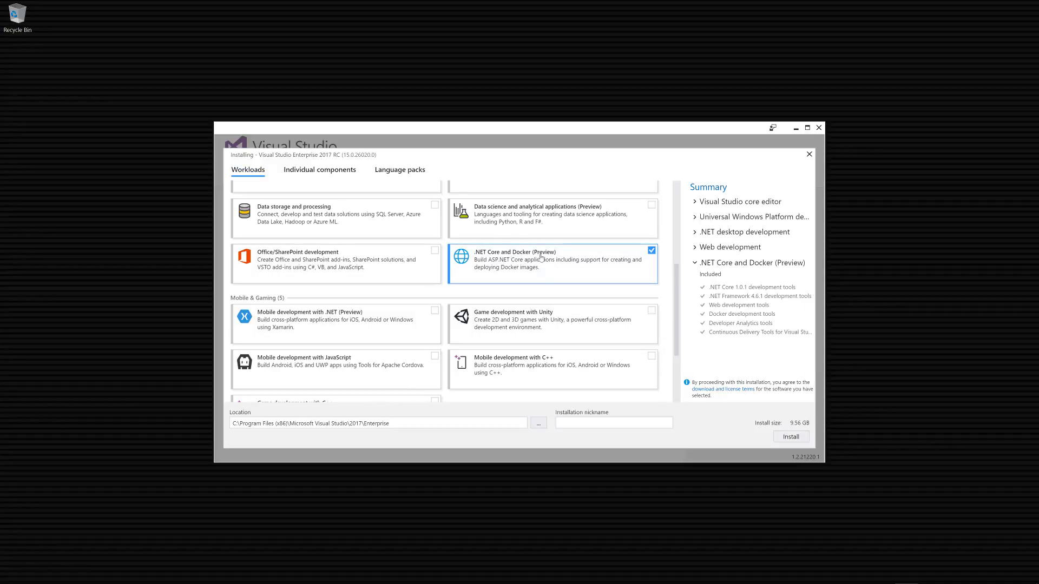
pyautogui.moveTo(760, 312)
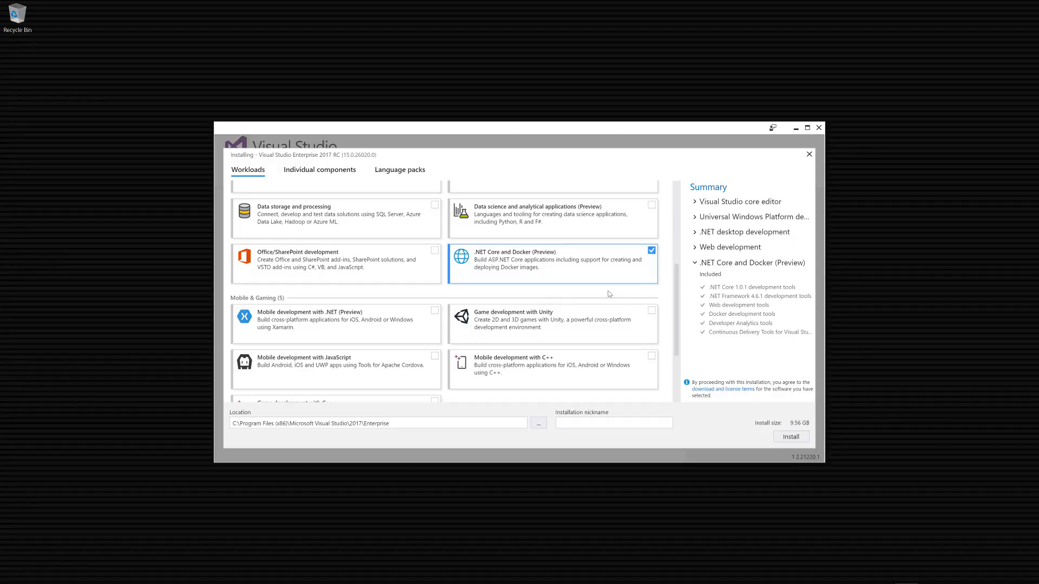
# Tick the Mobile development with .NET (Preview) workload further down the list
pyautogui.scroll(-3)
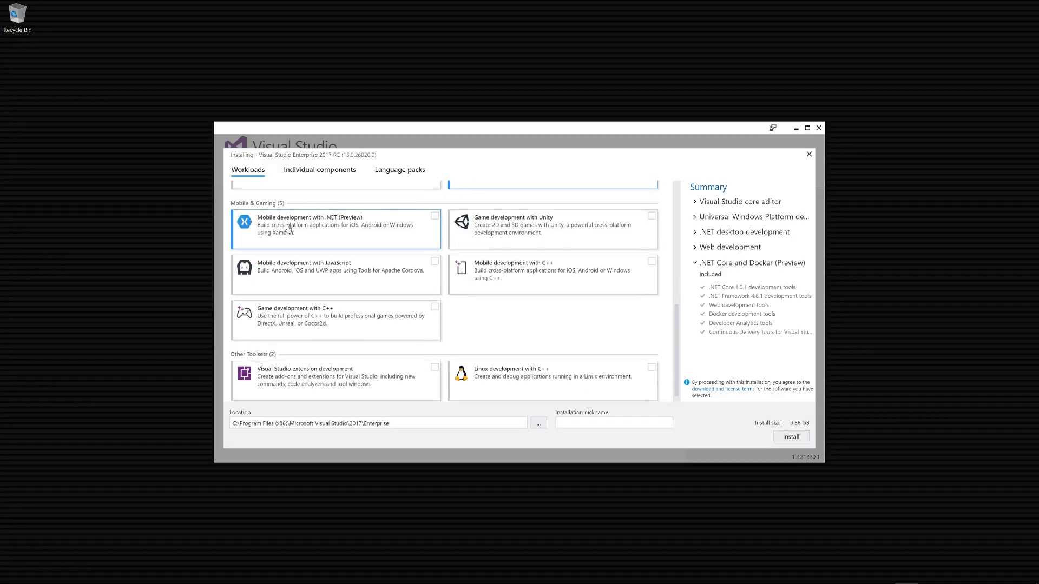
pyautogui.click(434, 215)
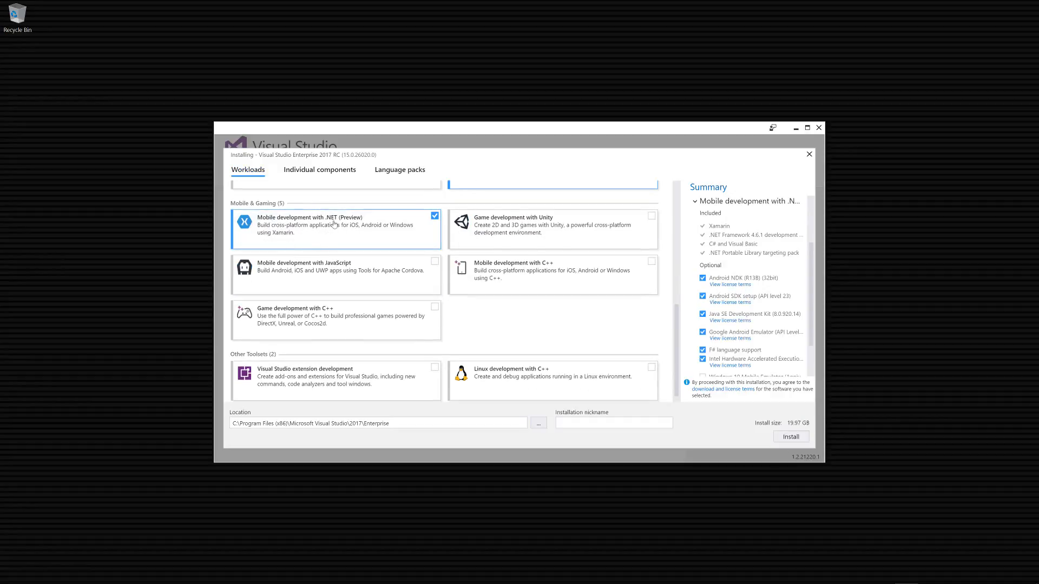
pyautogui.moveTo(361, 239)
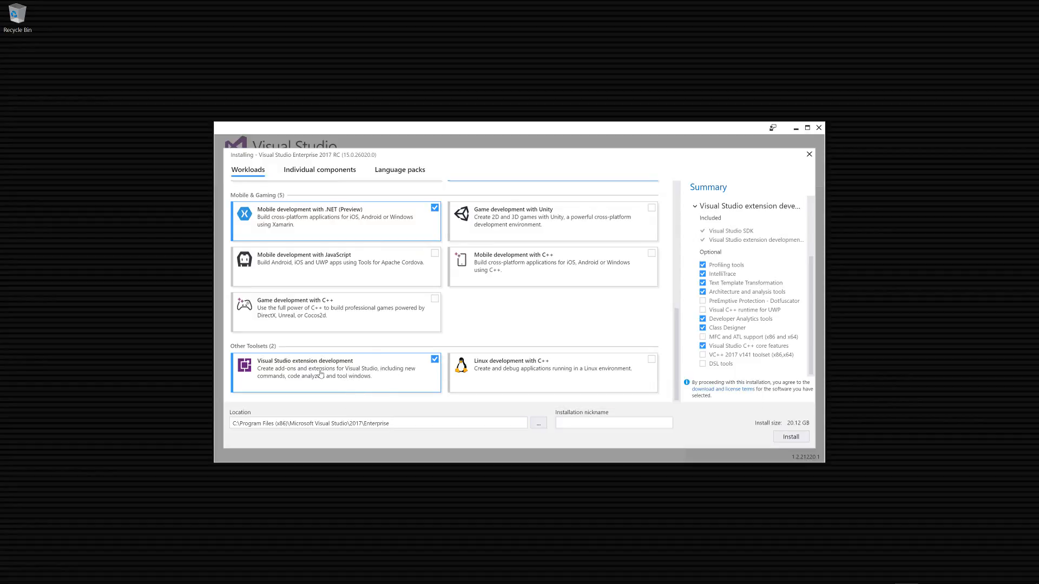
pyautogui.moveTo(334, 368)
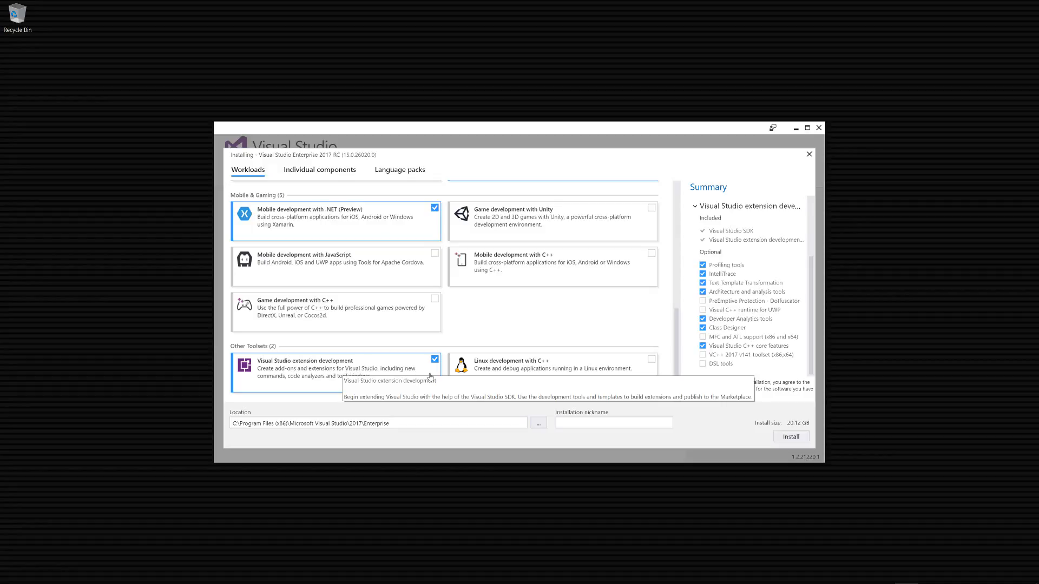
pyautogui.moveTo(737, 416)
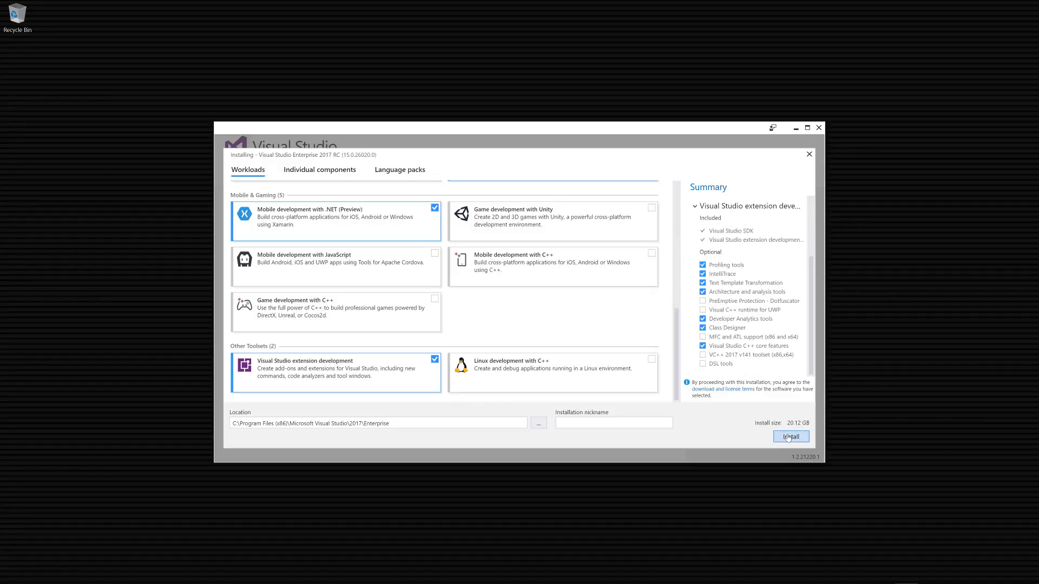
# Start the Visual Studio Enterprise 2017 RC installation and let the packages apply
pyautogui.click(790, 436)
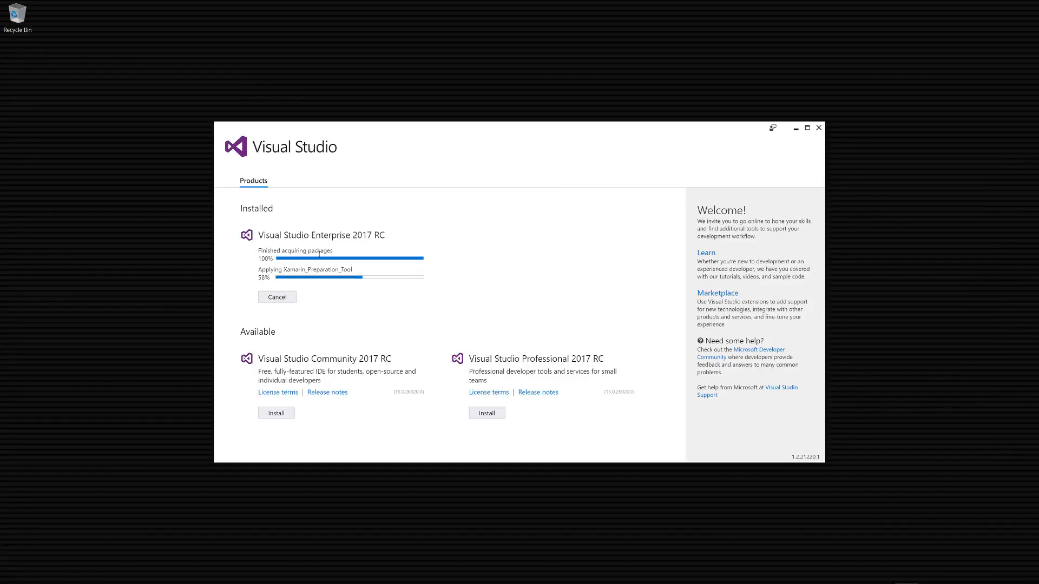
pyautogui.moveTo(307, 282)
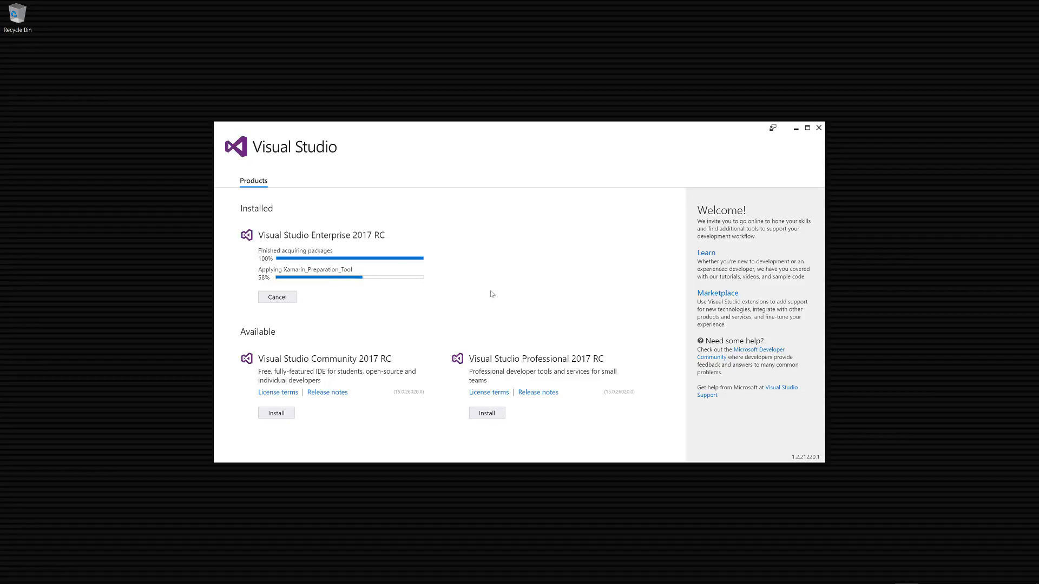
pyautogui.moveTo(537, 295)
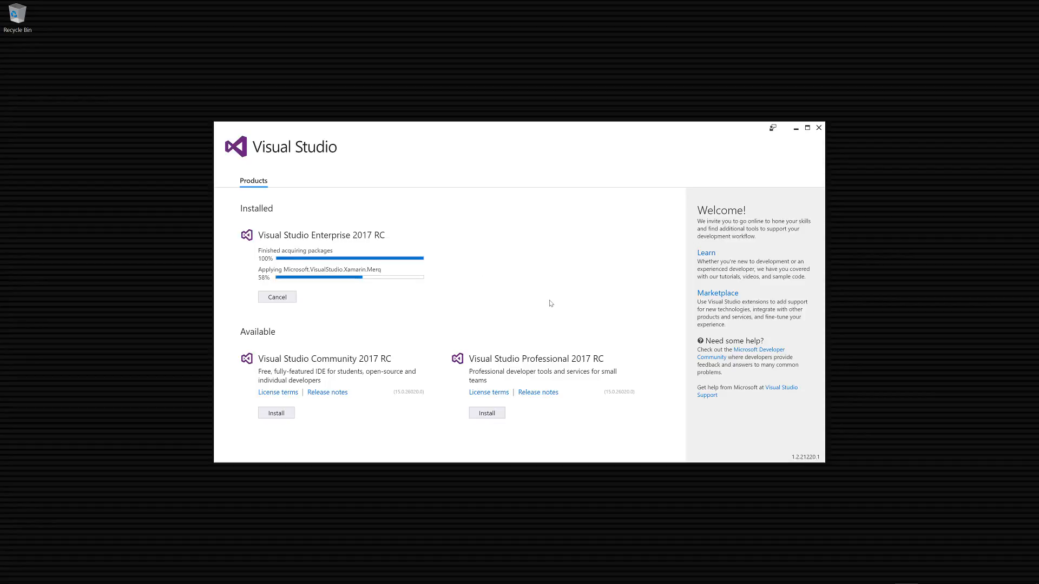
pyautogui.click(1003, 572)
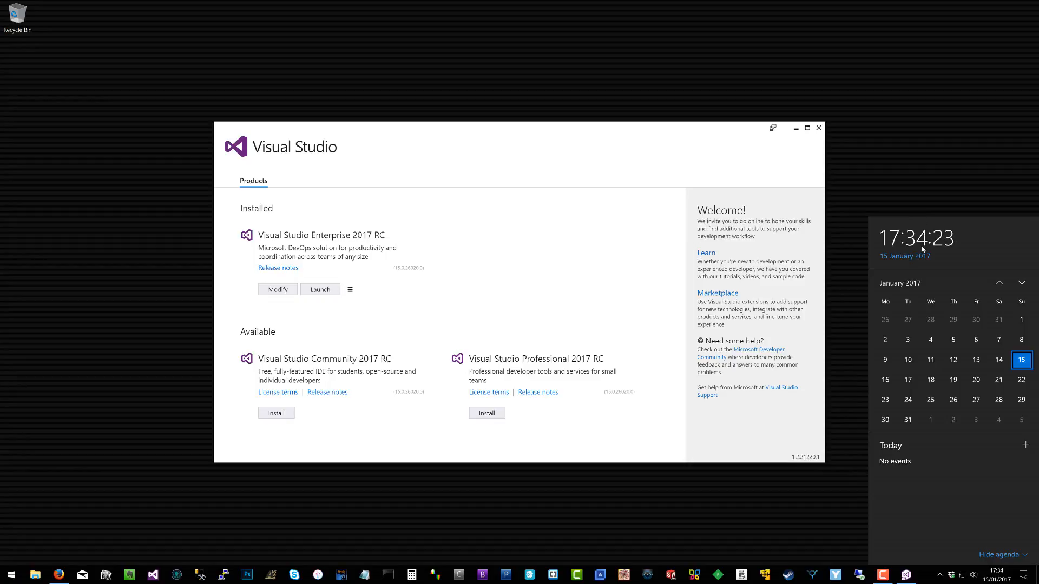
pyautogui.moveTo(434, 328)
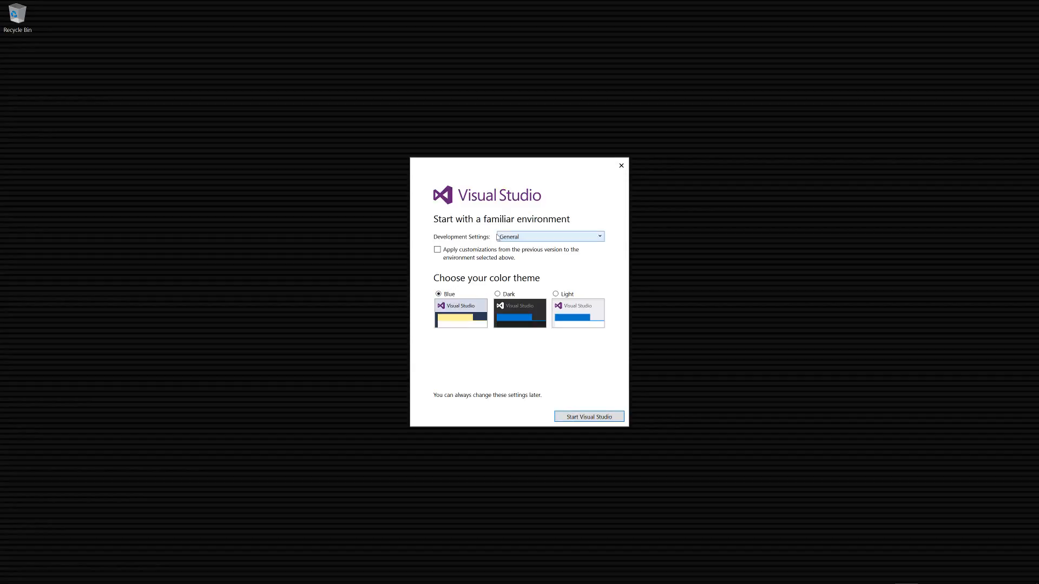
# Choose Visual C# development settings with the Blue theme and launch Visual Studio
pyautogui.click(549, 236)
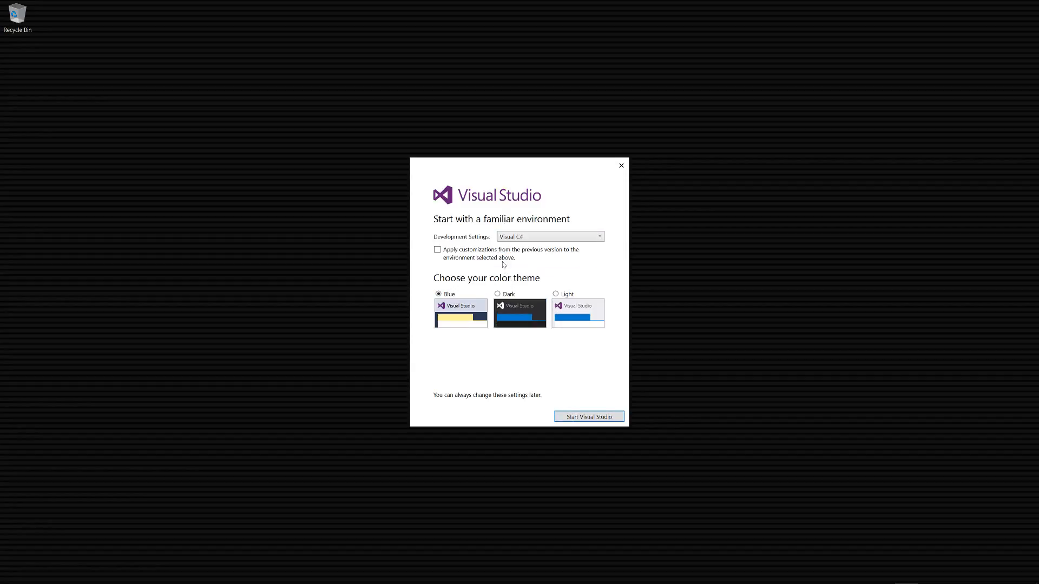
pyautogui.click(587, 416)
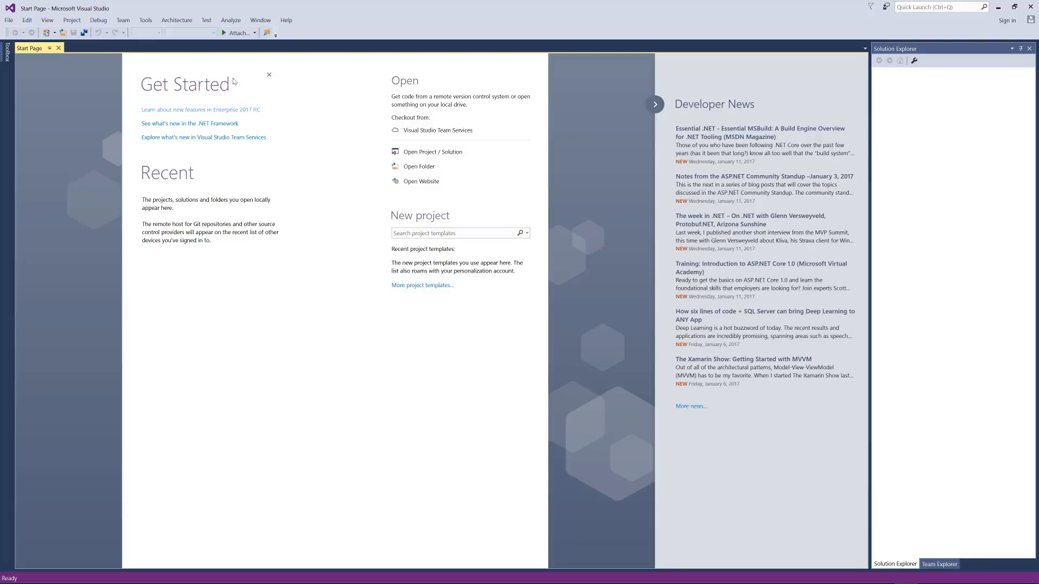
pyautogui.moveTo(473, 44)
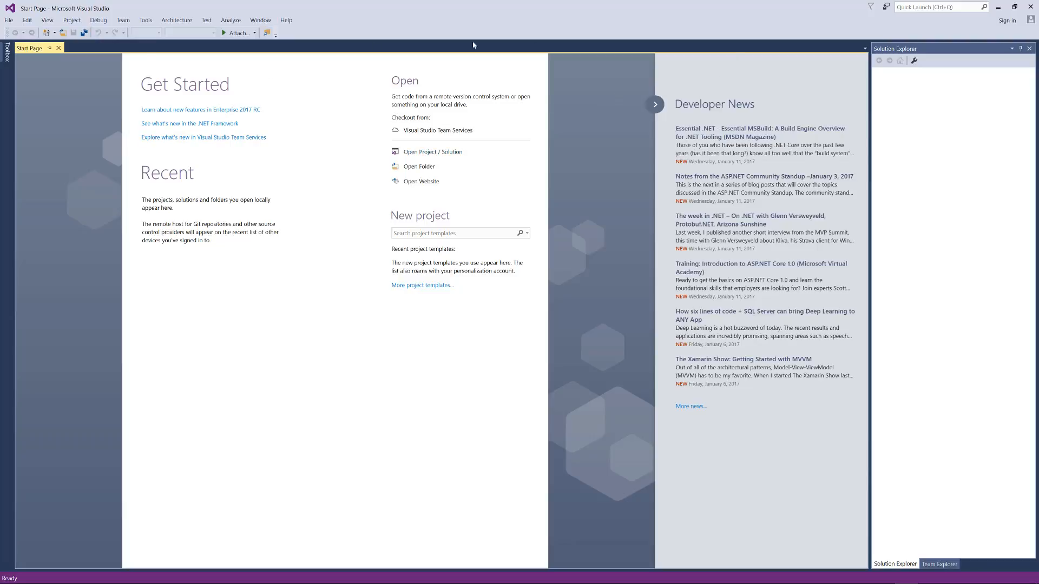
pyautogui.moveTo(130, 121)
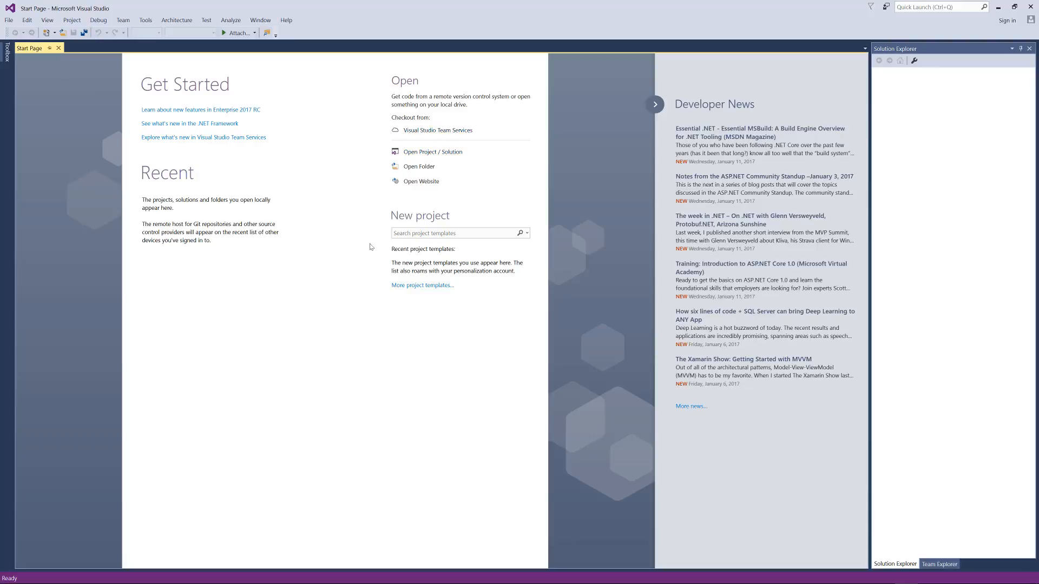
pyautogui.moveTo(397, 91)
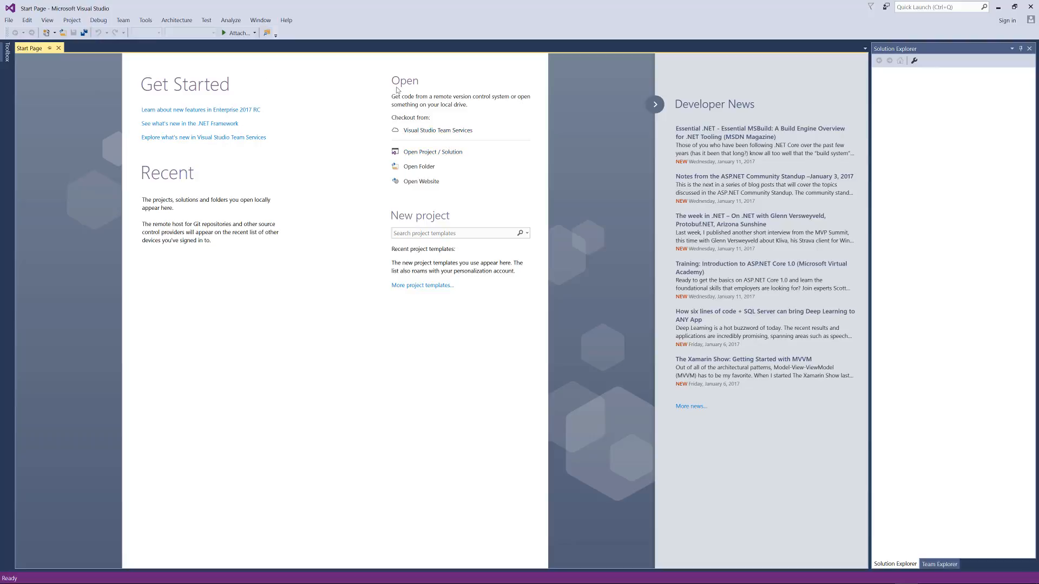
# Search the new-project templates for 'wpf' from the Start Page
pyautogui.click(454, 233)
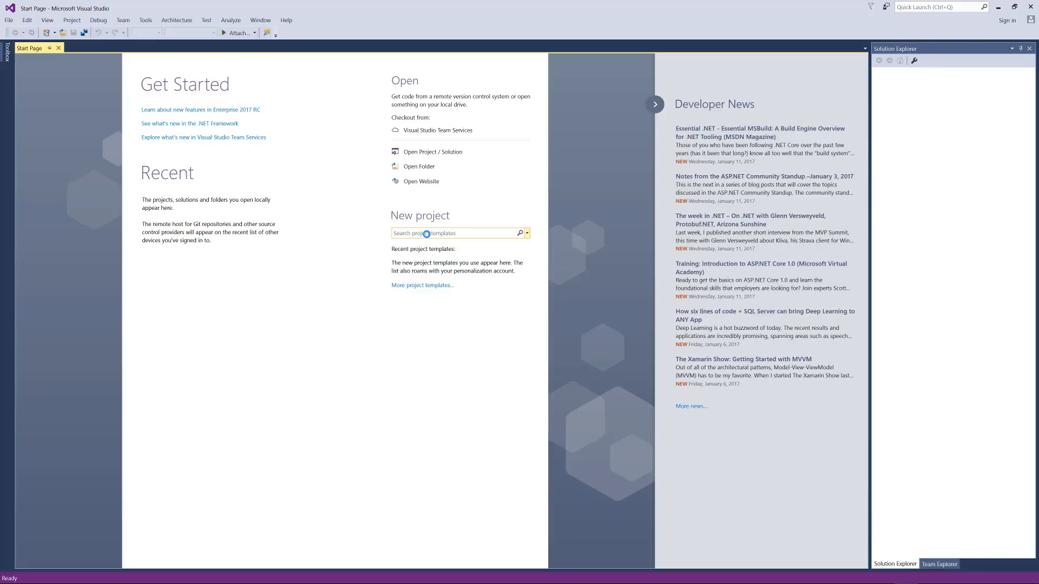
pyautogui.write('wpf')
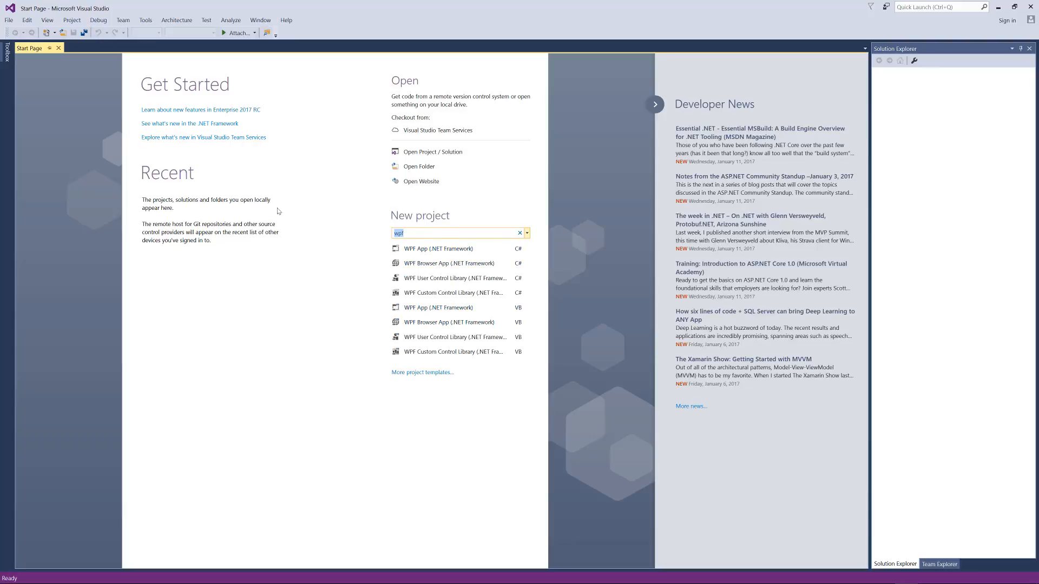
pyautogui.moveTo(340, 208)
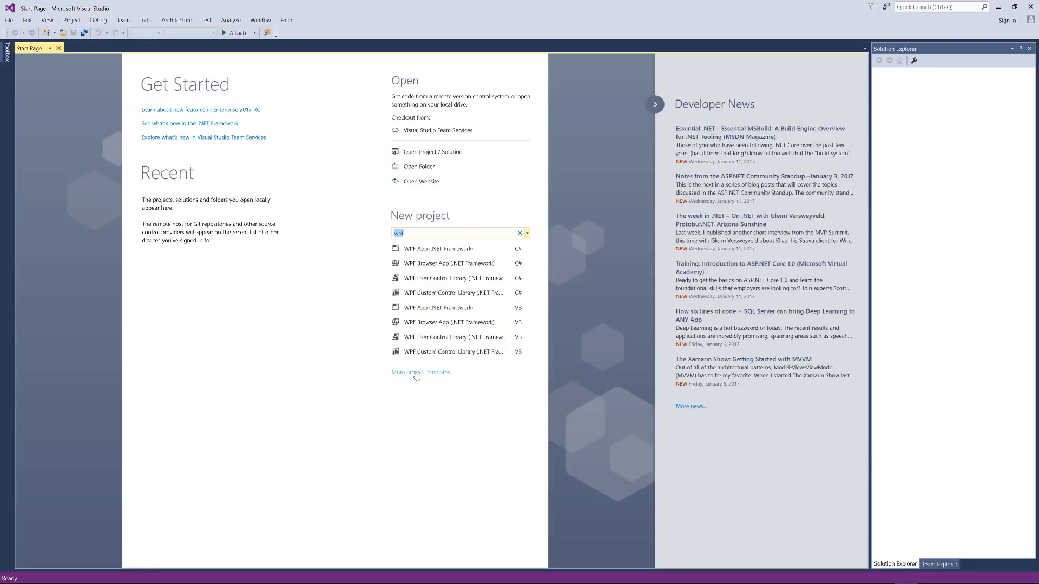
# Bring up the New Project dialog and cancel it without creating anything
pyautogui.click(422, 372)
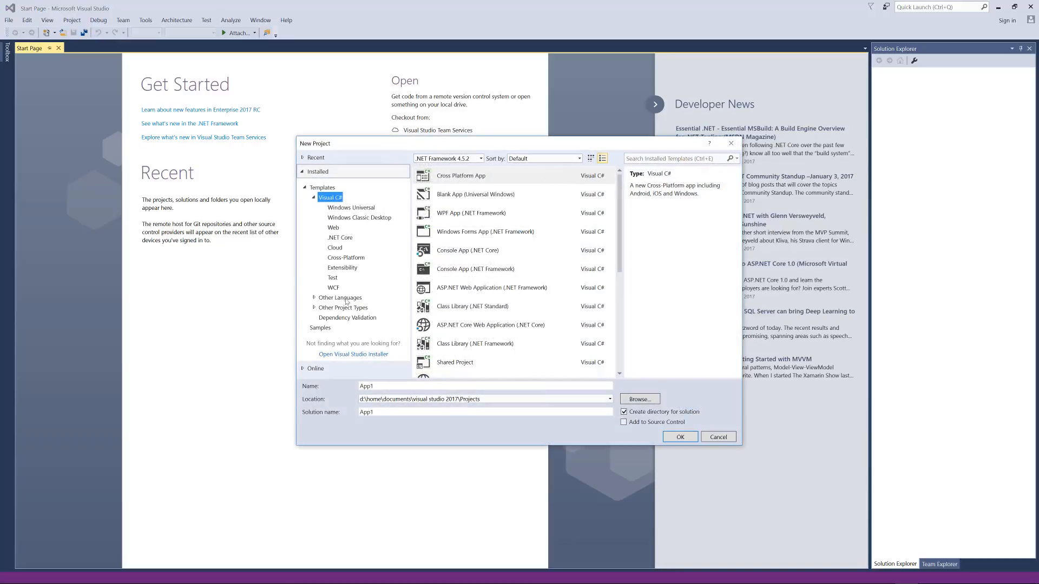
pyautogui.click(718, 436)
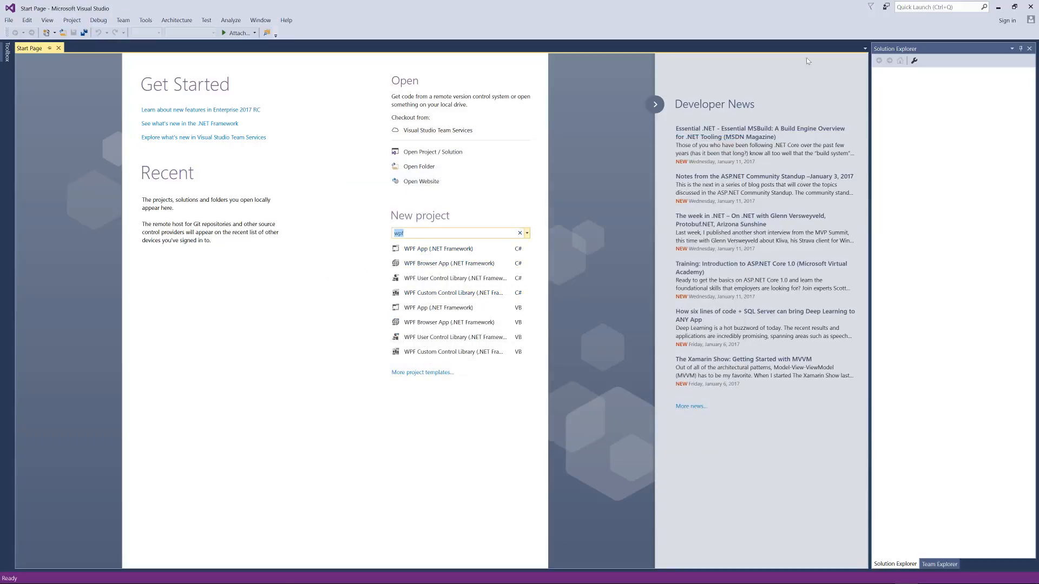
pyautogui.moveTo(699, 2)
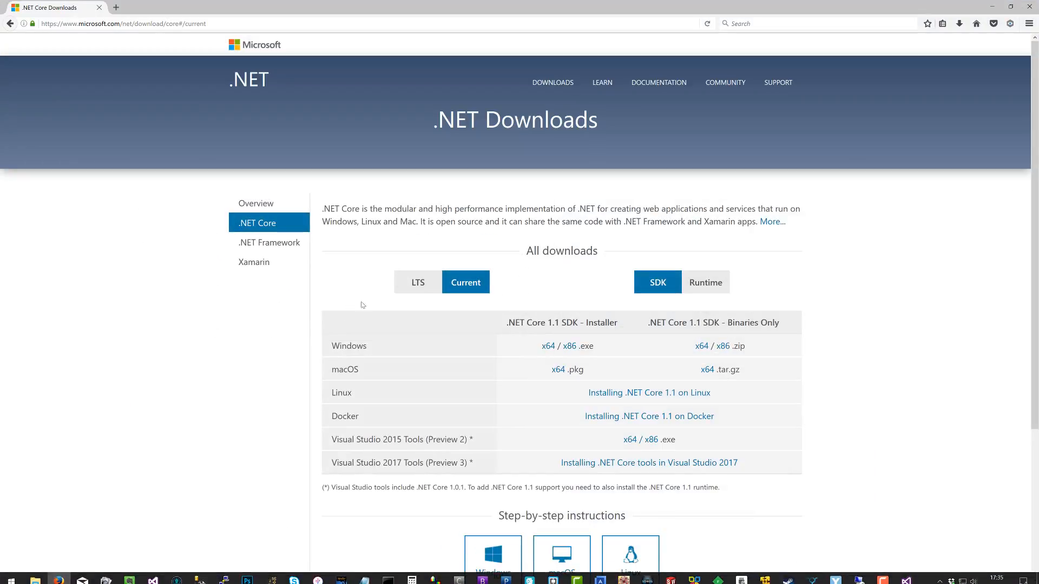
# Open 'Installing .NET Core tools in Visual Studio 2017' and read through its setup steps
pyautogui.scroll(-3)
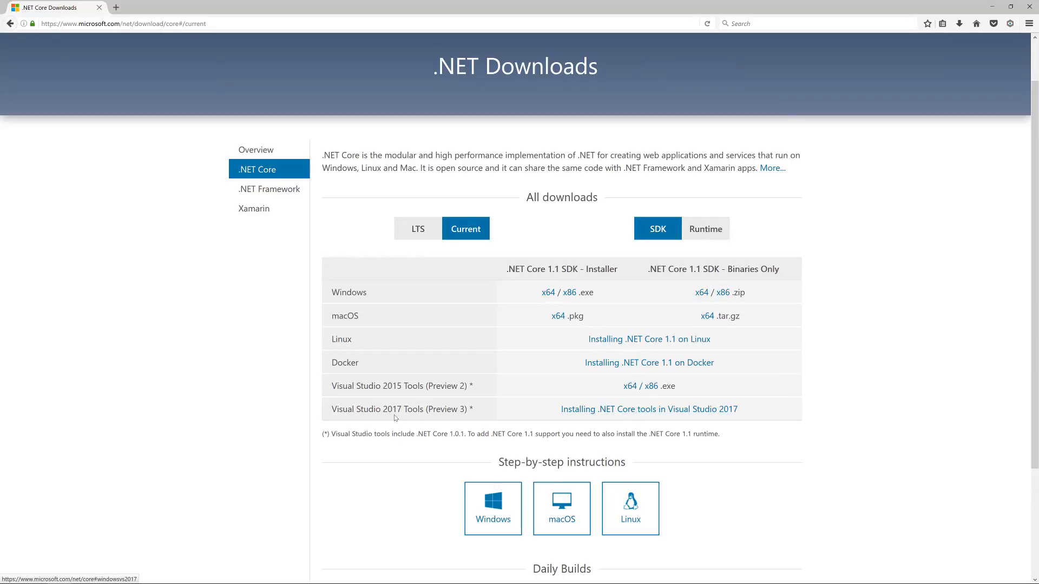
pyautogui.moveTo(532, 415)
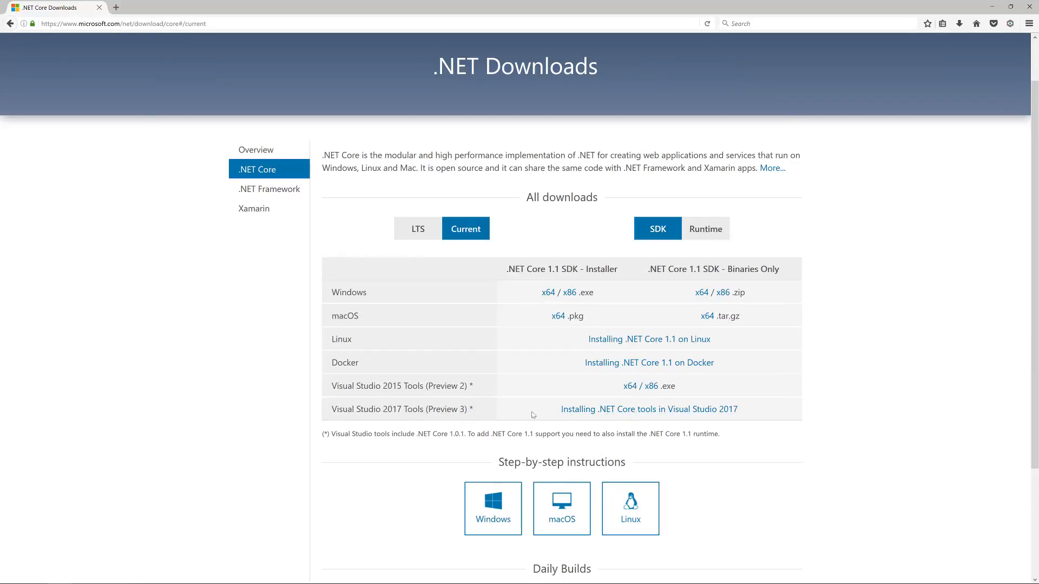
pyautogui.click(649, 409)
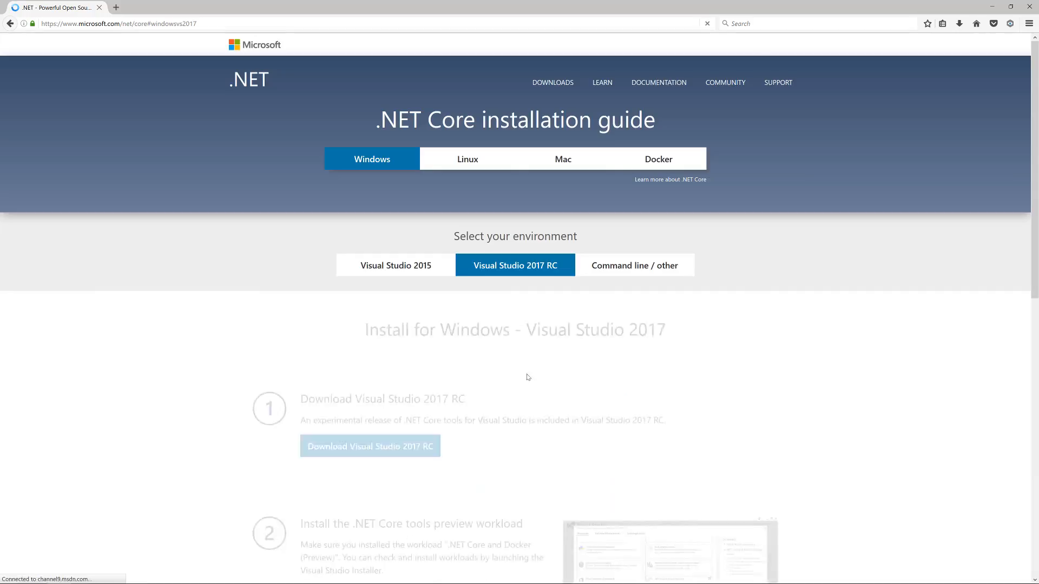
pyautogui.scroll(-3)
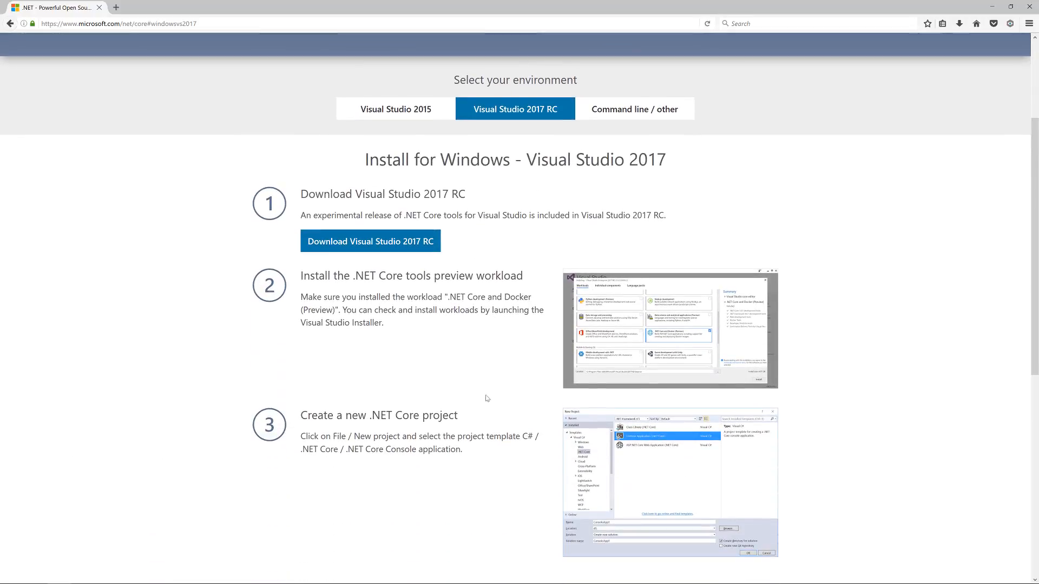
pyautogui.scroll(-3)
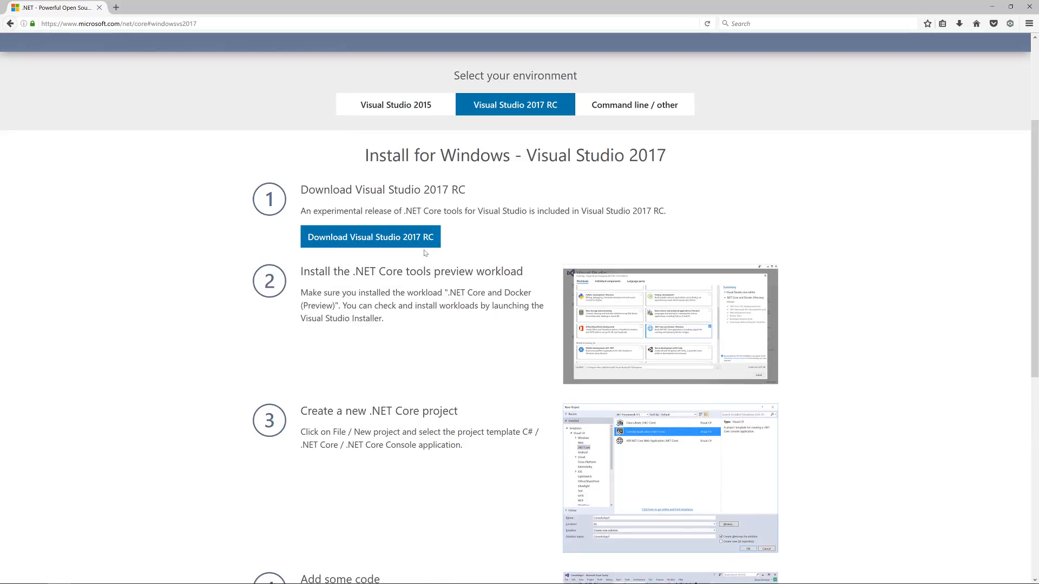
pyautogui.moveTo(421, 316)
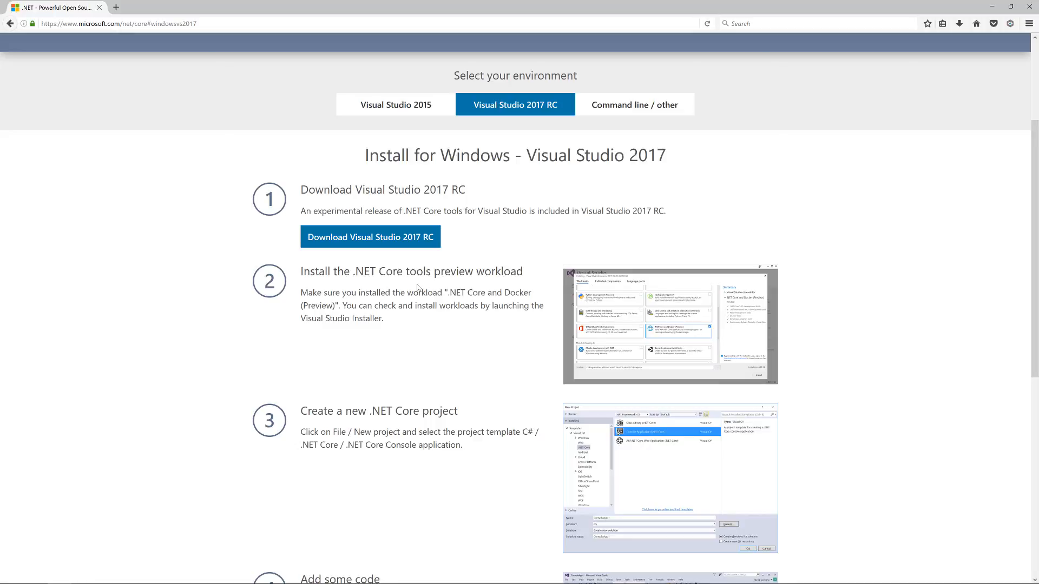
pyautogui.moveTo(99, 7)
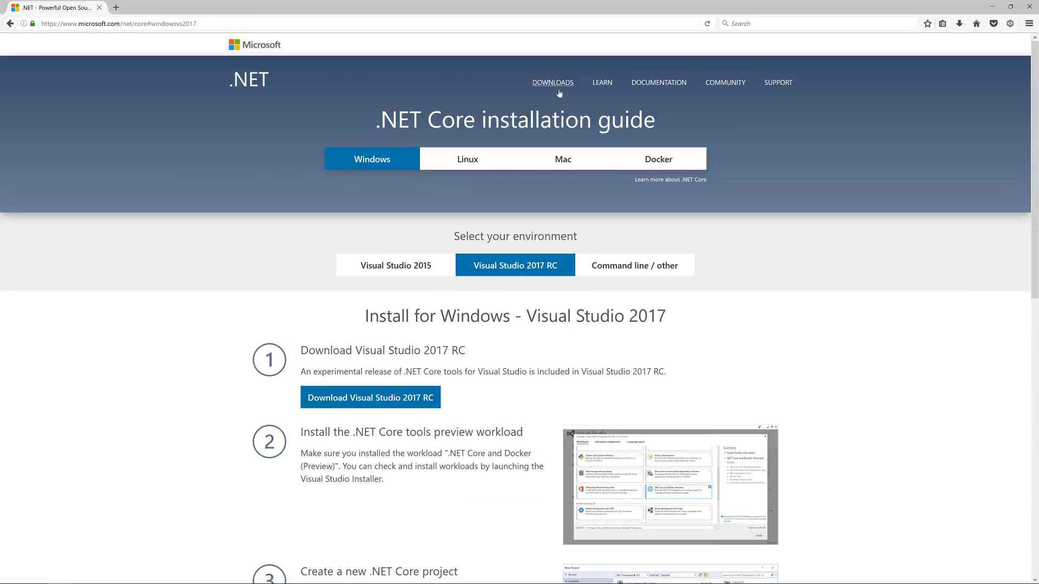
# From the LEARN page, reach the .NET Core tutorials and the command-line getting started guide
pyautogui.click(602, 82)
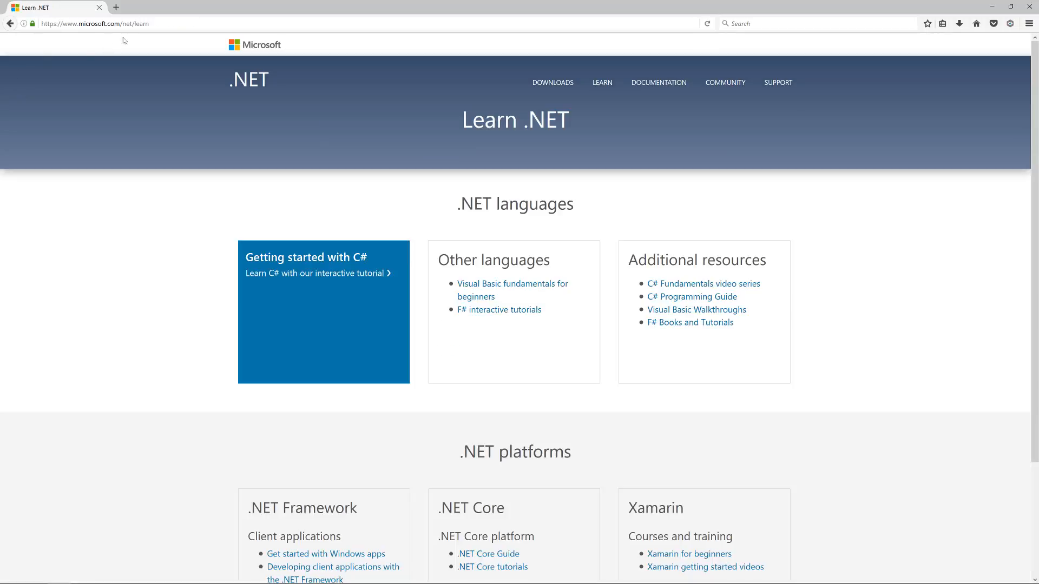
pyautogui.scroll(-3)
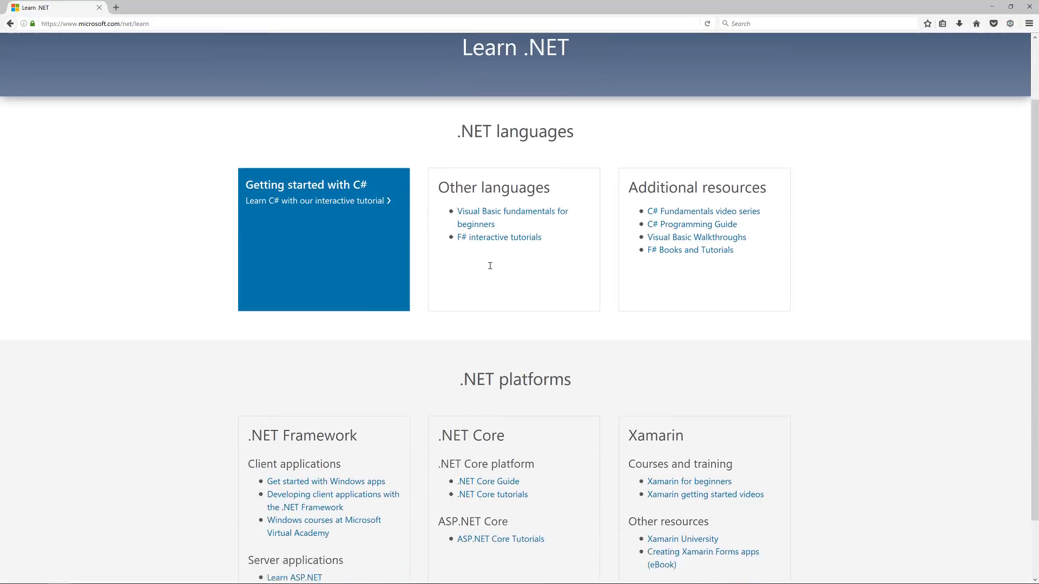
pyautogui.scroll(-3)
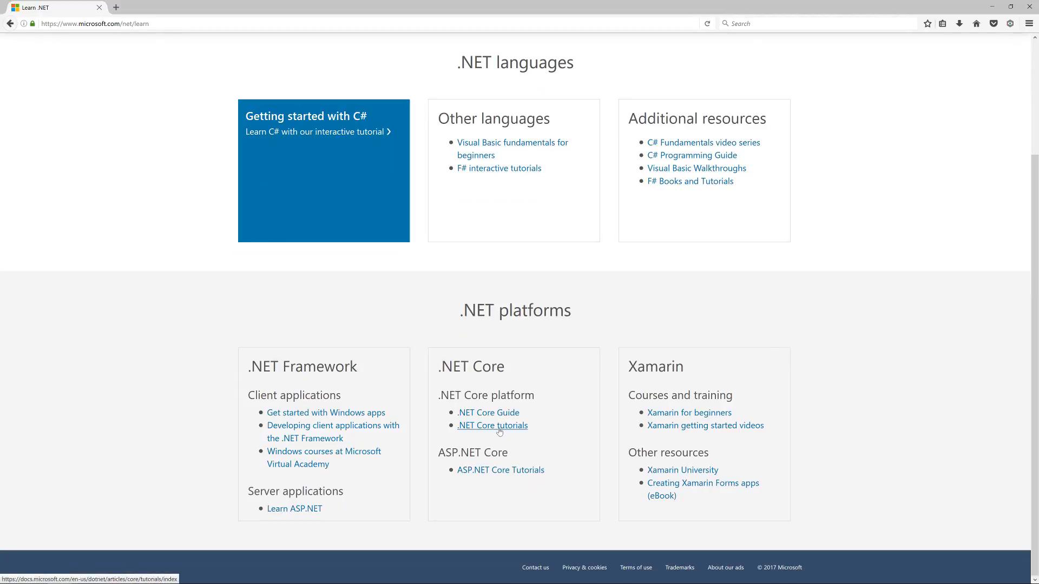
pyautogui.click(492, 425)
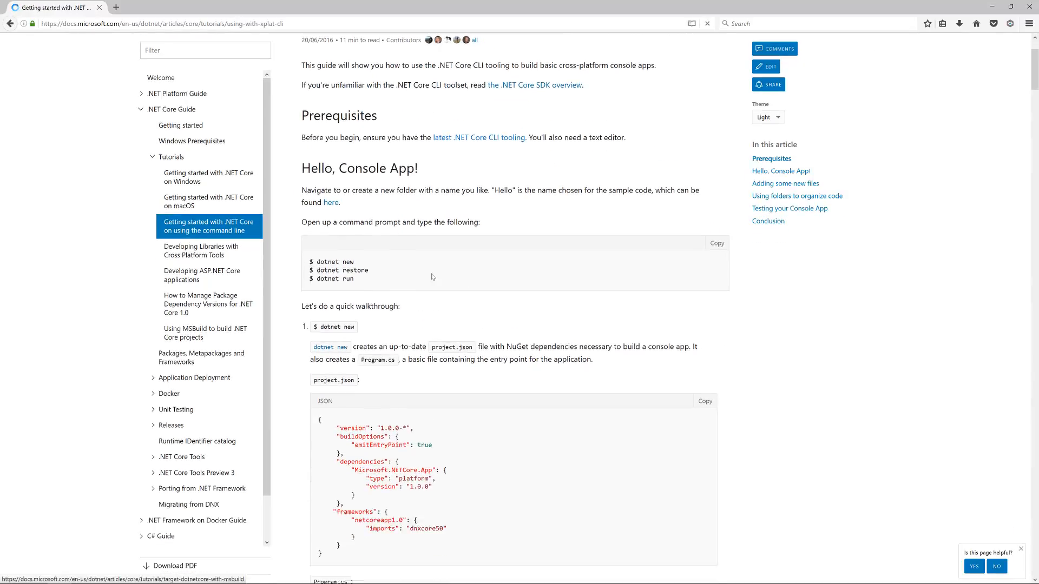
pyautogui.scroll(-3)
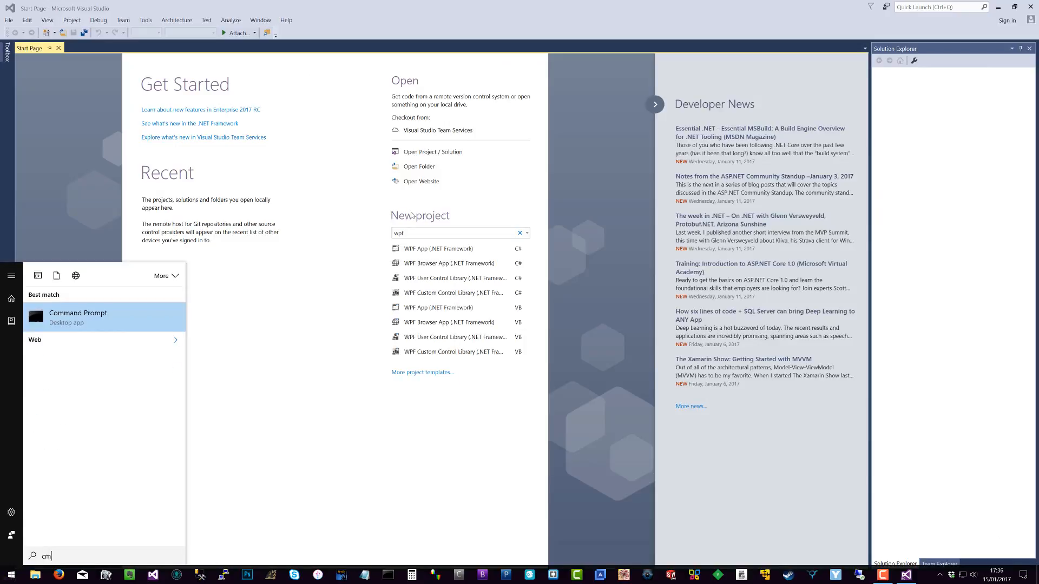
# Launch Command Prompt, change into Documents and make a new test folder
pyautogui.click(78, 317)
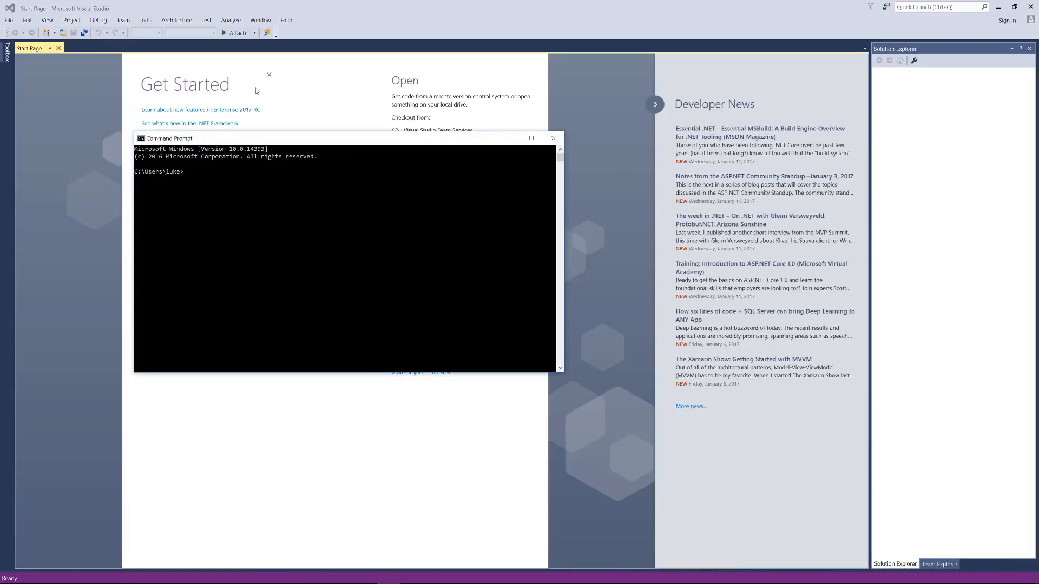
pyautogui.write('cd')
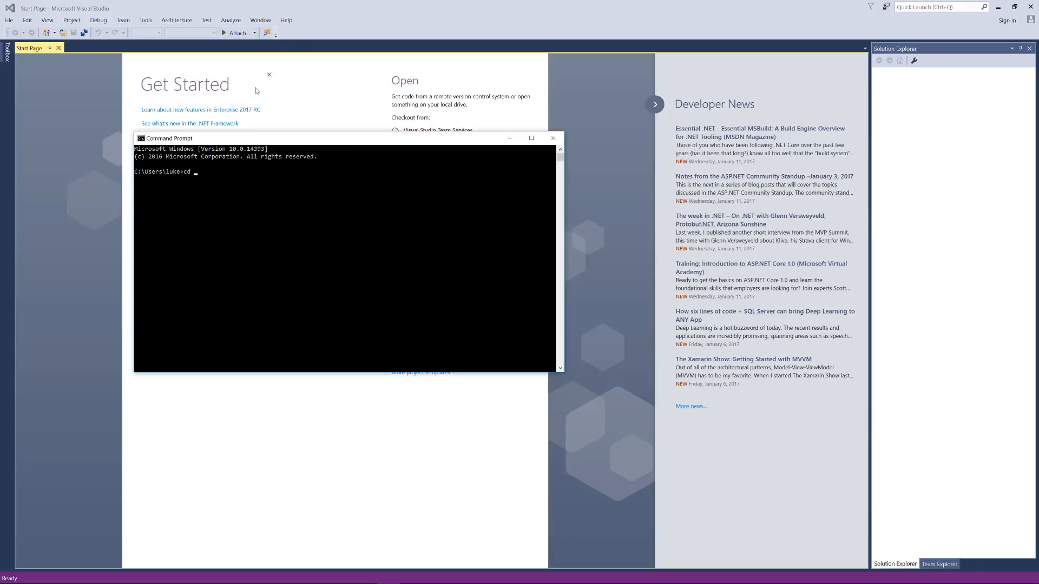
pyautogui.write('Documents')
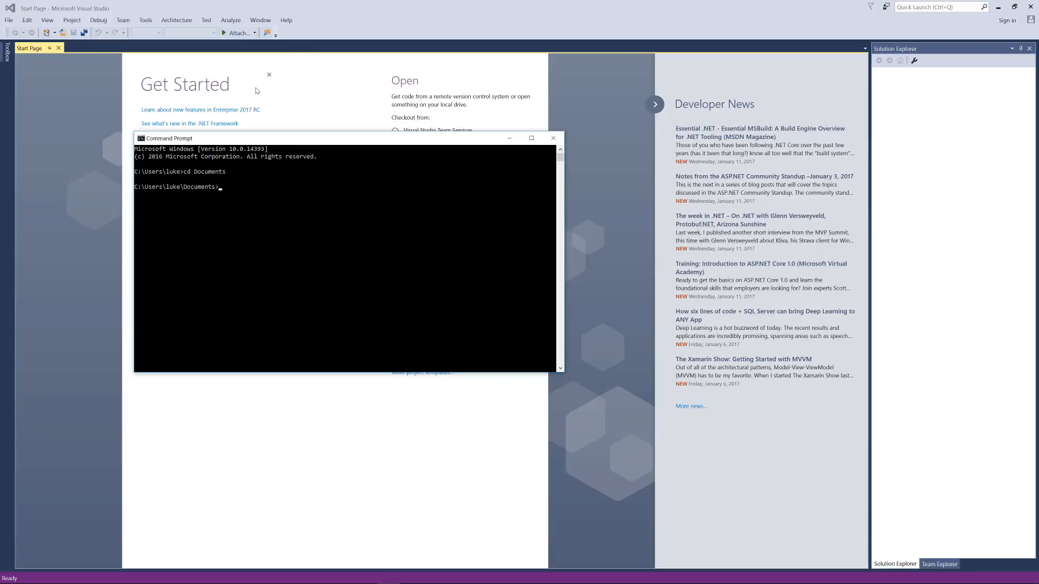
pyautogui.write('mkdir test')
pyautogui.write('cd test')
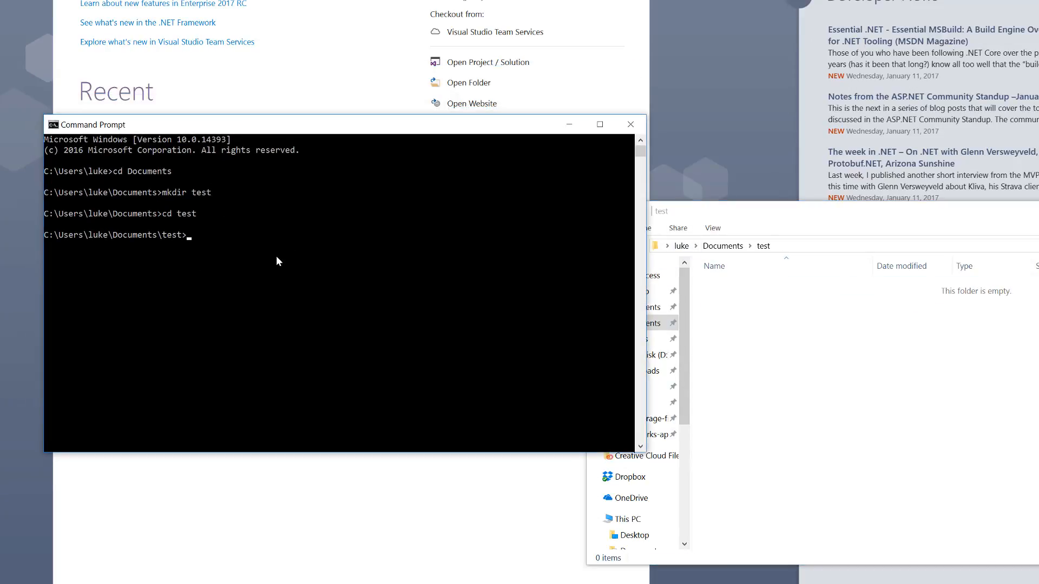
pyautogui.moveTo(171, 228)
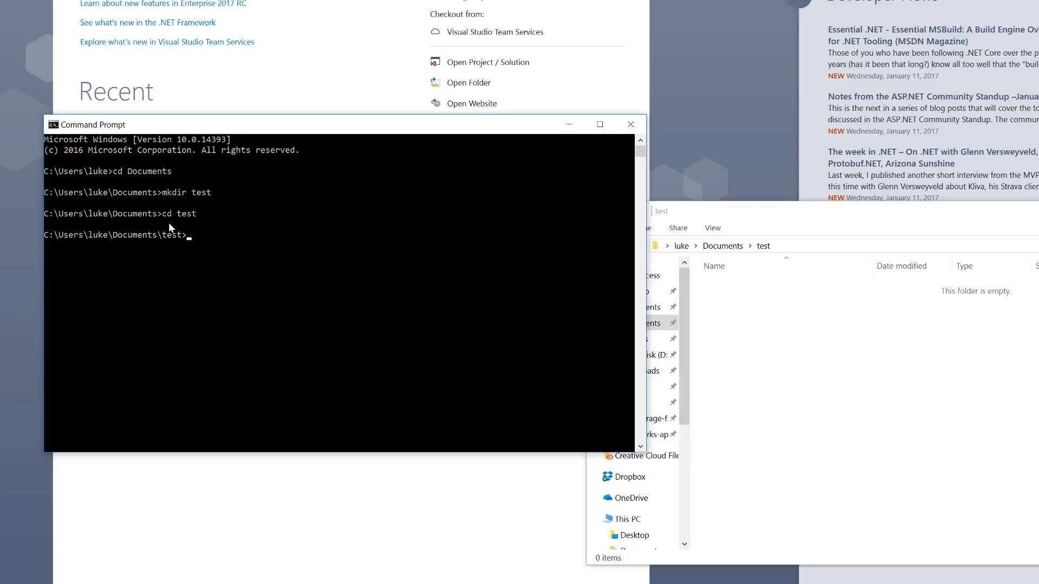
pyautogui.moveTo(325, 309)
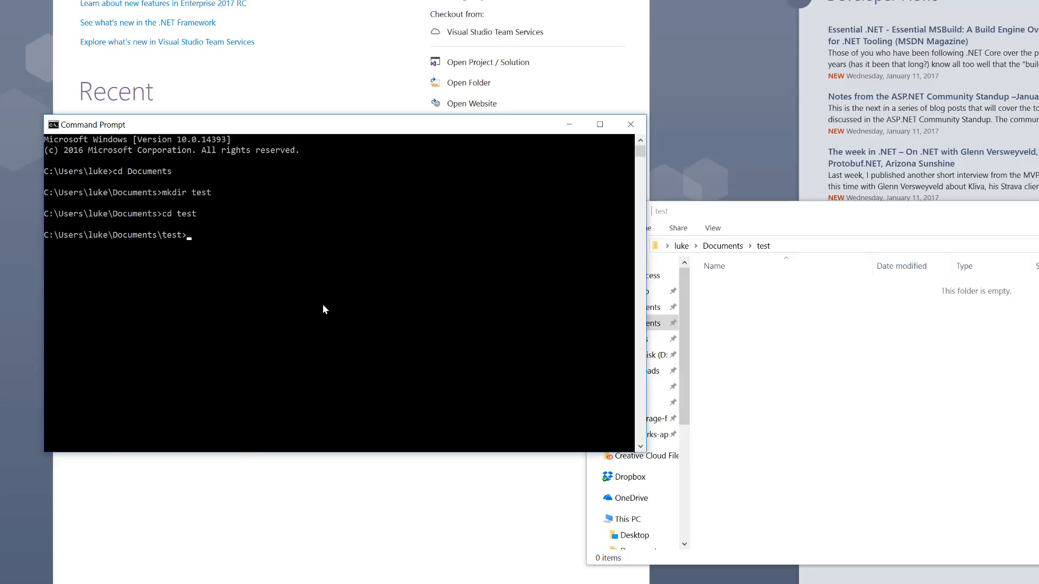
pyautogui.moveTo(209, 260)
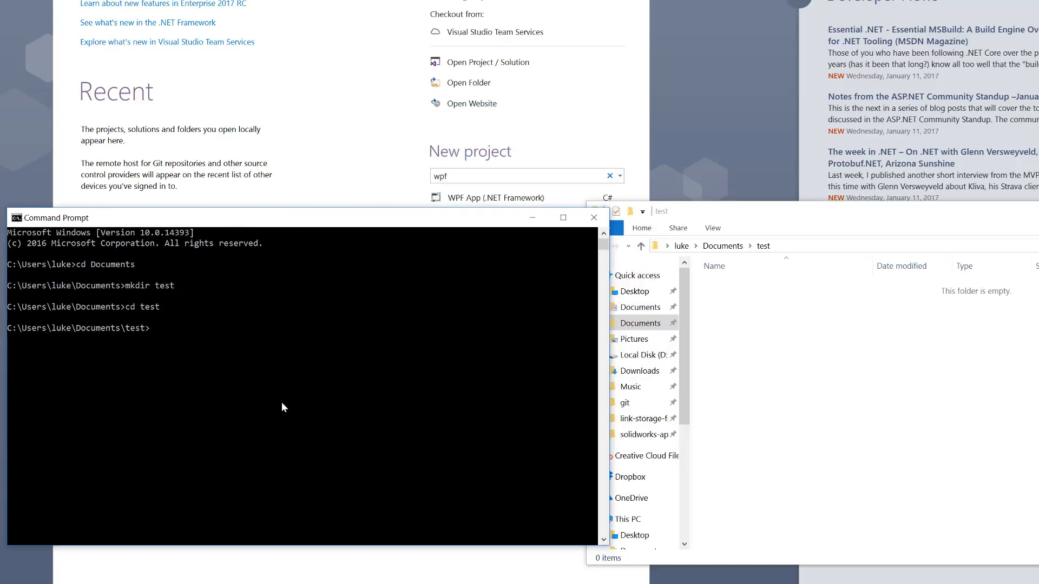
pyautogui.moveTo(287, 402)
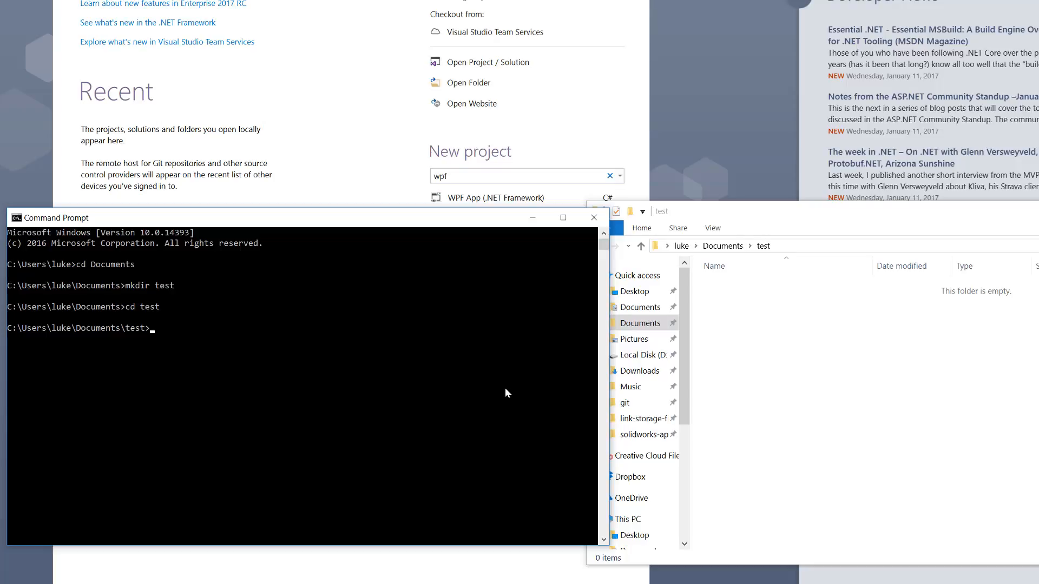
# Run 'dotnet new' and check Program.cs and test.csproj appear in File Explorer
pyautogui.write('dotnet new')
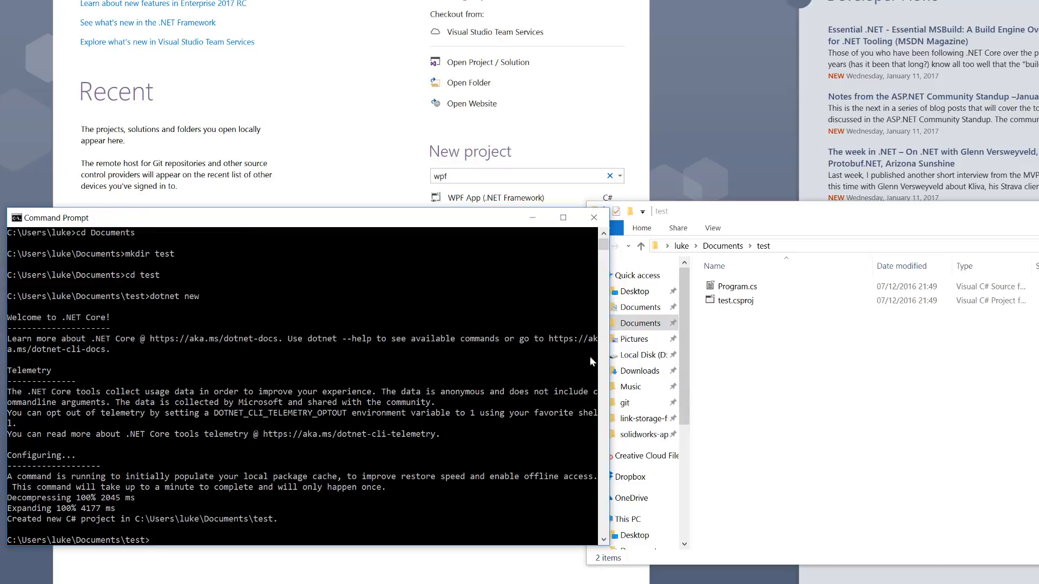
pyautogui.click(737, 286)
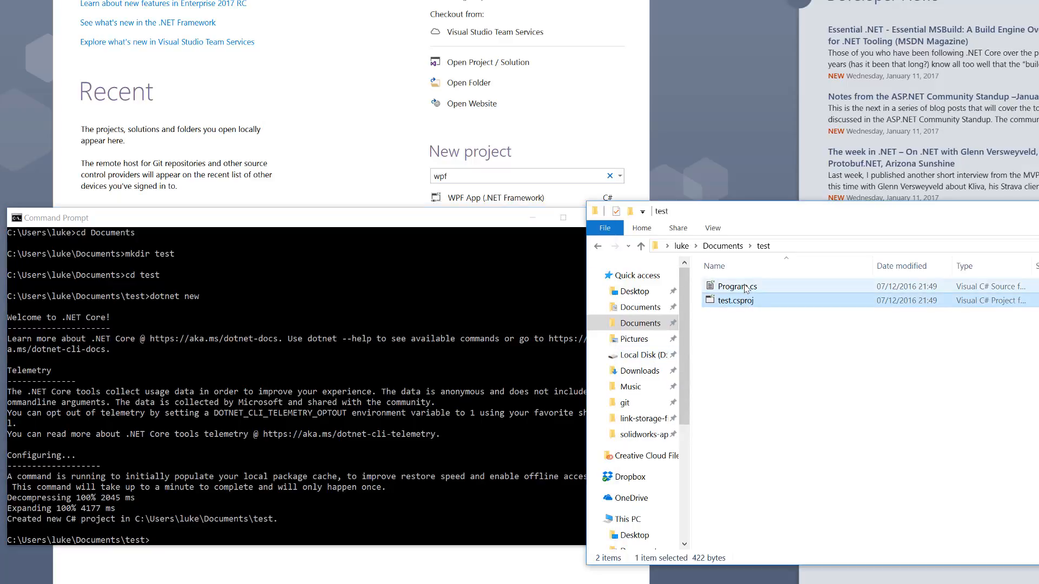
pyautogui.click(738, 286)
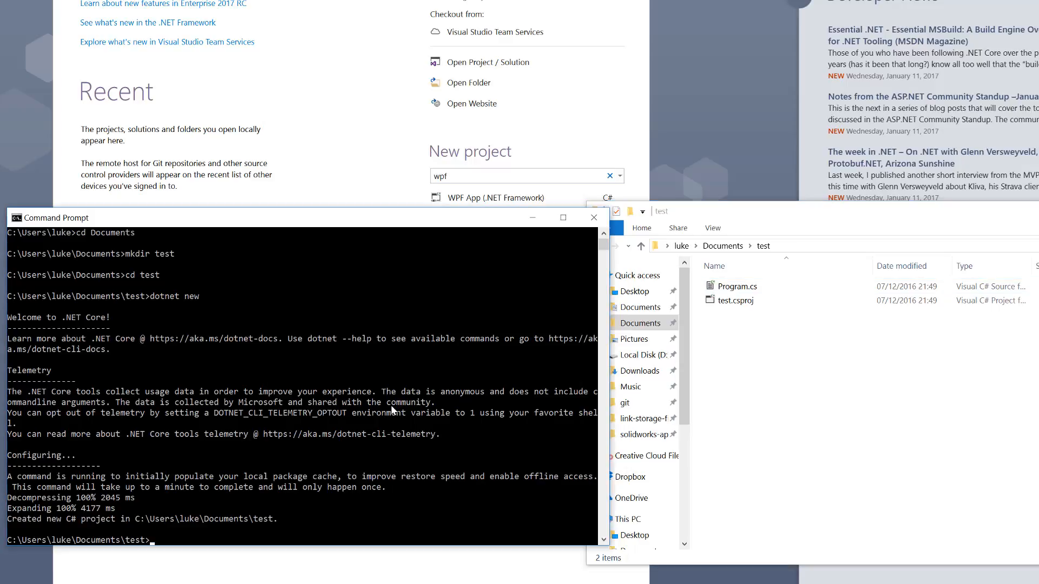
pyautogui.write('dotnet rest')
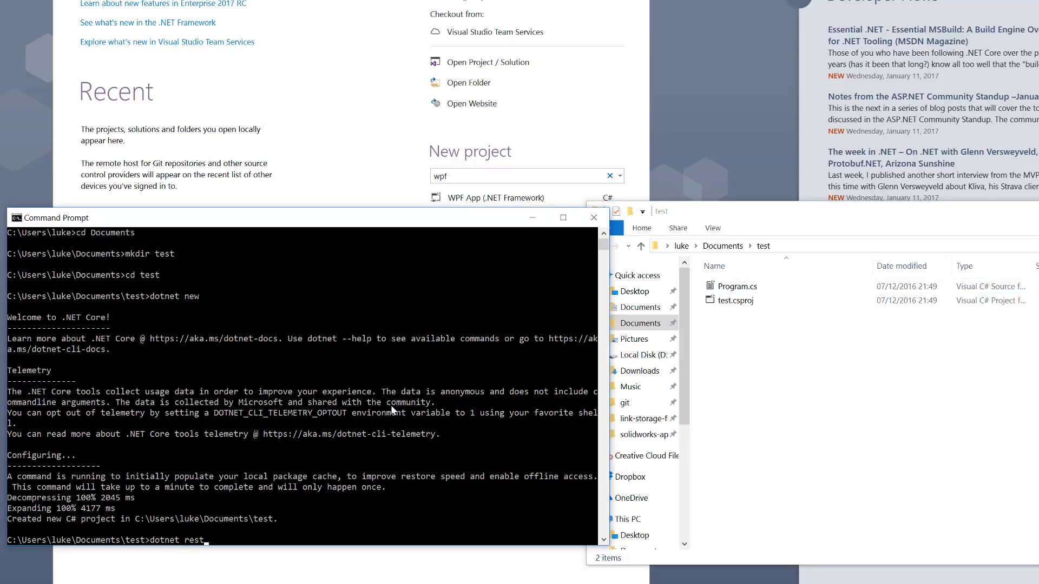
# Run dotnet restore and dotnet build, then find test.dll under bin\Debug\netcoreapp1.0
pyautogui.press('Return')
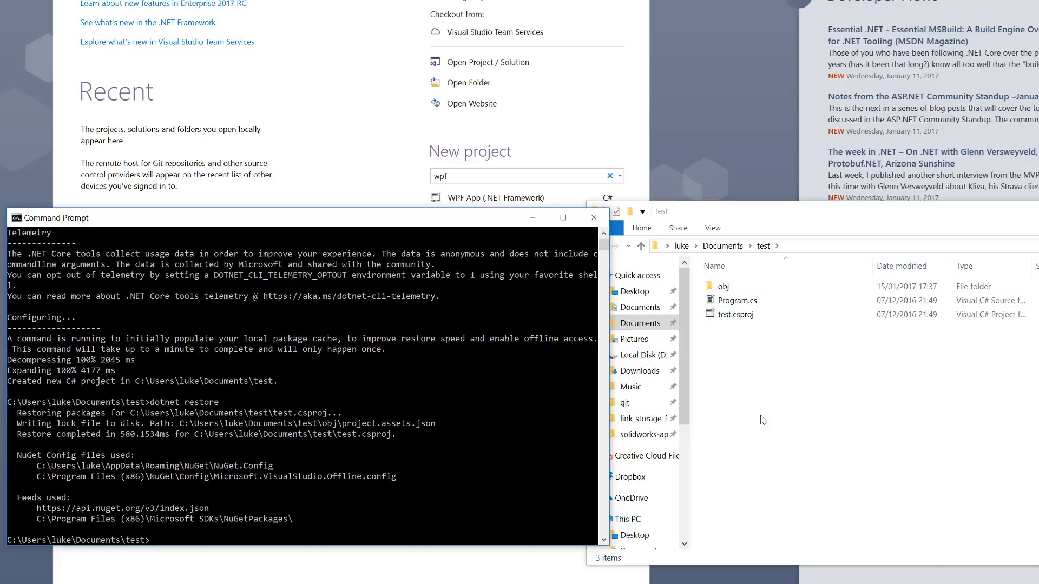
pyautogui.moveTo(265, 512)
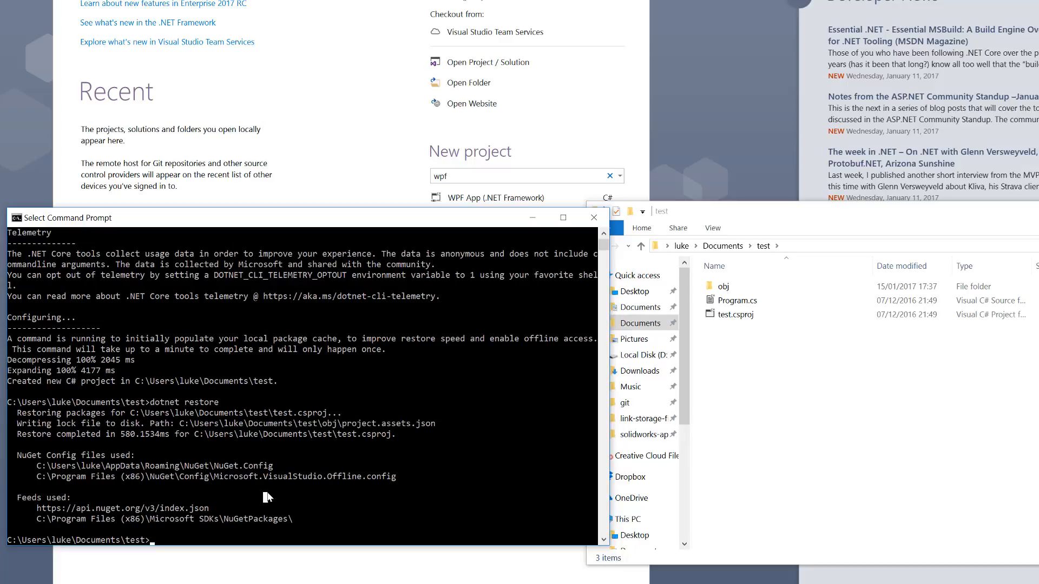
pyautogui.write('dotnet build')
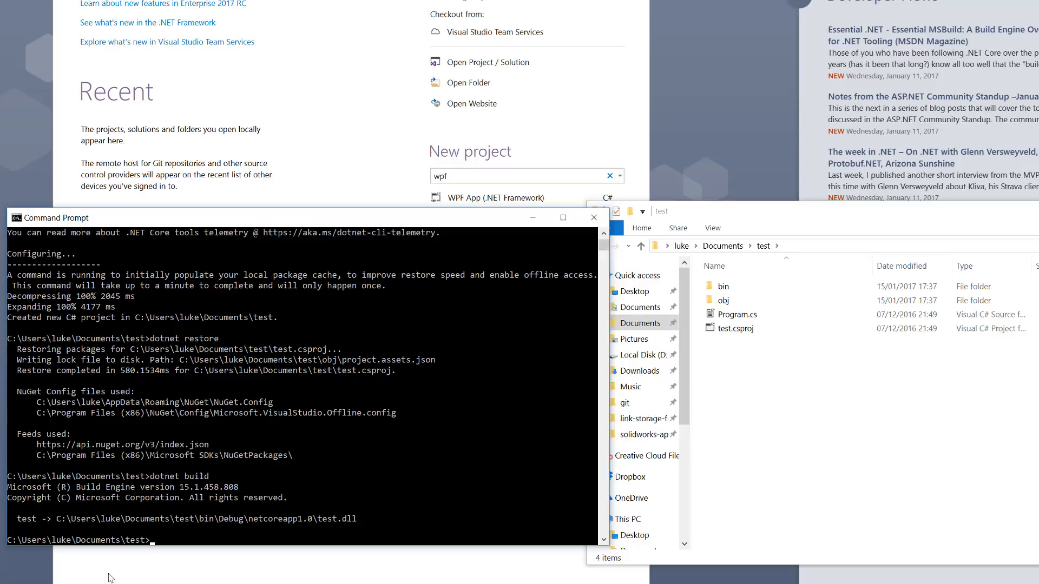
pyautogui.moveTo(265, 525)
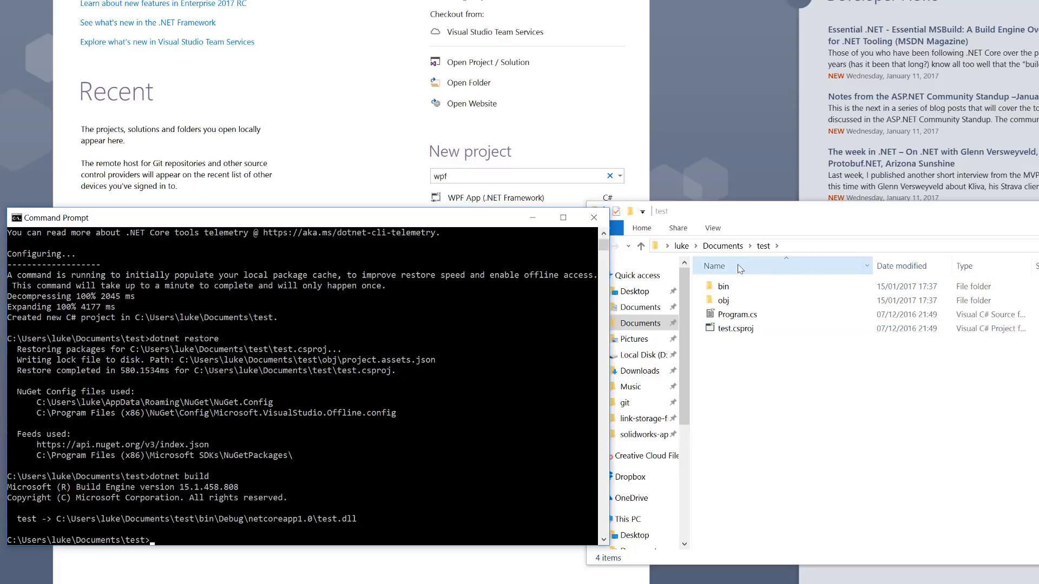
pyautogui.doubleClick(723, 286)
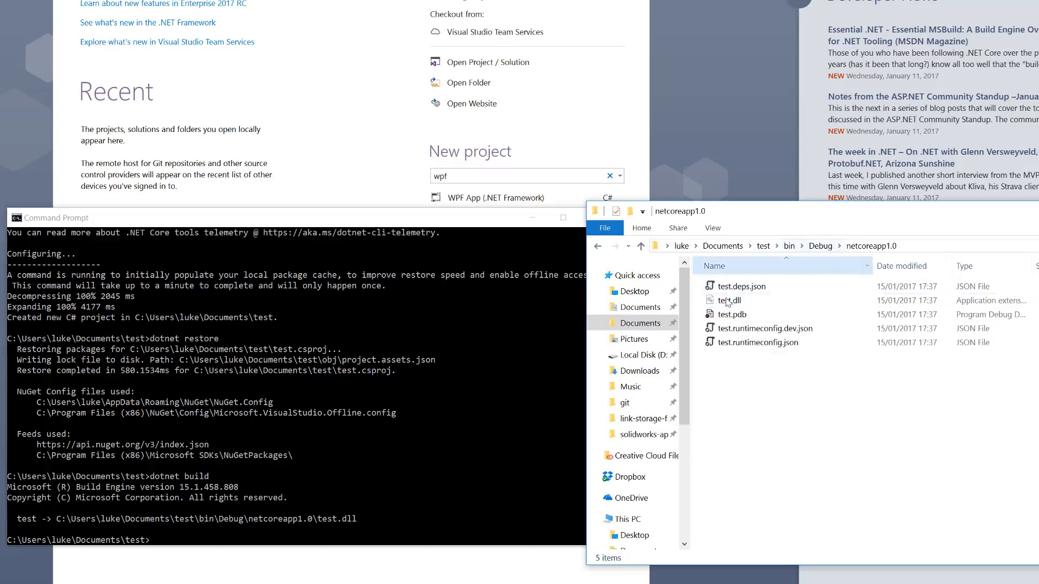
pyautogui.click(740, 286)
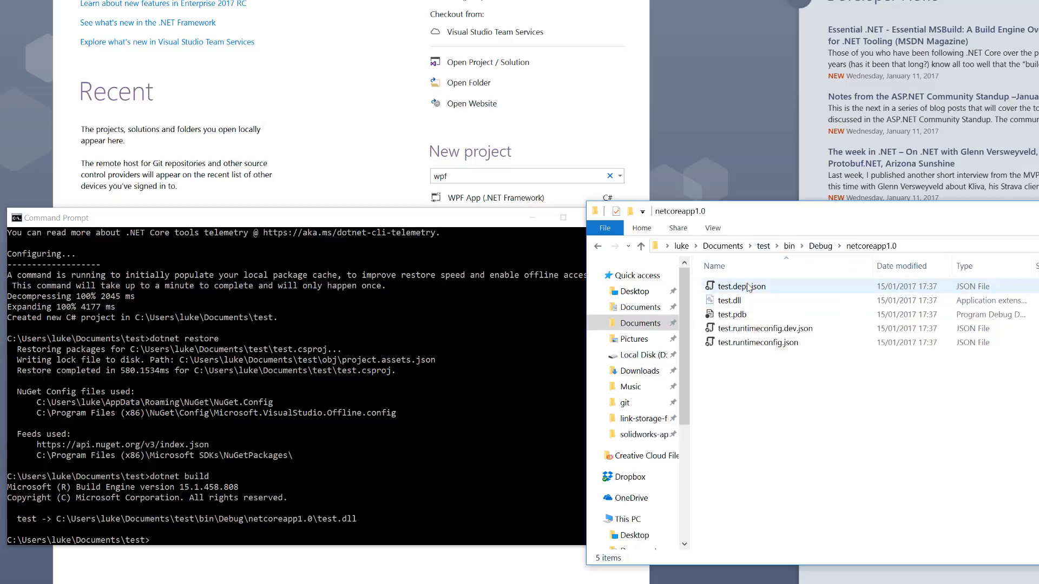
pyautogui.click(728, 300)
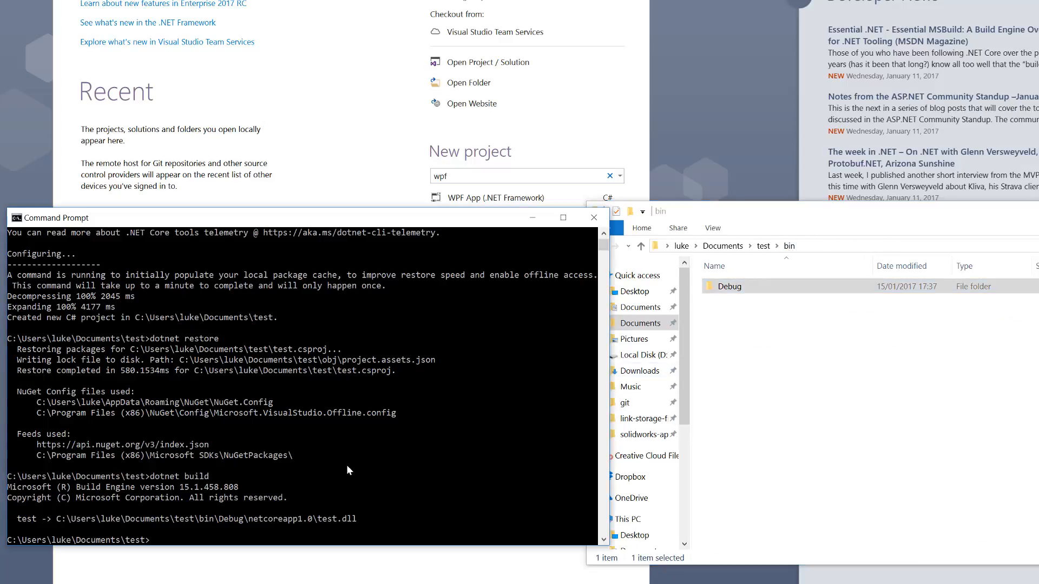
# Run dotnet run to print Hello World!, then select test.csproj in the test folder
pyautogui.write('dotnet run')
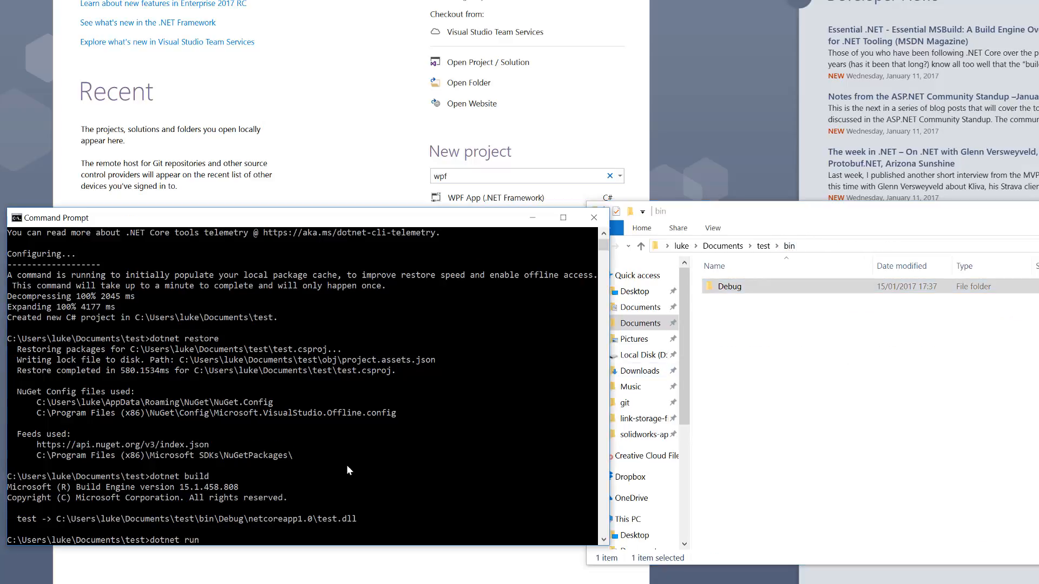
pyautogui.press('enter')
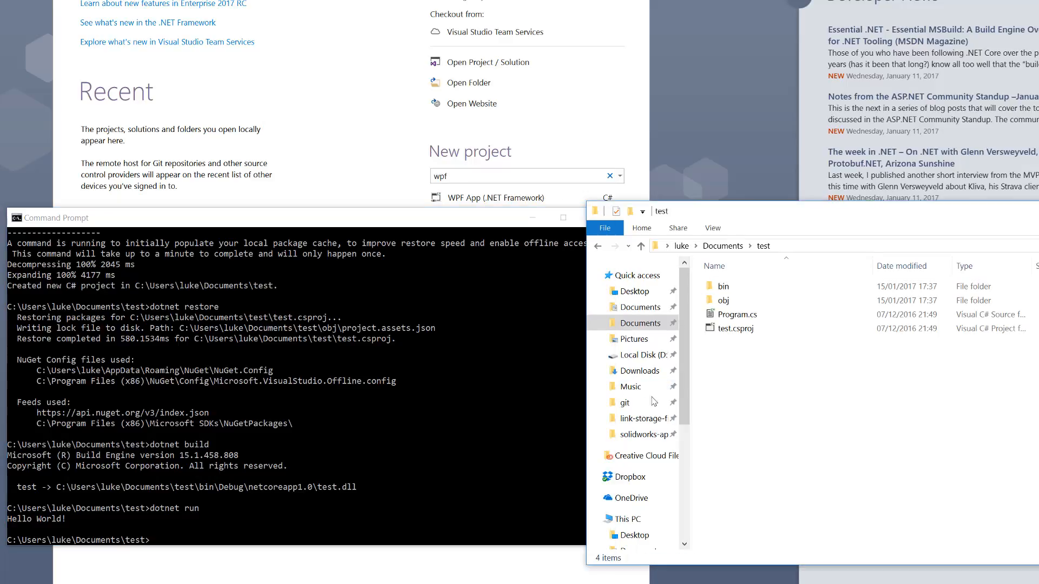
pyautogui.click(735, 328)
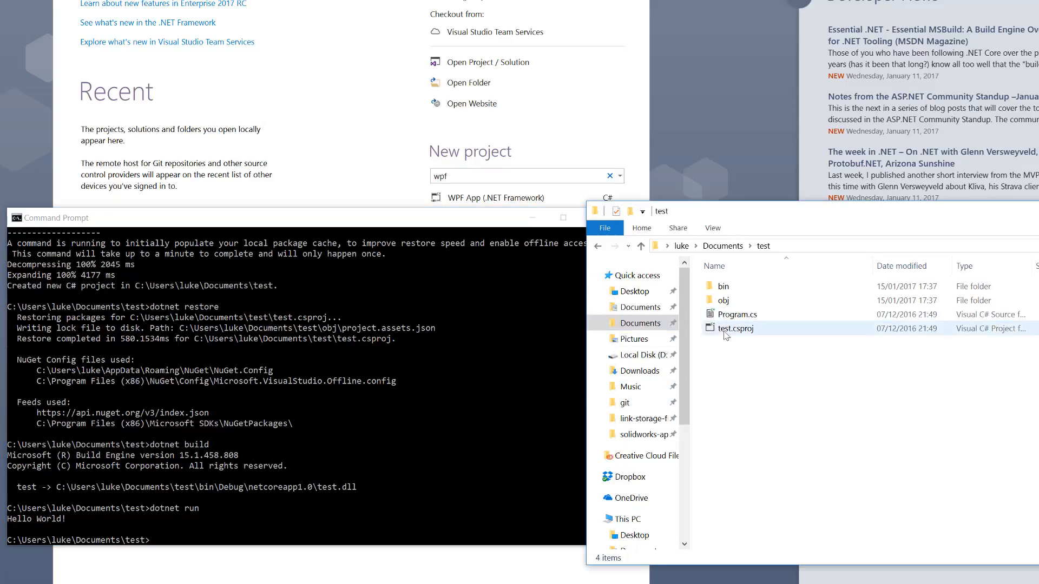
pyautogui.click(736, 328)
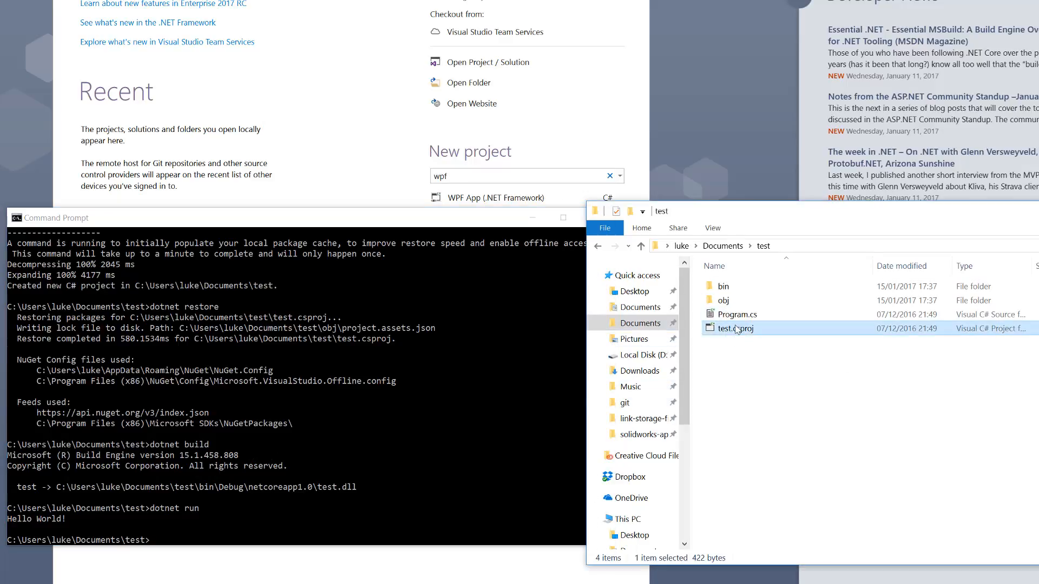
# Launch Visual Studio 2017 from Program.cs via Open with, leaving an empty solution
pyautogui.rightClick(738, 314)
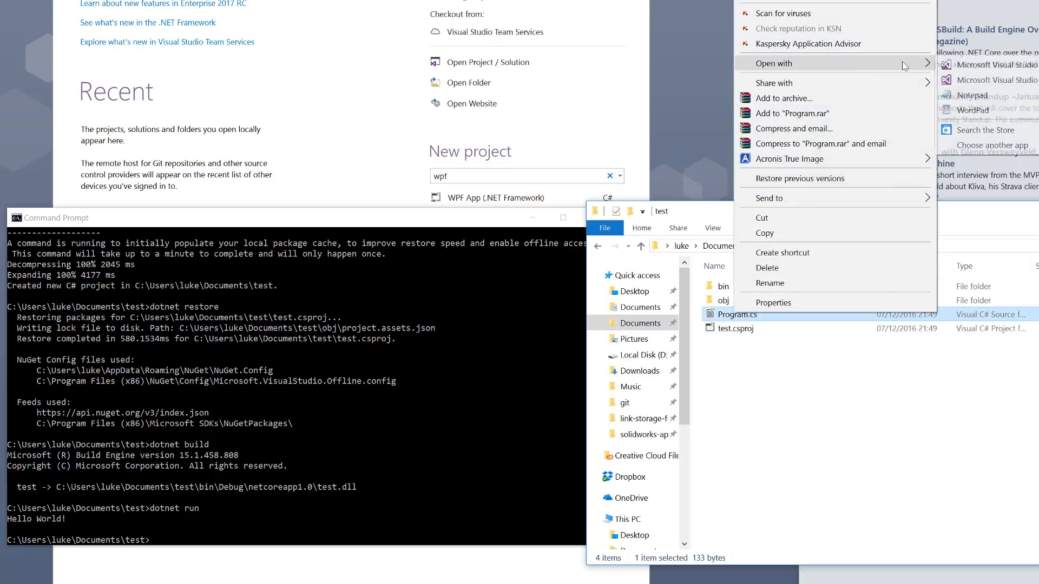
pyautogui.click(421, 182)
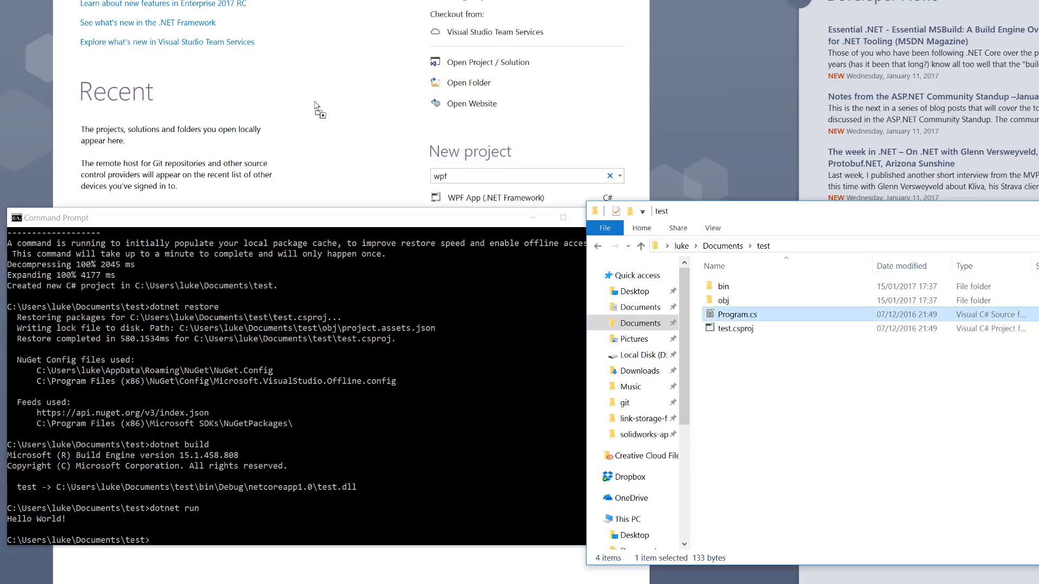
pyautogui.doubleClick(737, 314)
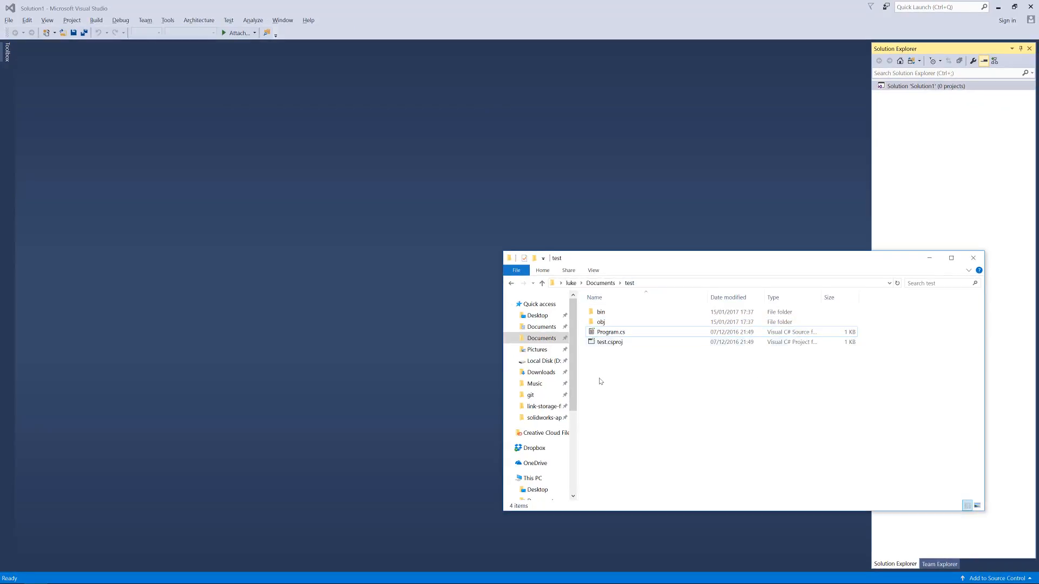
pyautogui.moveTo(91, 83)
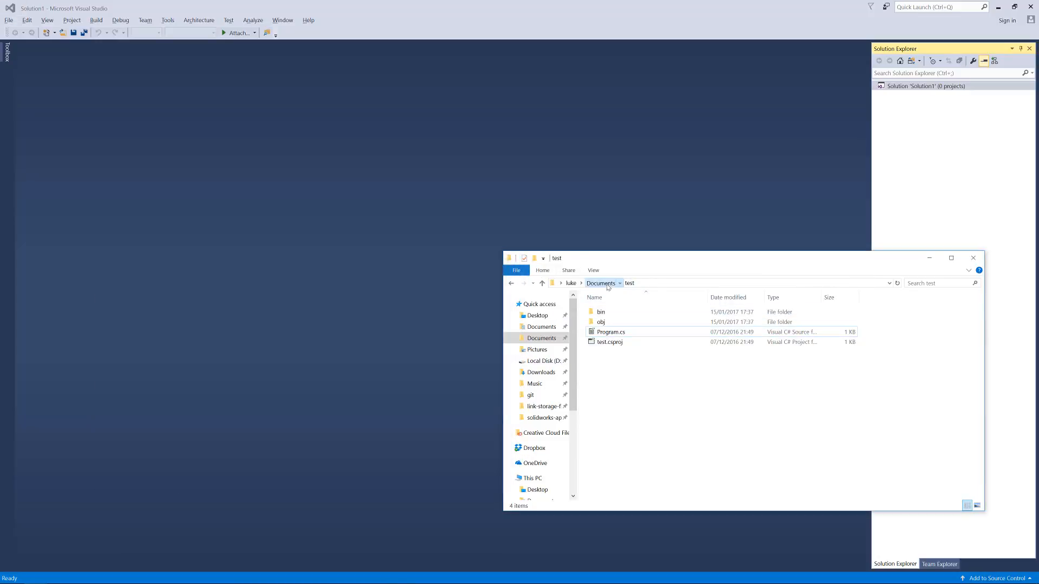
# Move Explorer up to Documents and show Visual Studio's File > New submenu
pyautogui.click(600, 283)
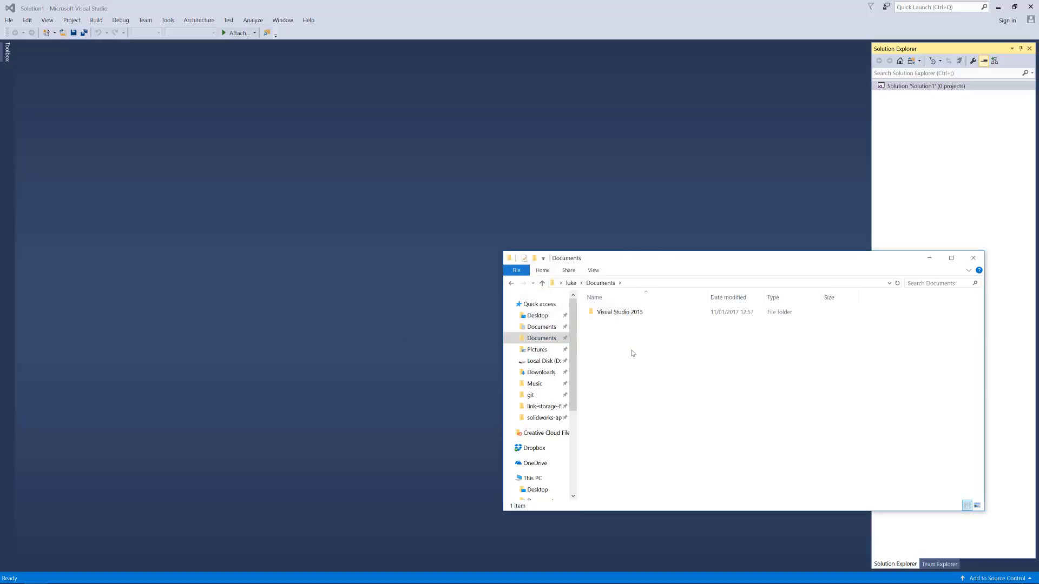
pyautogui.click(38, 28)
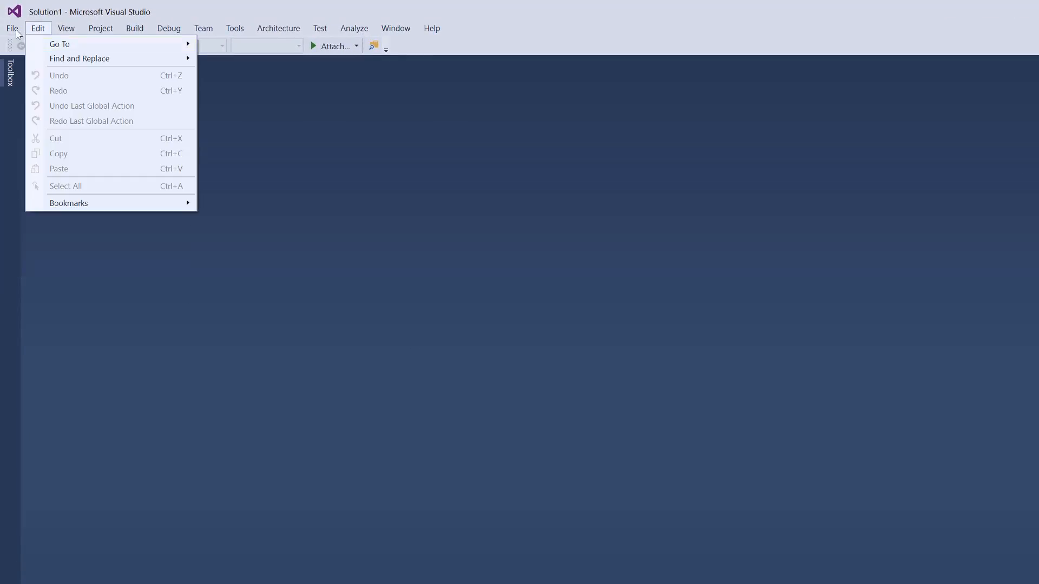
pyautogui.click(12, 28)
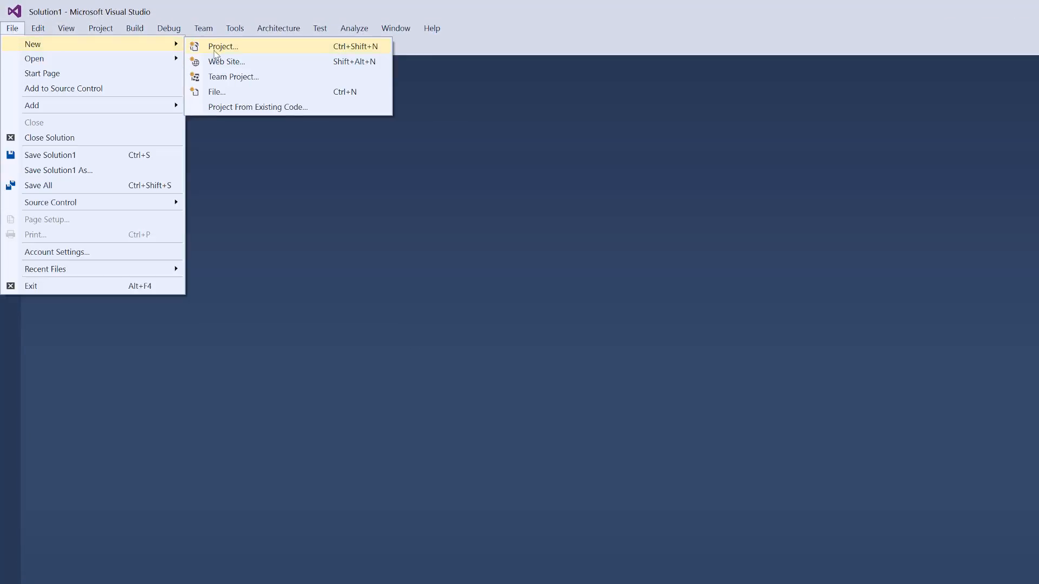
# Start a new project and filter templates to .NET Core with '.net c'
pyautogui.click(222, 46)
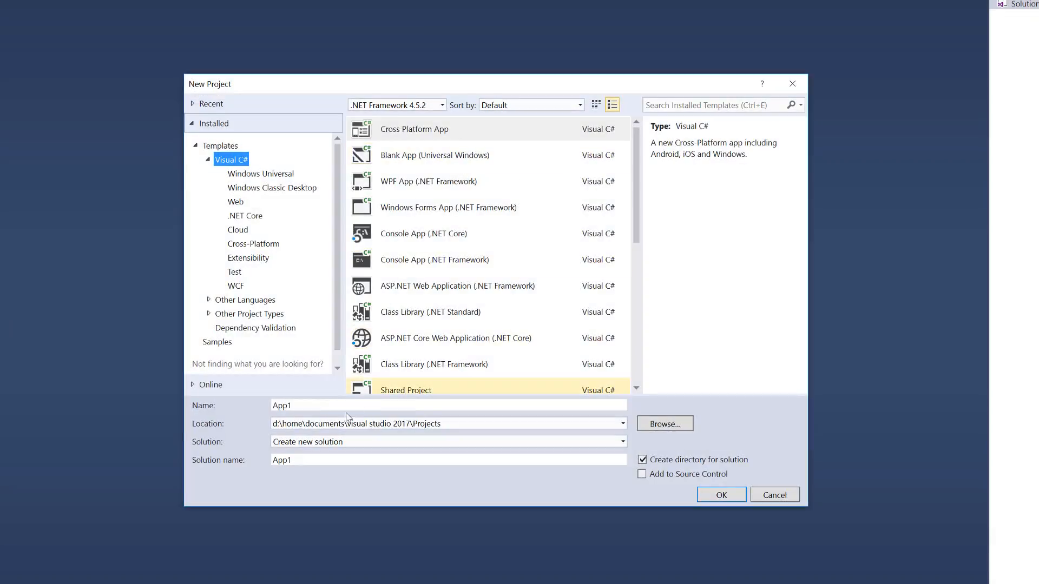
pyautogui.click(720, 104)
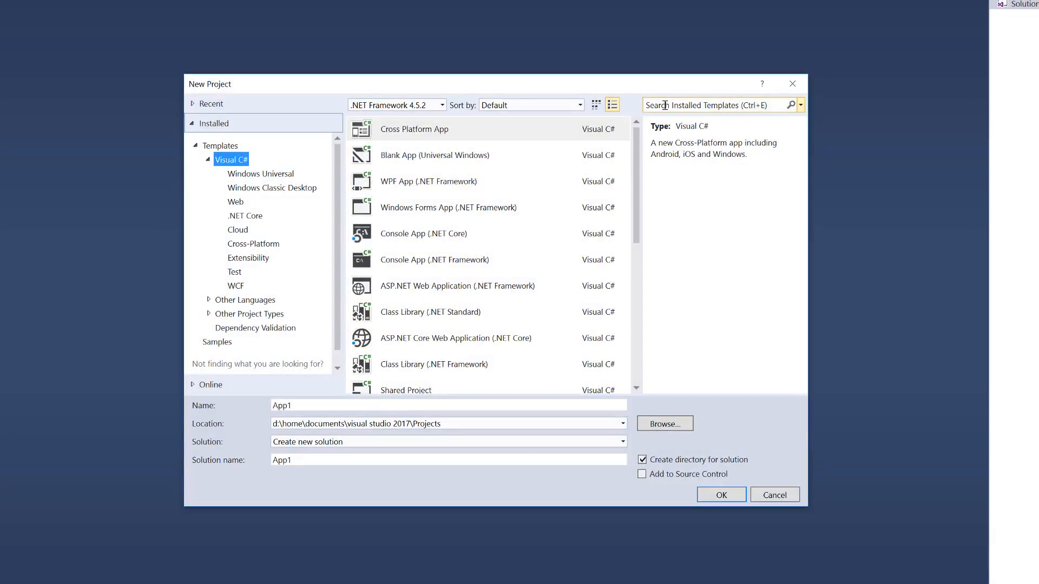
pyautogui.write('.net core')
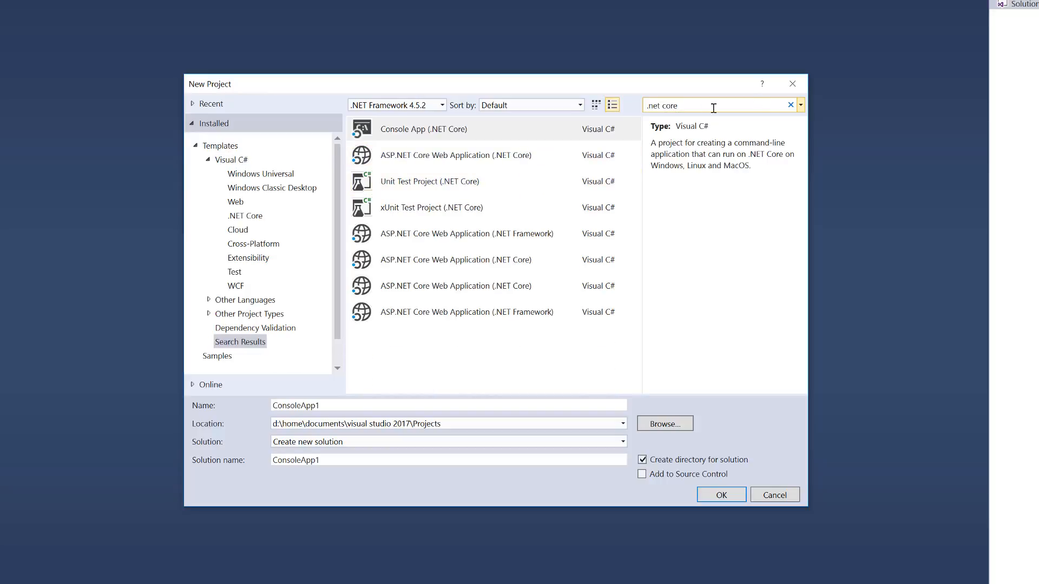
pyautogui.click(245, 215)
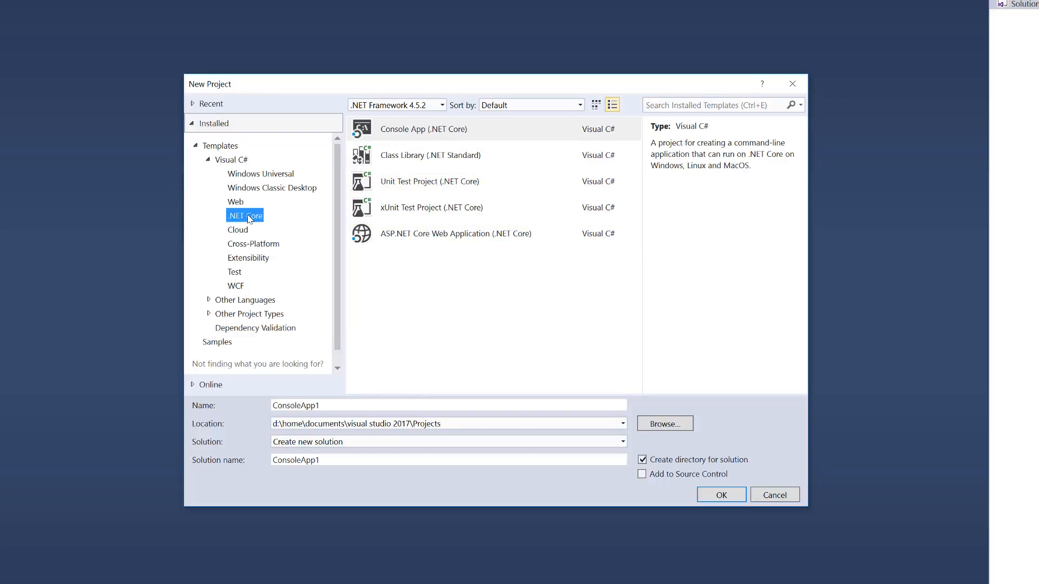
# Search '.net core' and select Console App, then ASP.NET Core Web Application
pyautogui.click(719, 105)
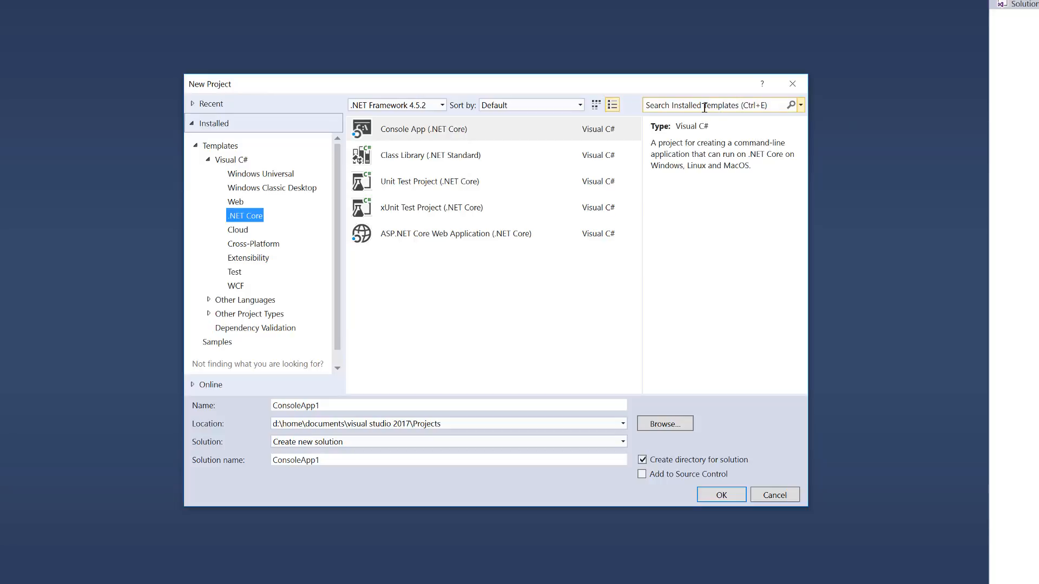
pyautogui.write('.net core')
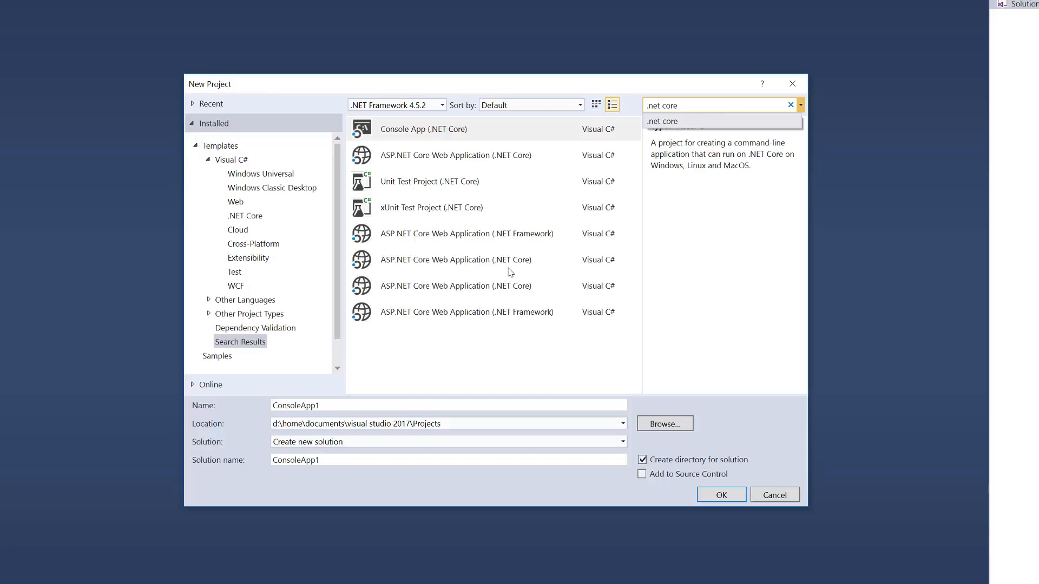
pyautogui.click(423, 130)
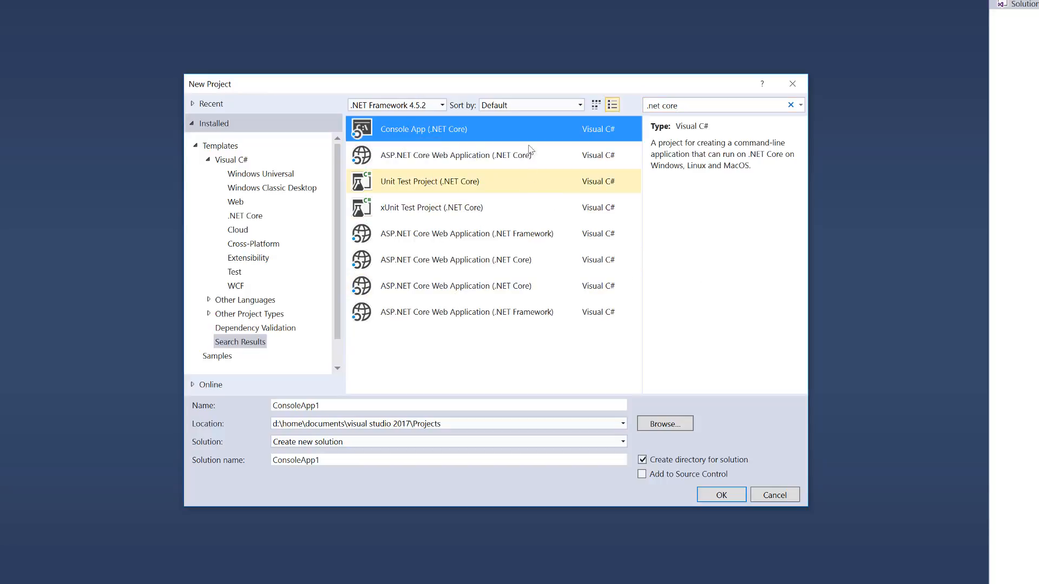
pyautogui.click(456, 156)
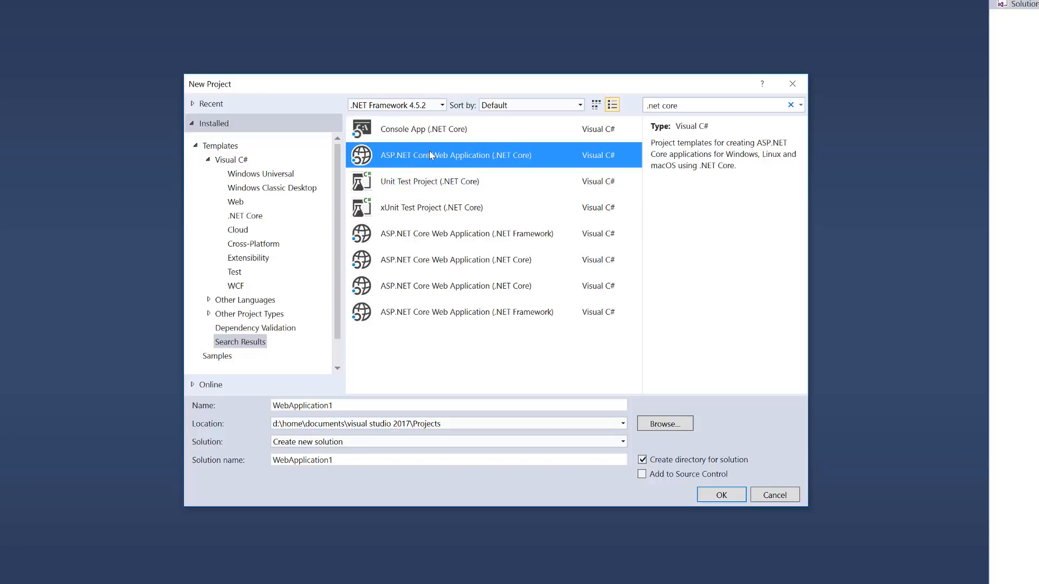
pyautogui.moveTo(411, 165)
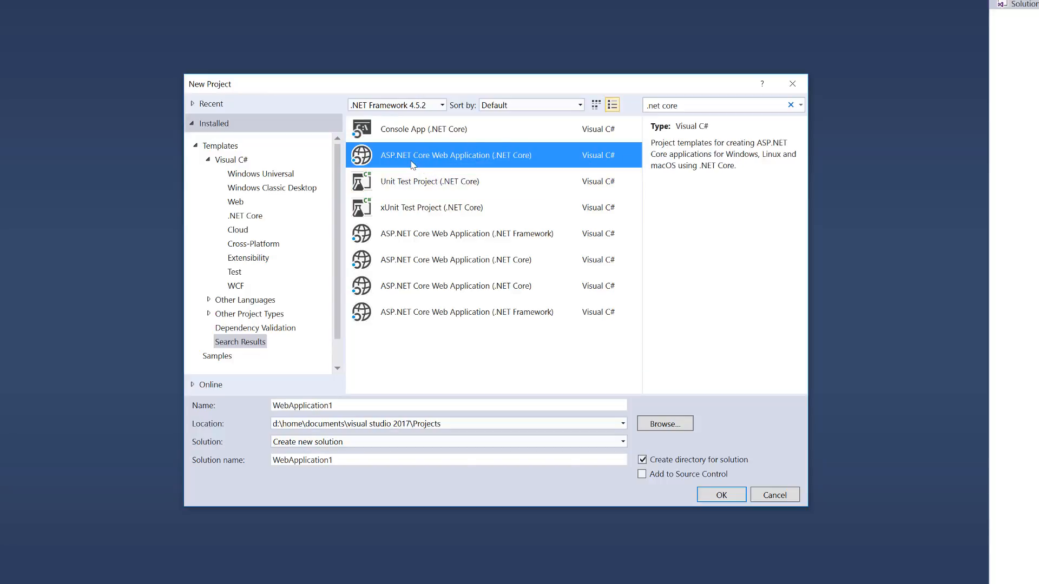
pyautogui.moveTo(401, 162)
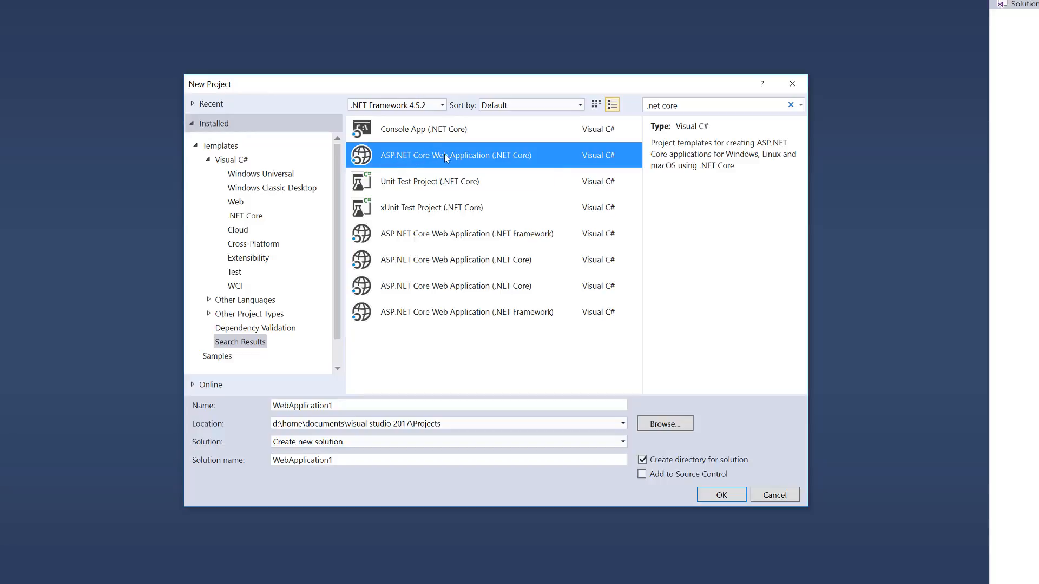
pyautogui.moveTo(431, 166)
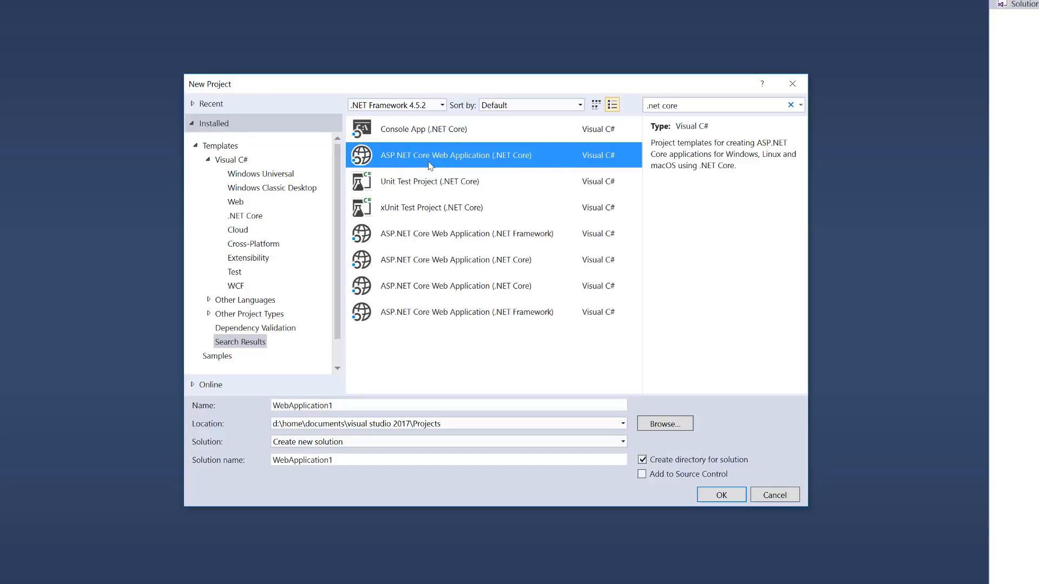
pyautogui.moveTo(446, 170)
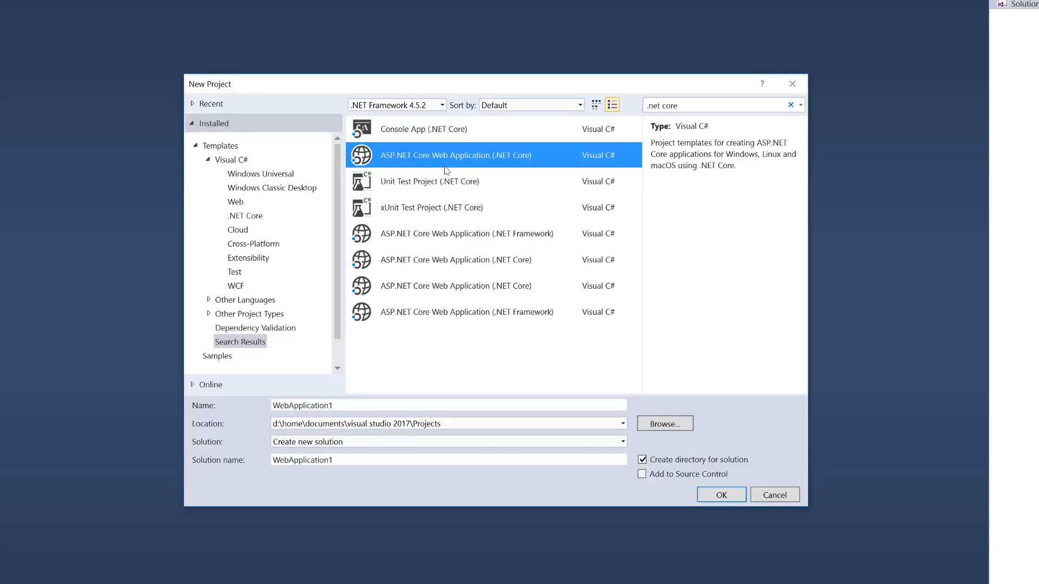
pyautogui.moveTo(511, 154)
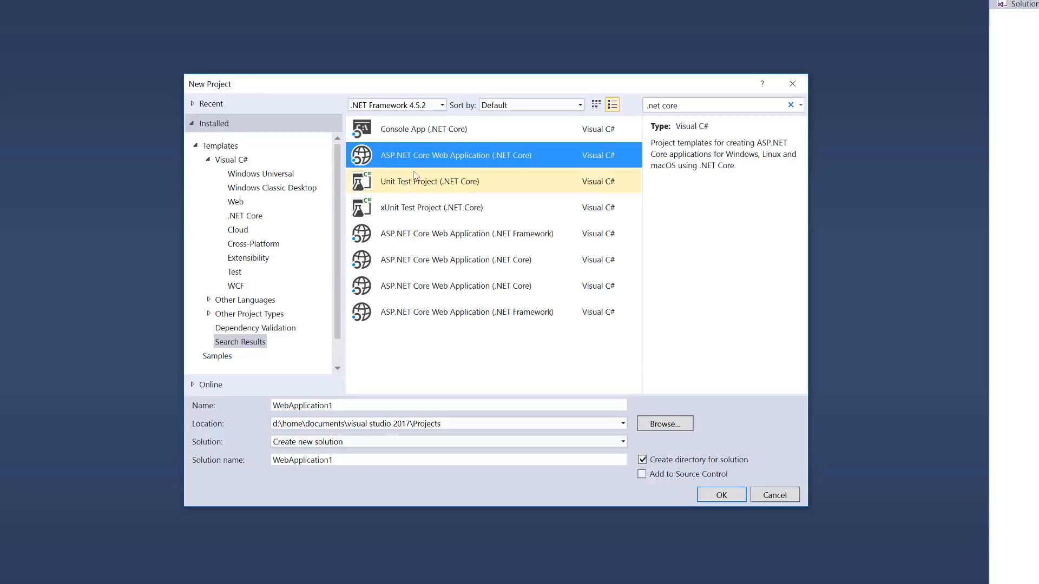
pyautogui.moveTo(547, 177)
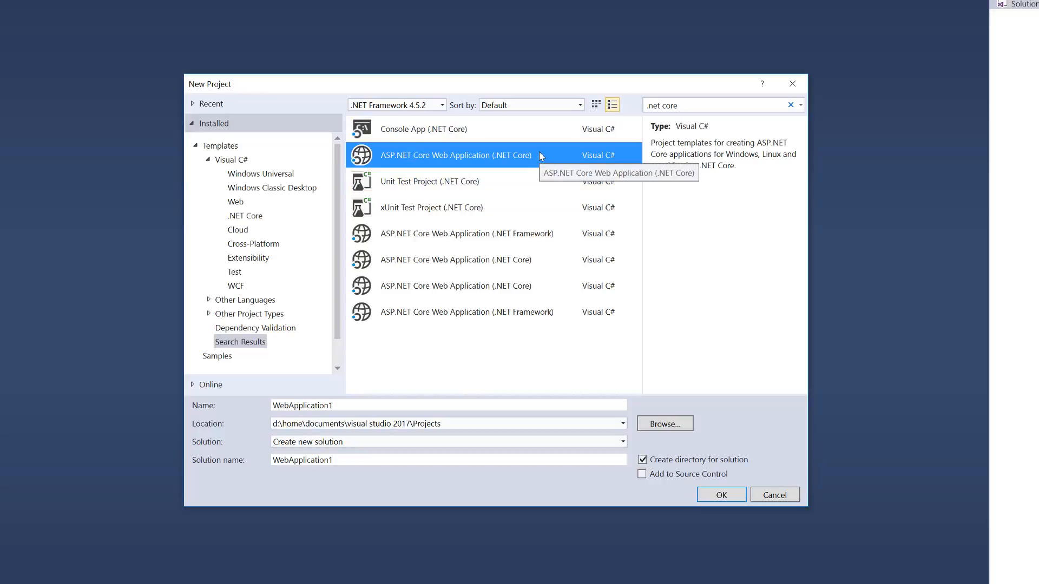
pyautogui.moveTo(511, 164)
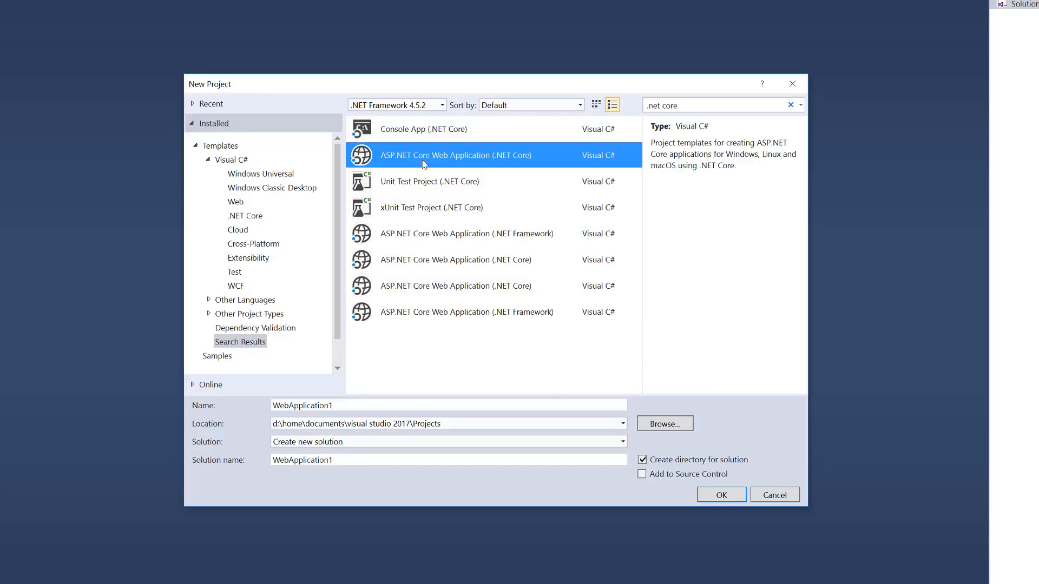
pyautogui.moveTo(250, 219)
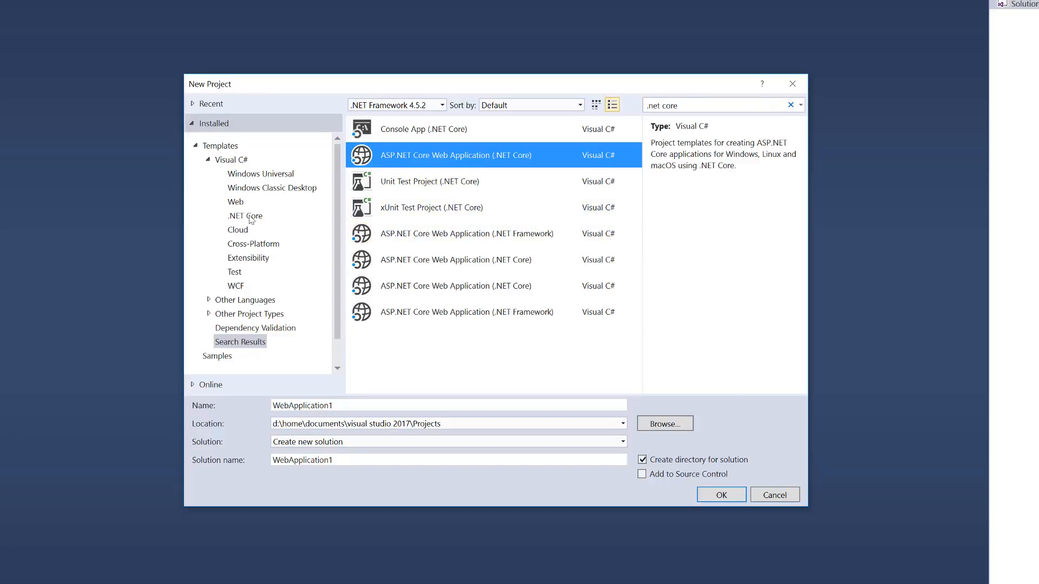
# Choose Console App (.NET Core) named ConsoleApp1 with Create directory for solution unchecked
pyautogui.click(244, 215)
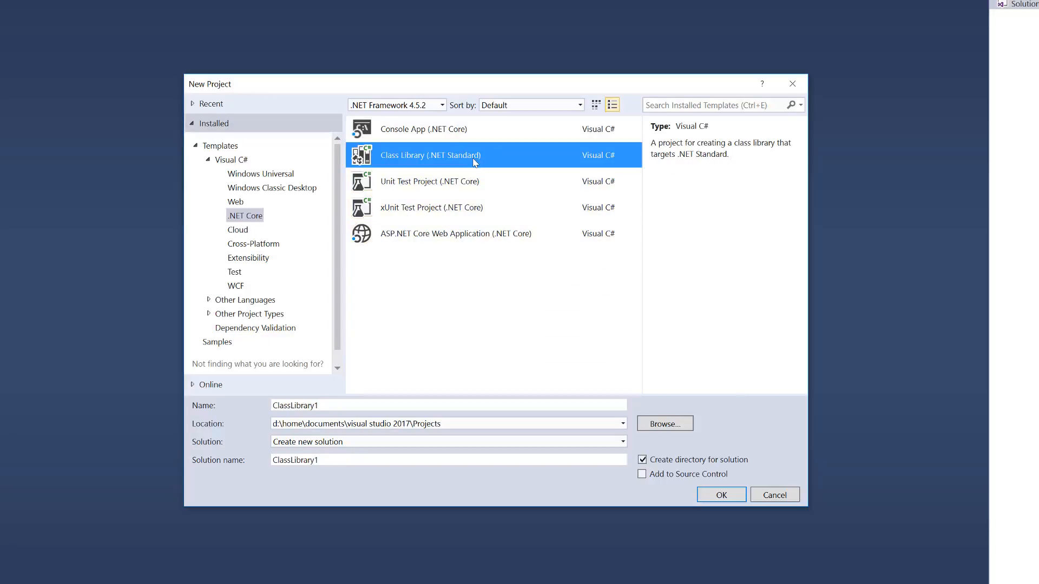
pyautogui.moveTo(449, 163)
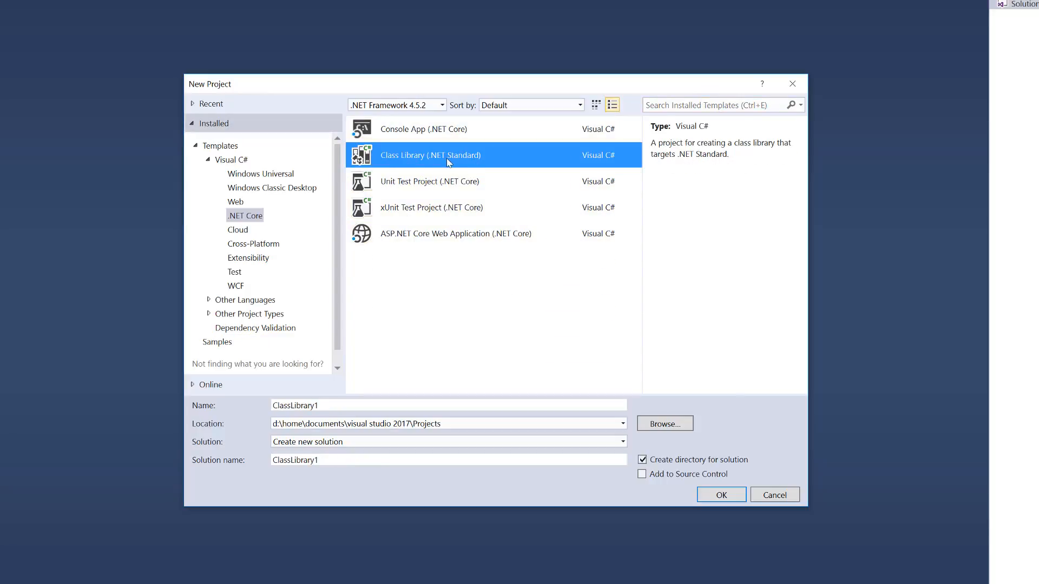
pyautogui.moveTo(475, 170)
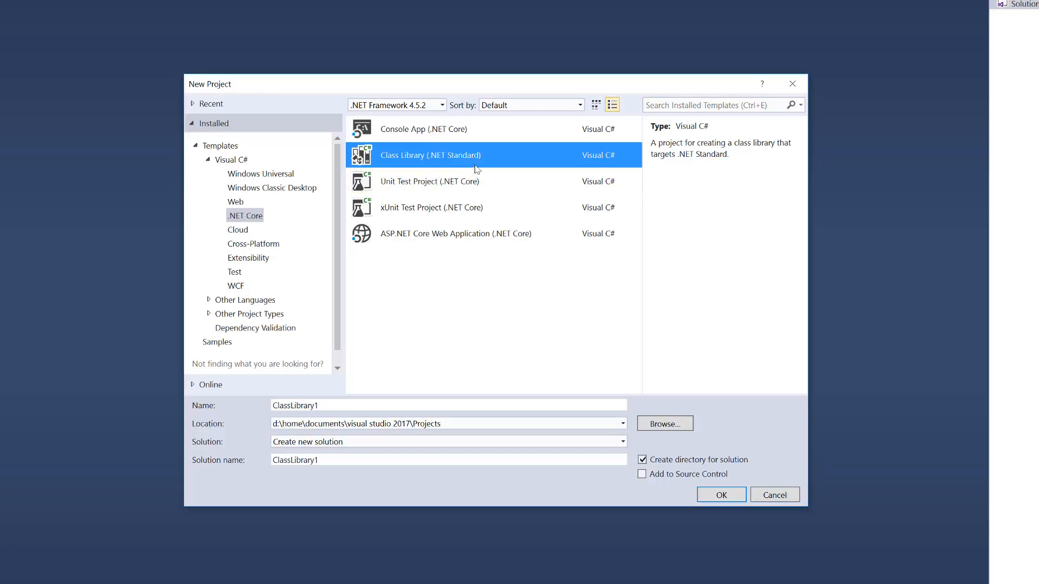
pyautogui.click(423, 128)
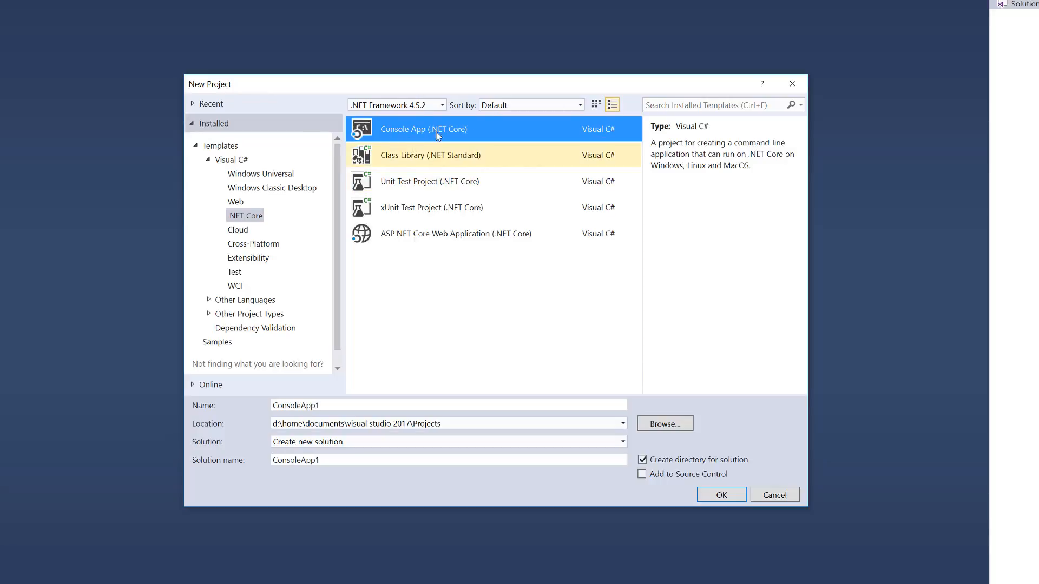
pyautogui.click(387, 423)
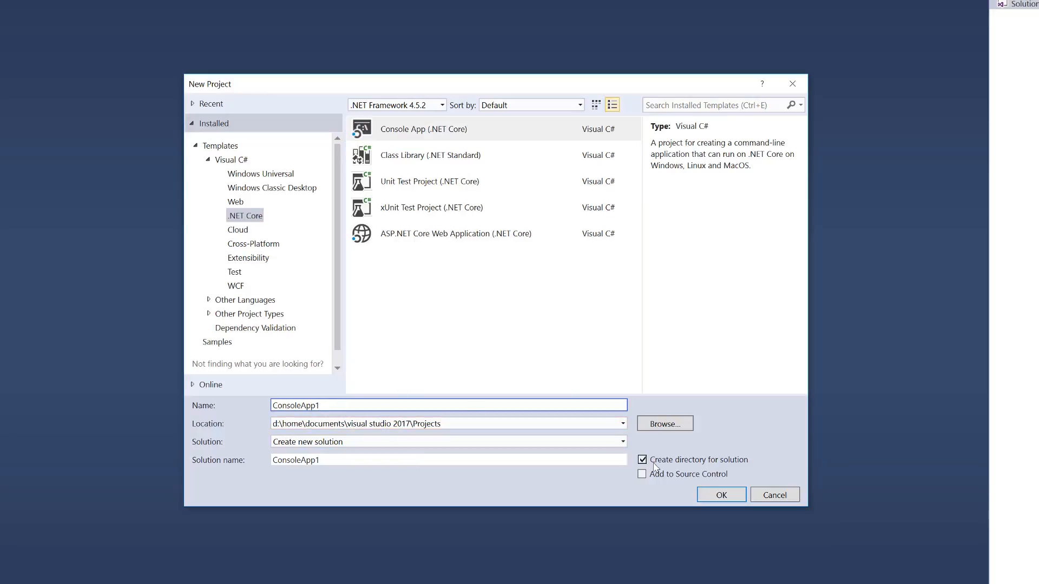
pyautogui.click(641, 460)
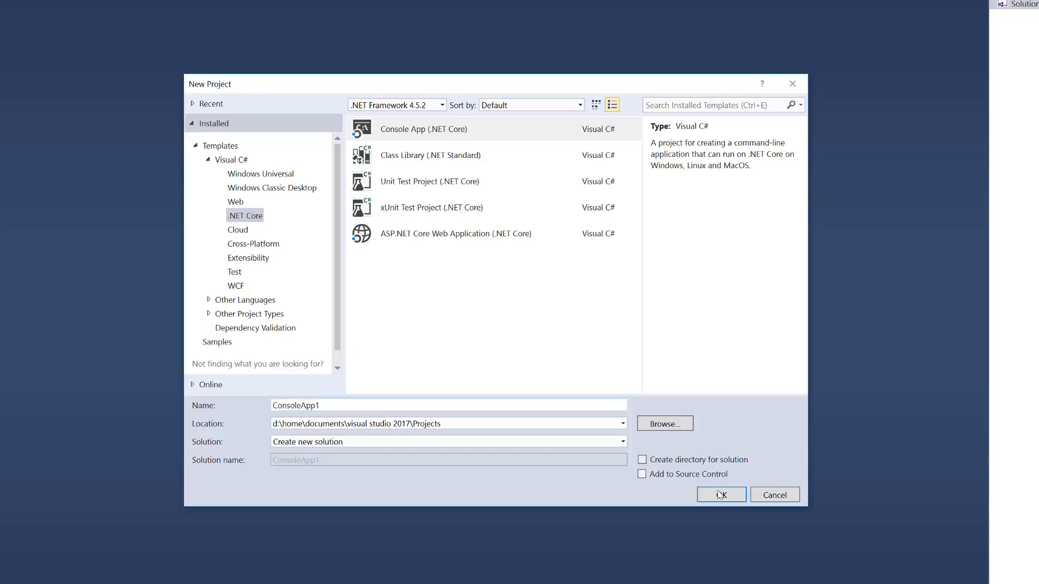
# Create ConsoleApp1 and browse into its project folder in Explorer
pyautogui.click(721, 495)
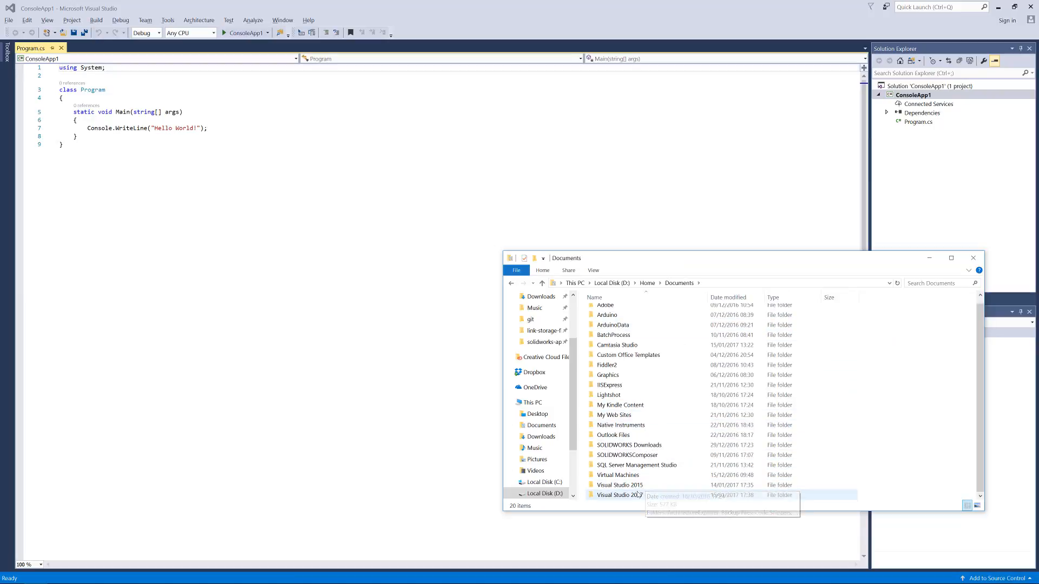
pyautogui.doubleClick(618, 496)
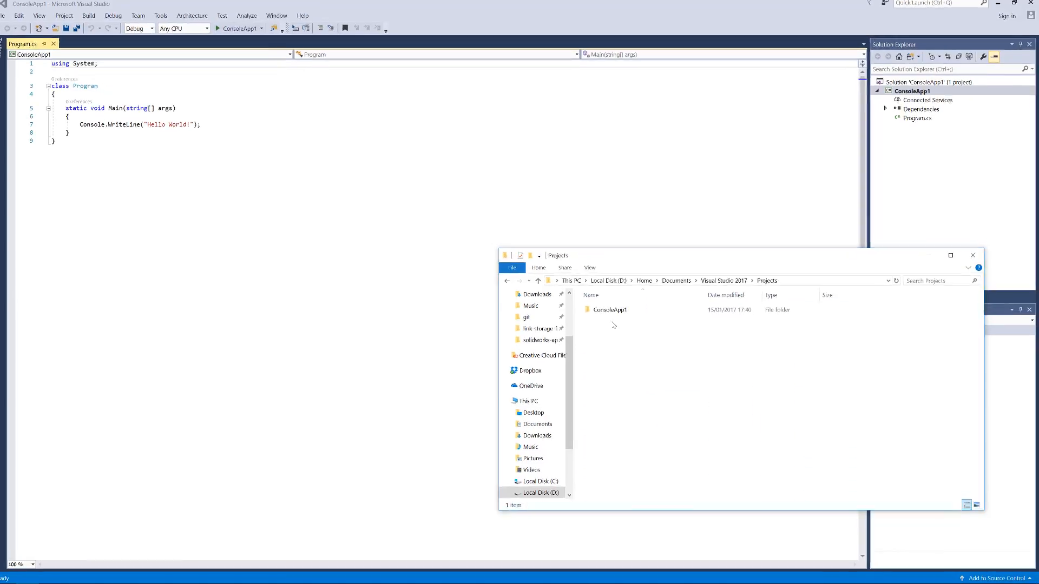
pyautogui.doubleClick(608, 310)
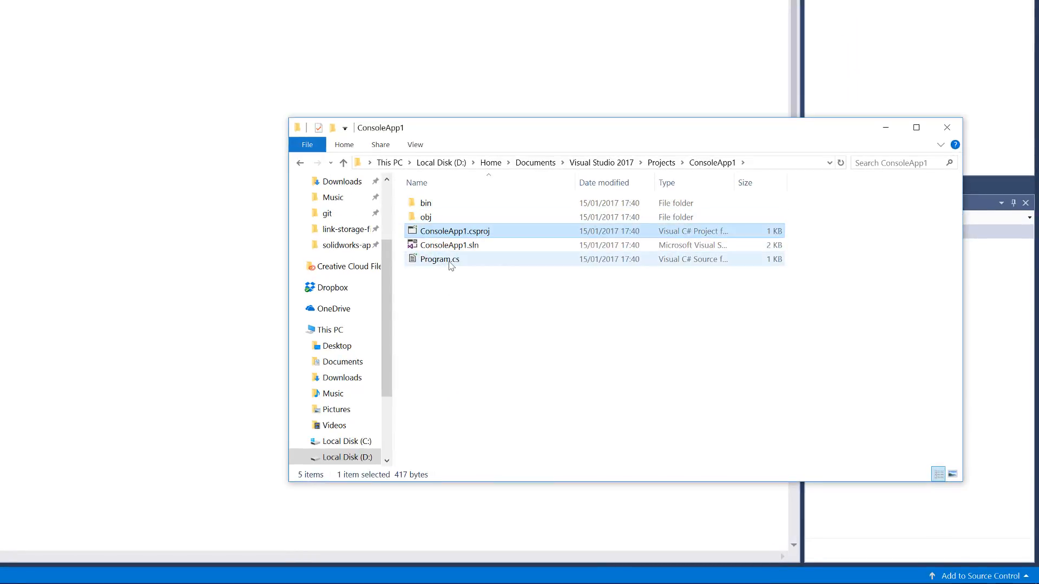
# Inspect Program.cs and open the ConsoleApp1.sln solution
pyautogui.click(440, 259)
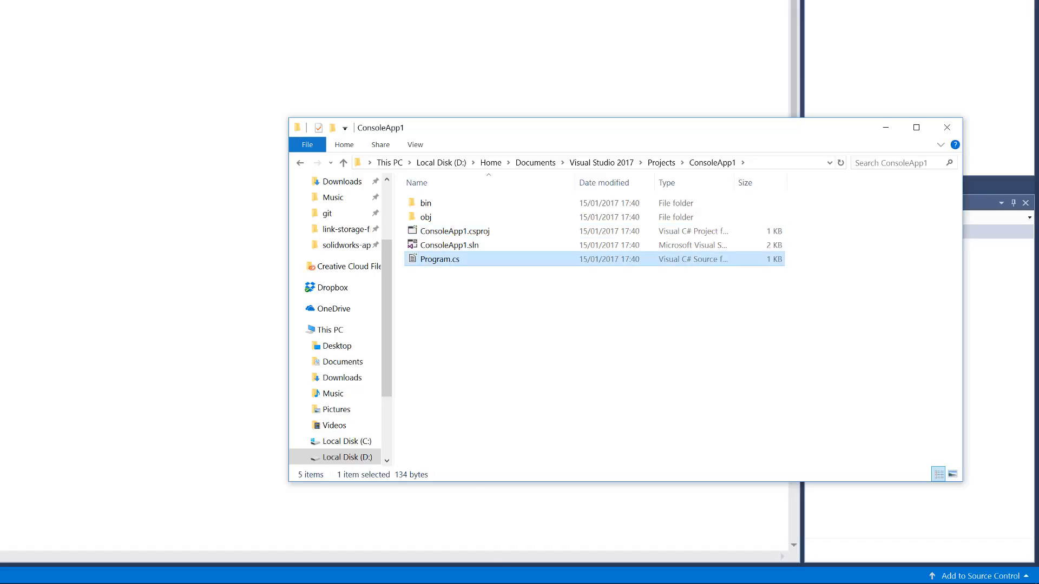
pyautogui.click(449, 245)
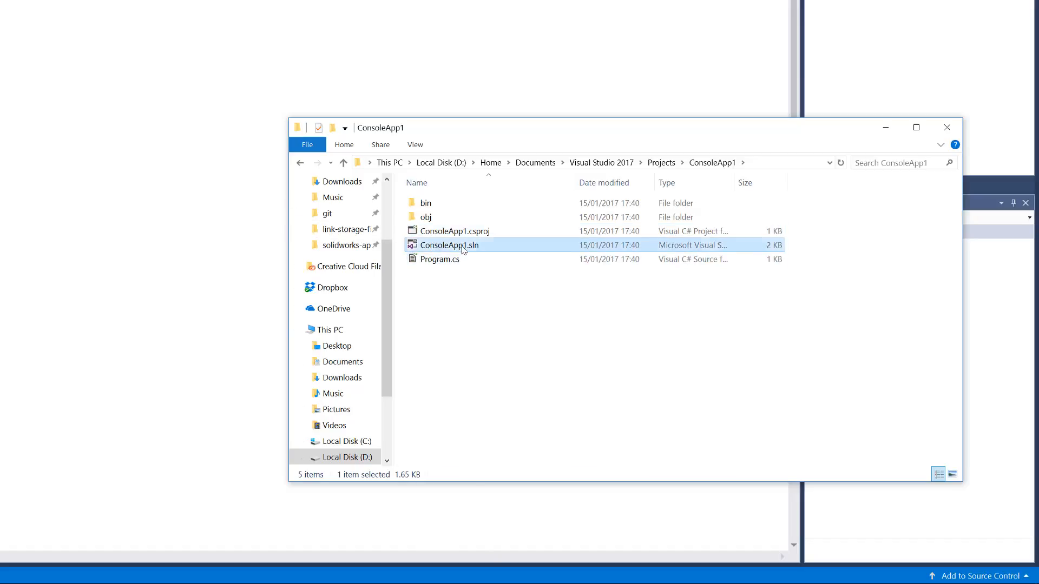
pyautogui.doubleClick(449, 245)
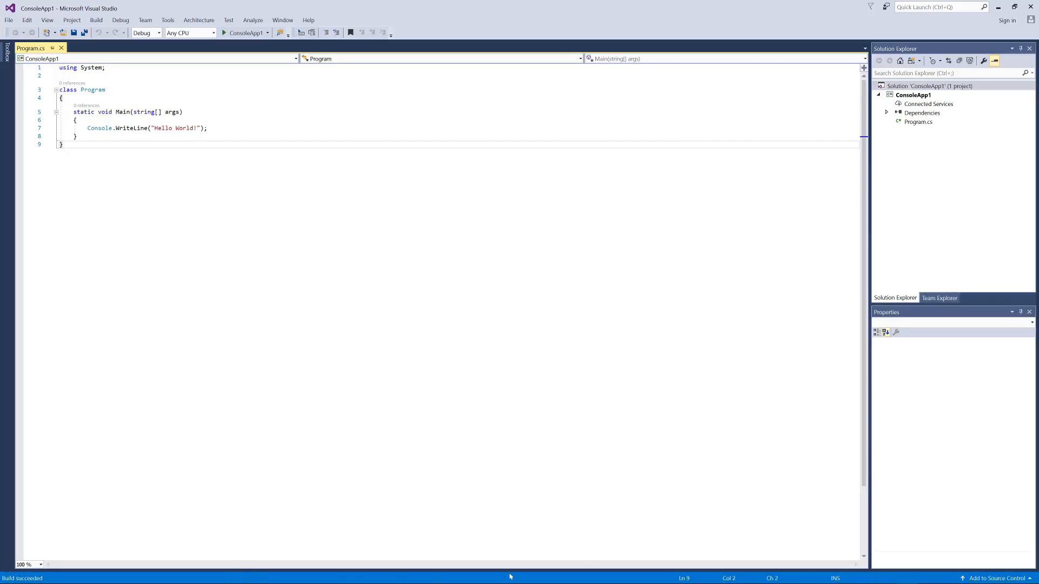
pyautogui.moveTo(2, 539)
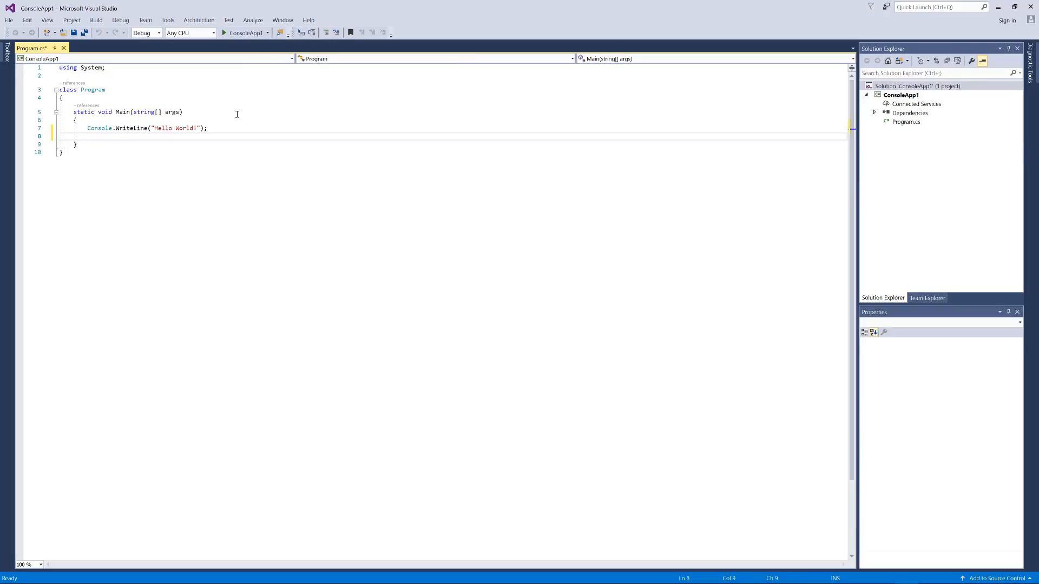
# Add Console.Read() after Hello World and start ConsoleApp1 with debugging
pyautogui.write('Console.read();')
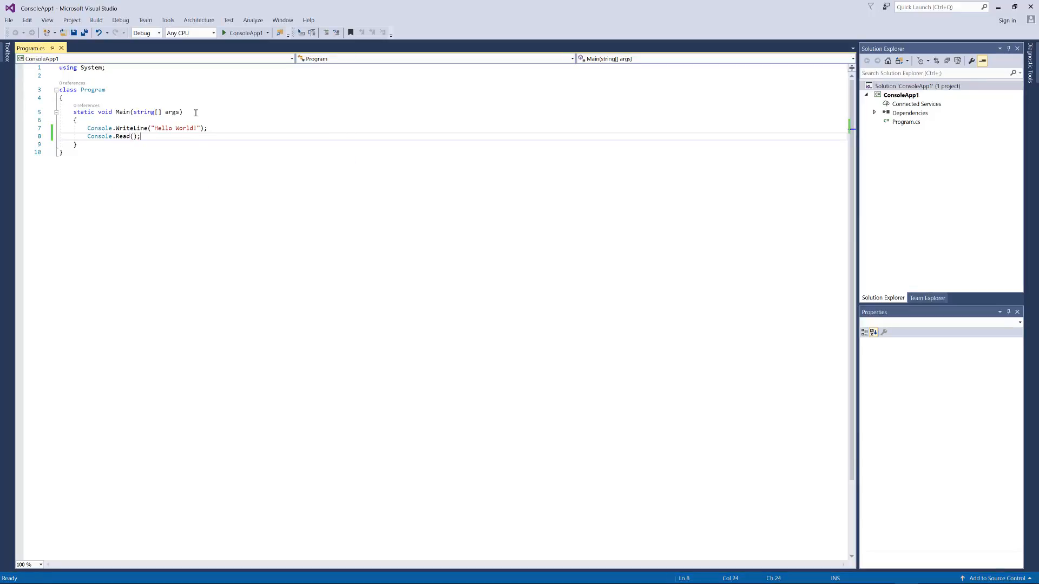
pyautogui.click(226, 33)
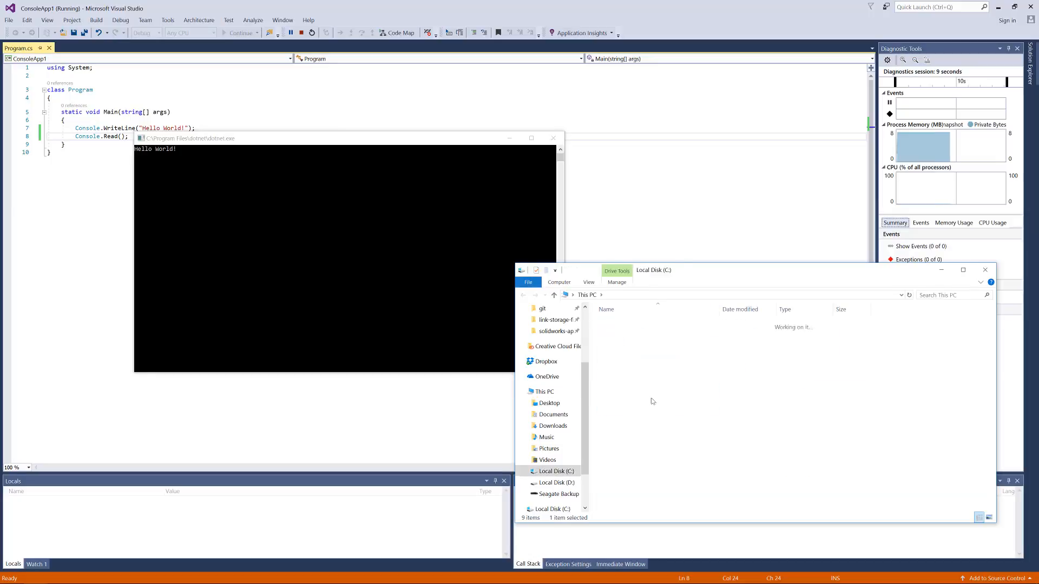
# Locate dotnet.exe under C:\Program Files\dotnet, then close the Hello World console
pyautogui.doubleClick(616, 413)
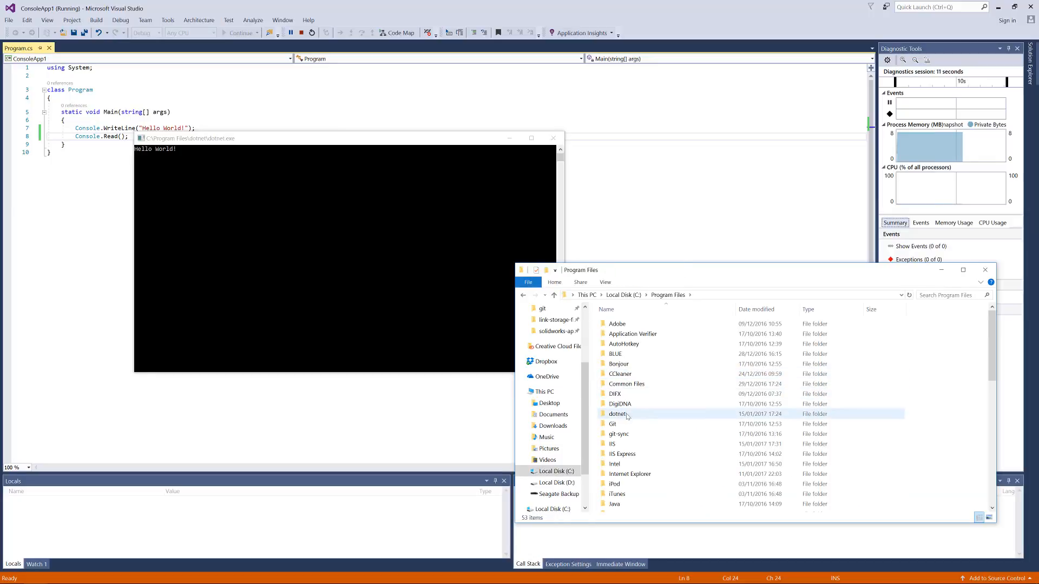
pyautogui.doubleClick(617, 413)
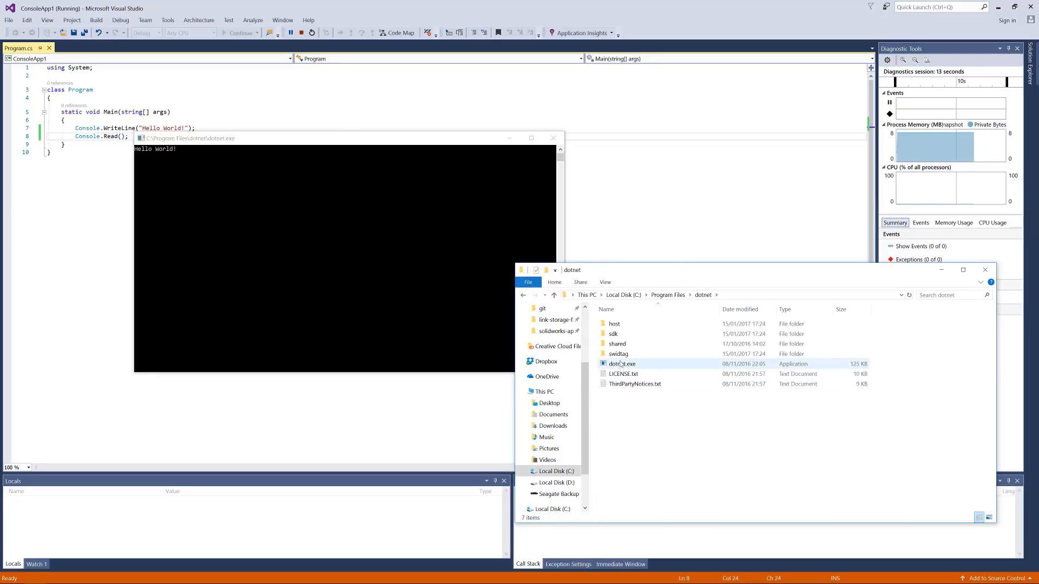
pyautogui.click(622, 363)
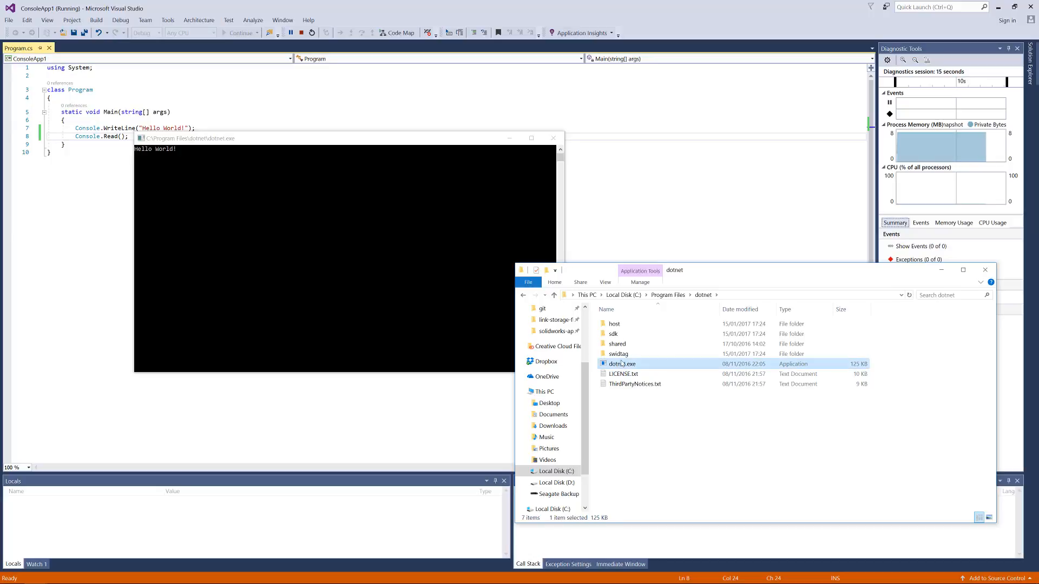
pyautogui.doubleClick(612, 333)
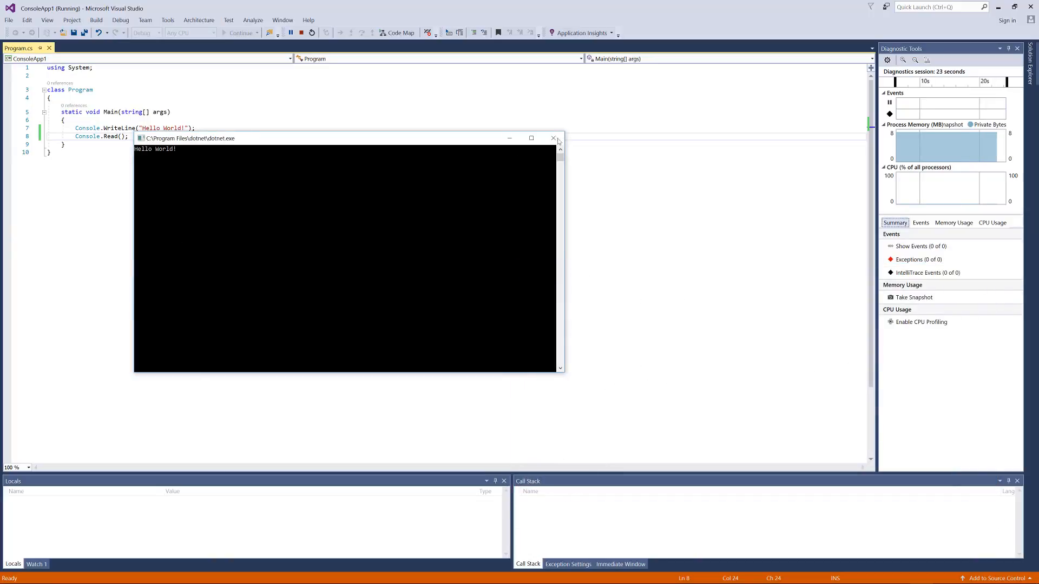
pyautogui.click(553, 138)
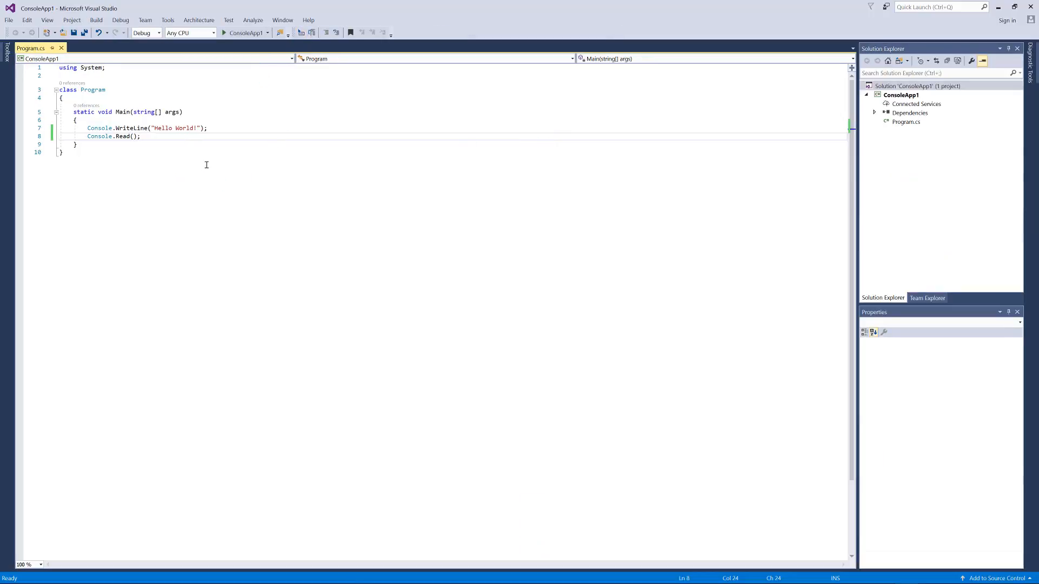
pyautogui.moveTo(187, 165)
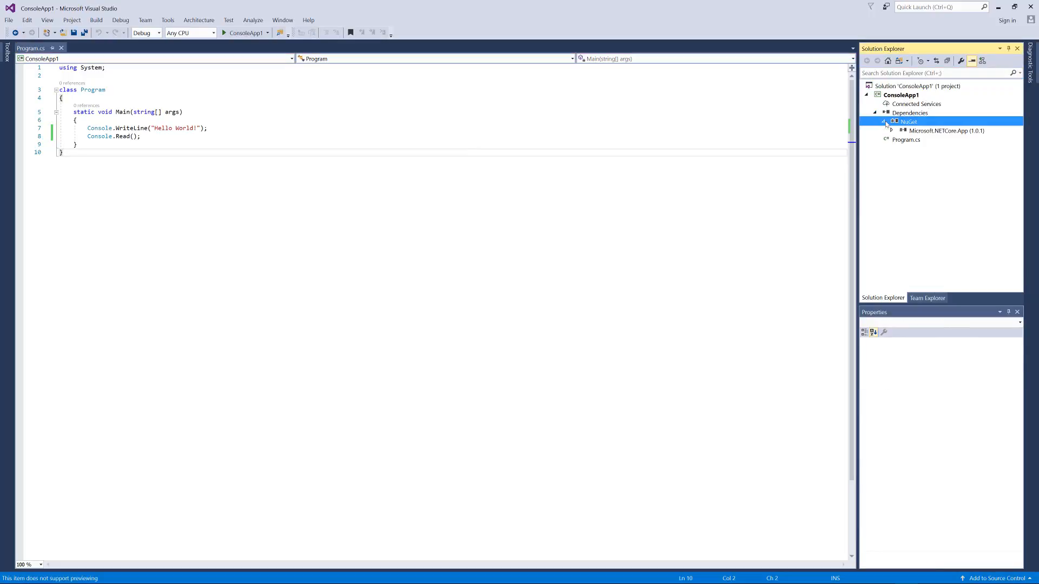
# Expand Microsoft.NETCore.App under NuGet dependencies to list its packages
pyautogui.click(892, 122)
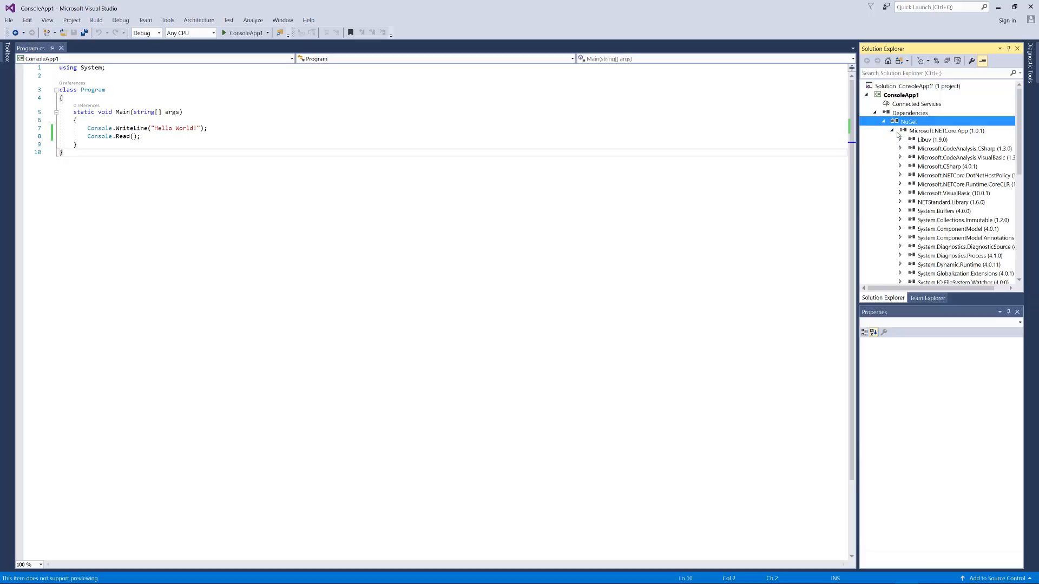
pyautogui.click(900, 122)
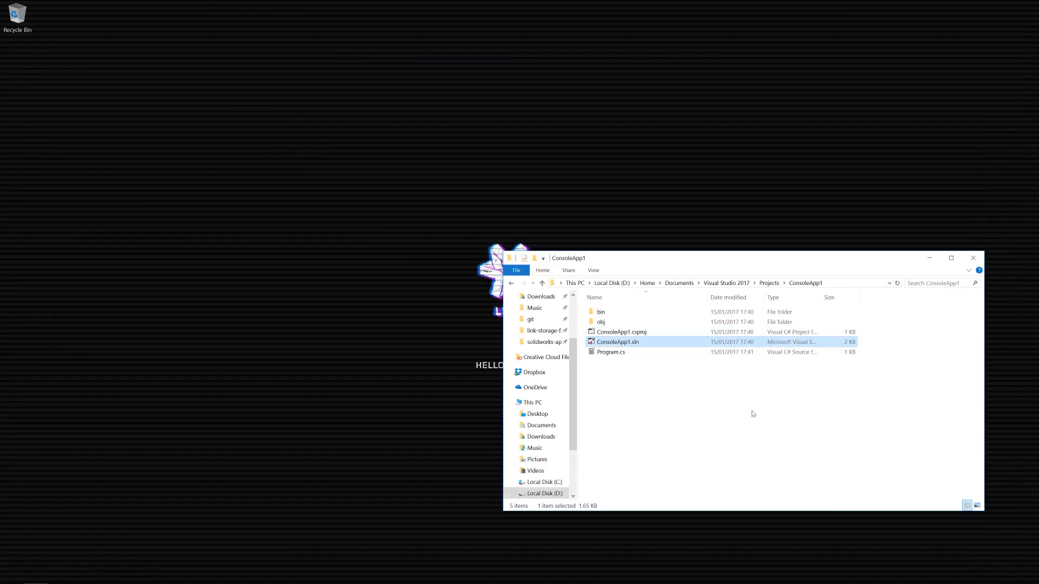
# Close the ConsoleApp1 Explorer window, leaving the empty desktop
pyautogui.click(972, 258)
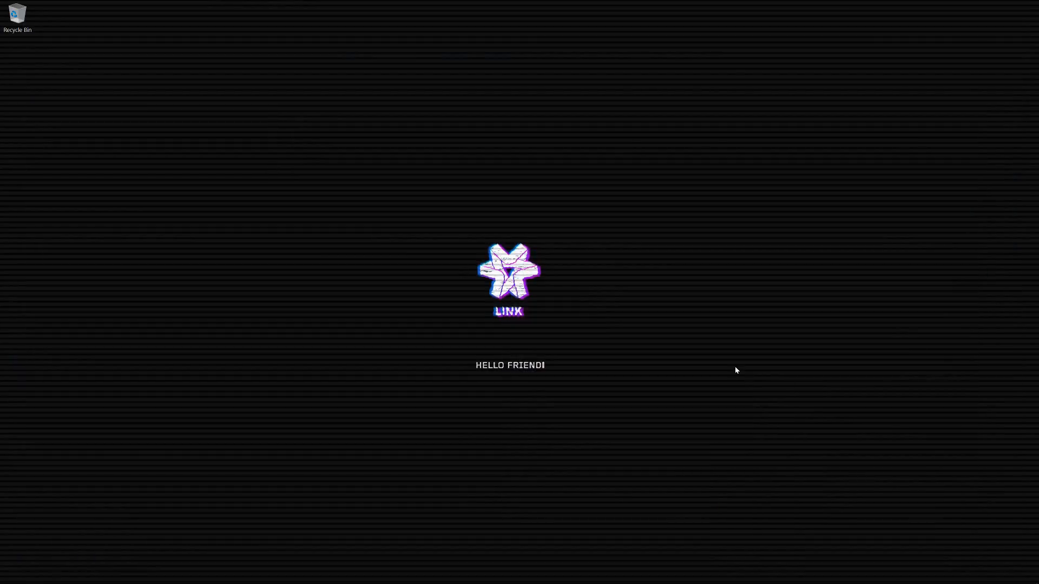
pyautogui.moveTo(733, 380)
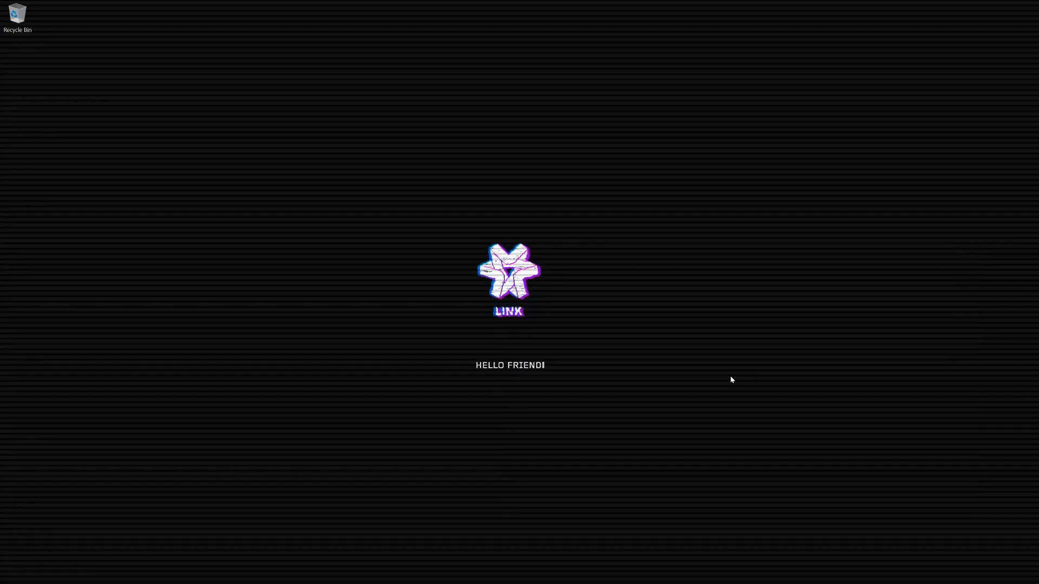